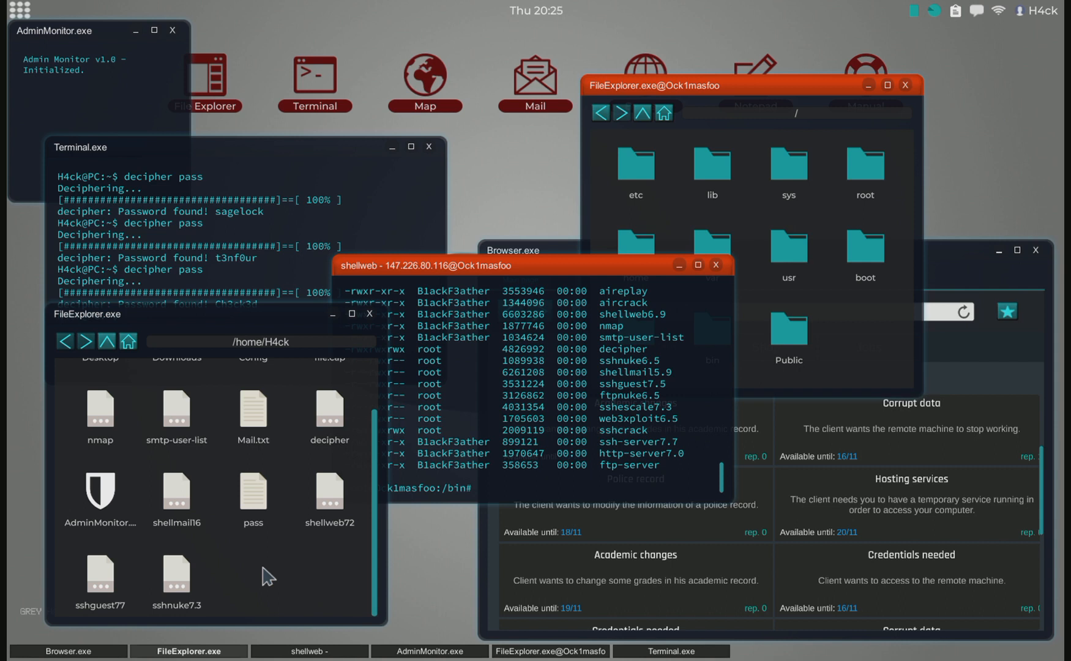
{"action": "mouse_move", "coordinate": [516, 268]}
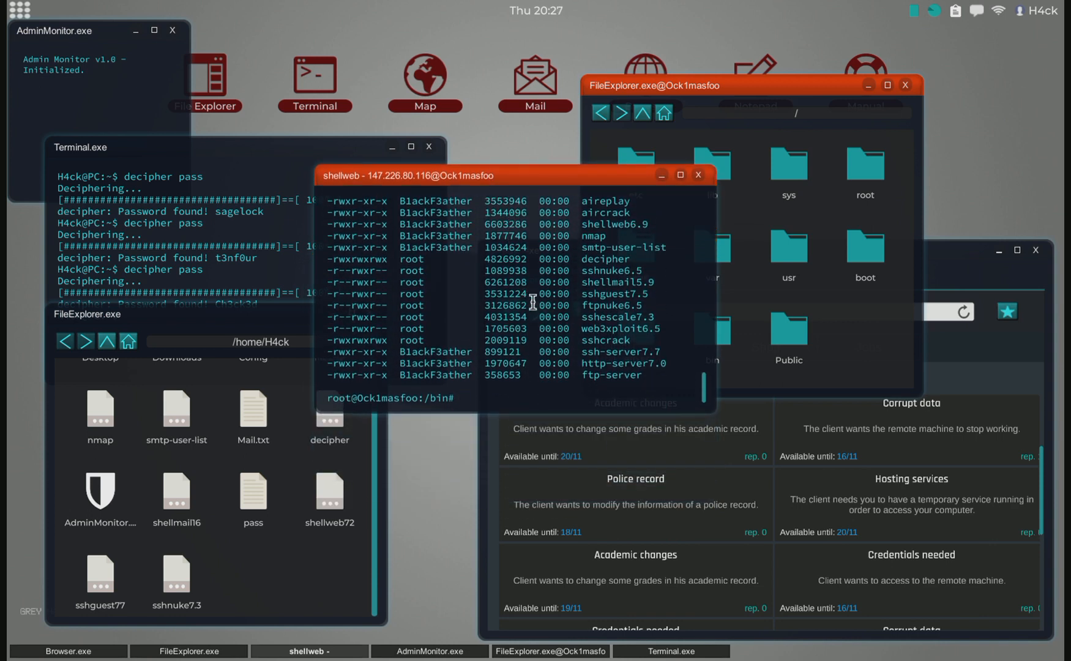
{"action": "mouse_move", "coordinate": [608, 183]}
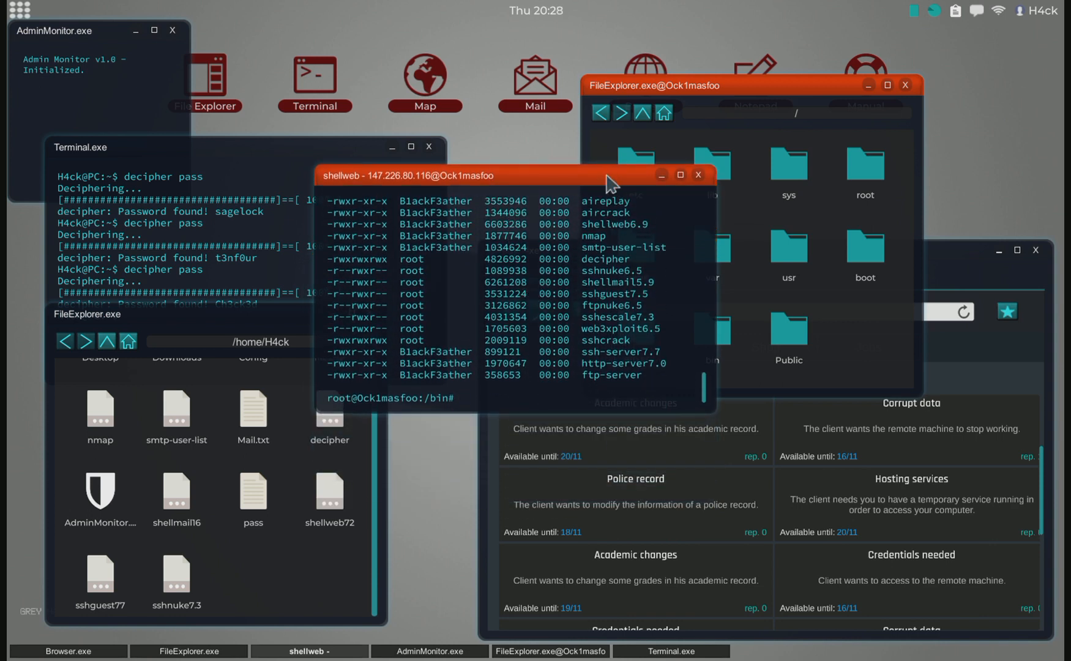
Nudge the remote root shell window listing /bin slightly upward.
{"action": "left_click_drag", "start_coordinate": [610, 175], "coordinate": [607, 163]}
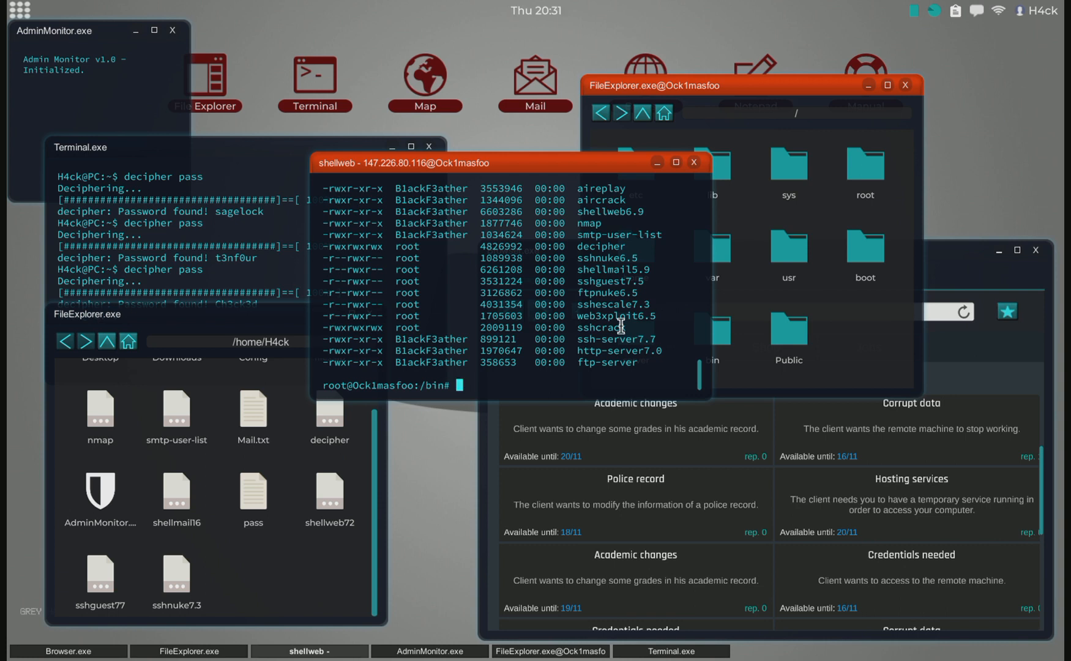
{"action": "mouse_move", "coordinate": [628, 170]}
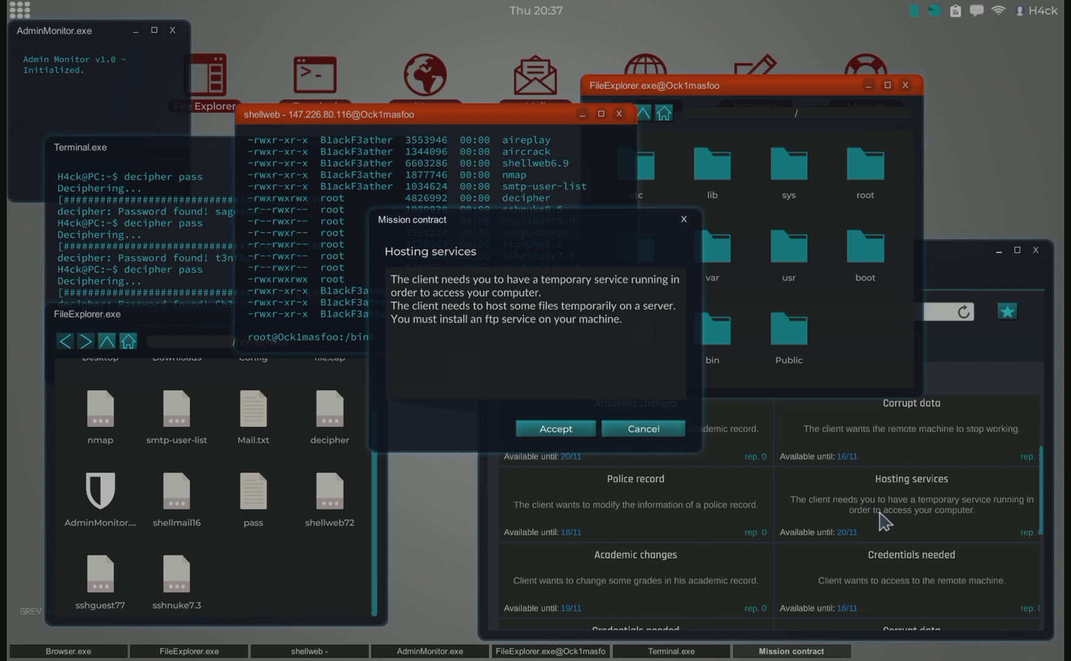
{"action": "left_click", "coordinate": [555, 428]}
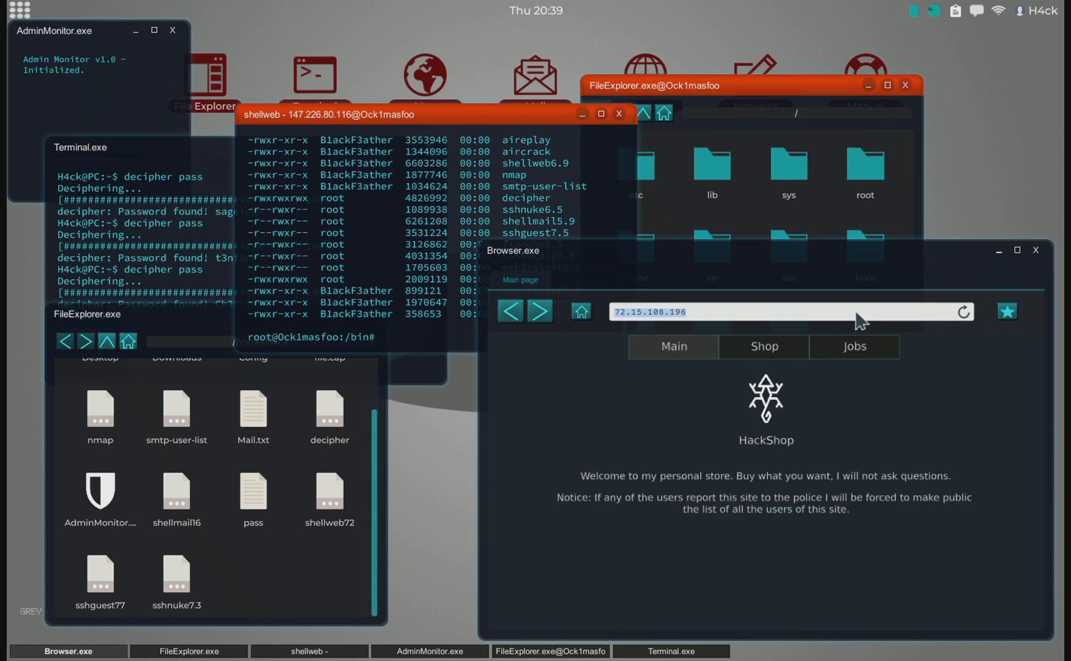
{"action": "left_click", "coordinate": [854, 346]}
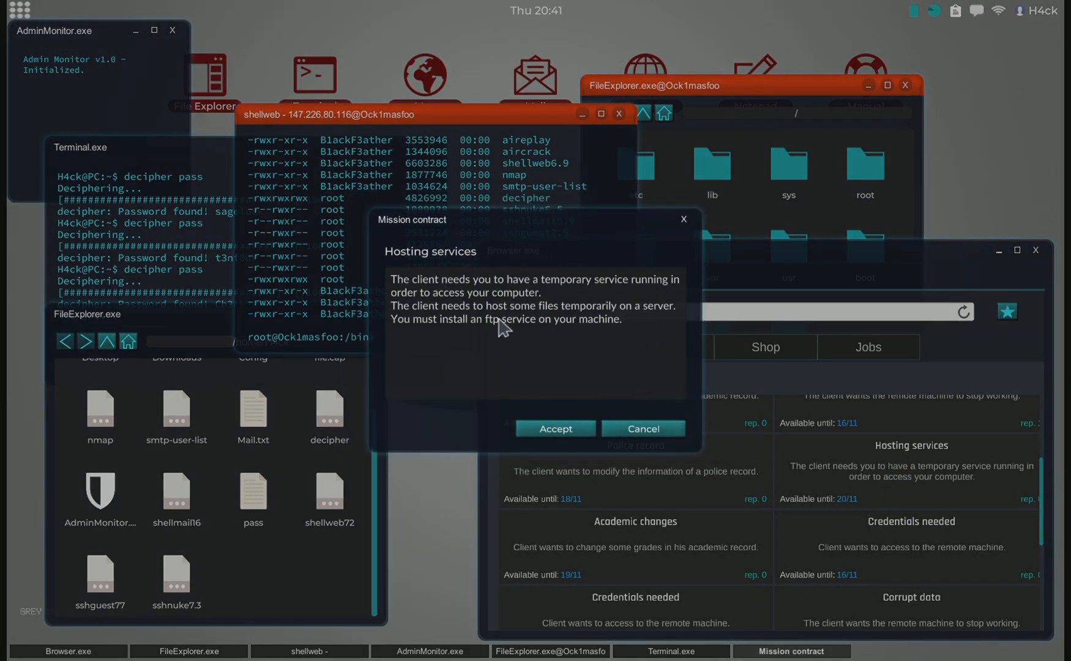
{"action": "mouse_move", "coordinate": [494, 334]}
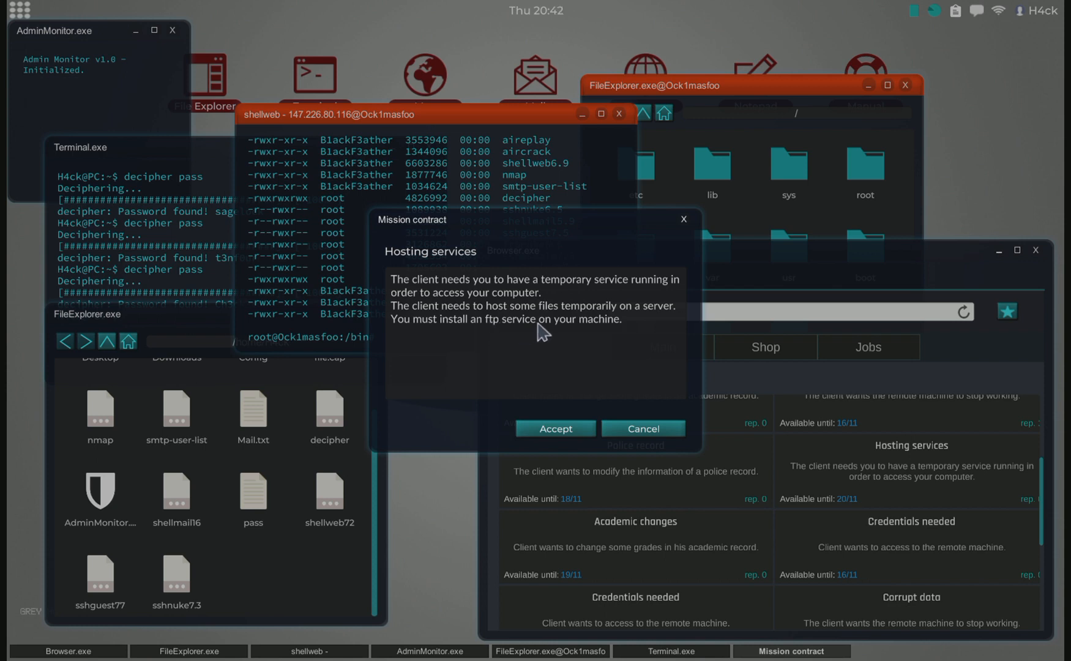
{"action": "mouse_move", "coordinate": [574, 341]}
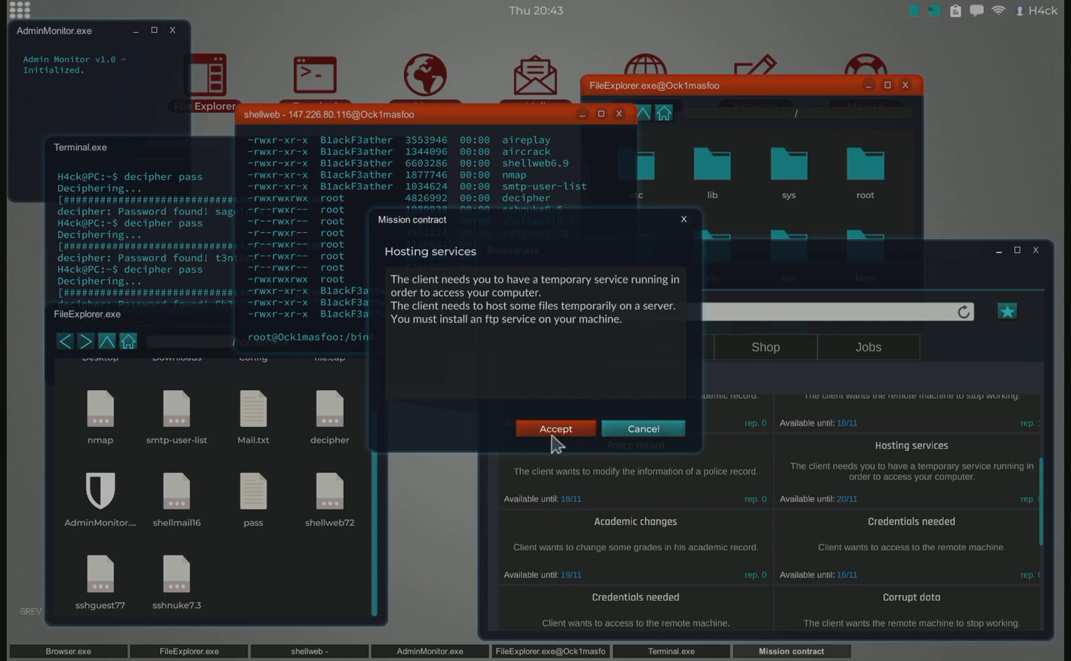
{"action": "mouse_move", "coordinate": [531, 361]}
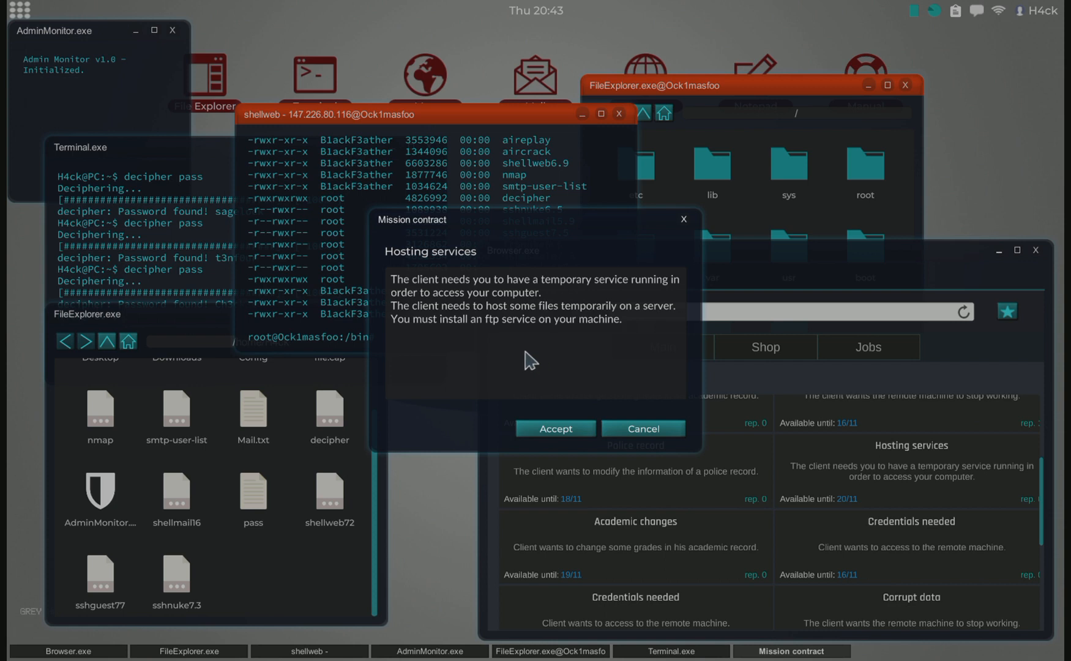
{"action": "mouse_move", "coordinate": [505, 339]}
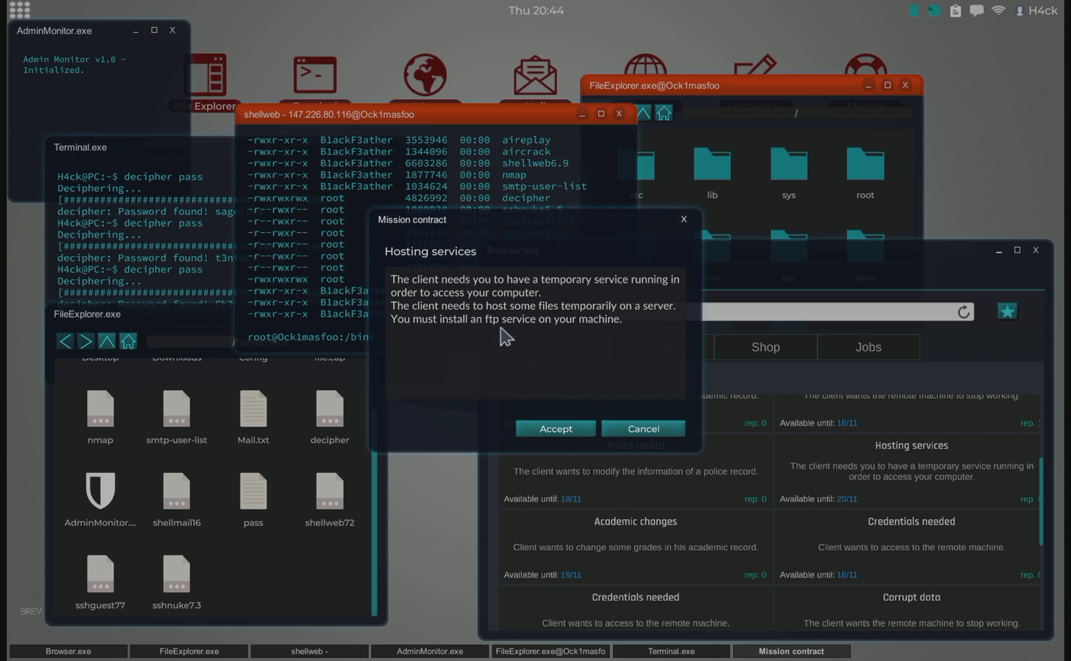
{"action": "mouse_move", "coordinate": [518, 336]}
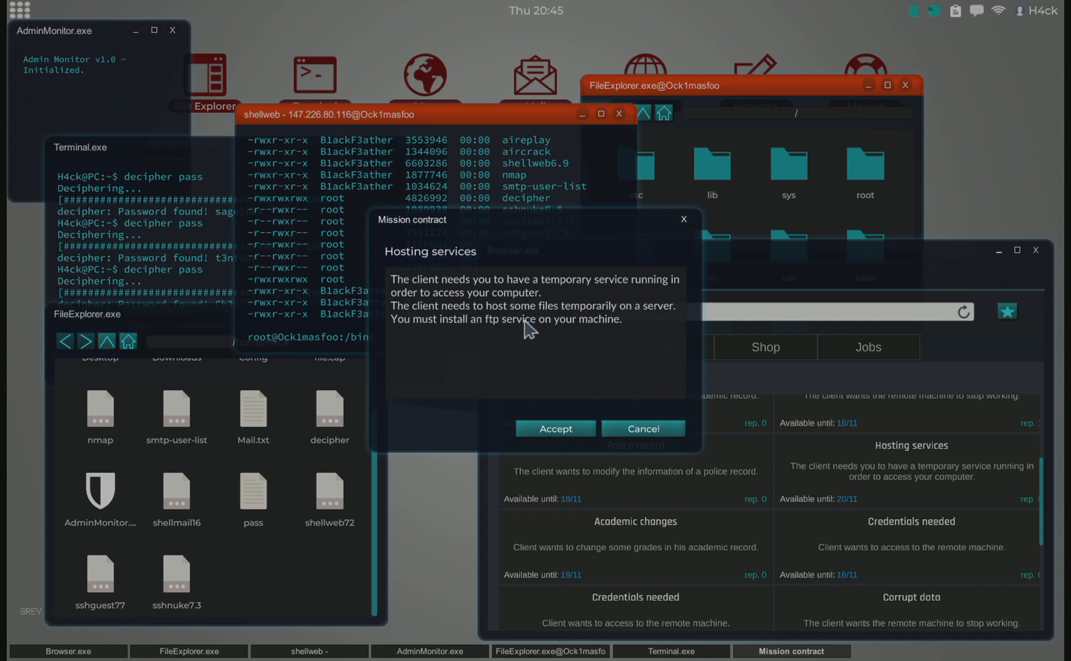
{"action": "mouse_move", "coordinate": [540, 333]}
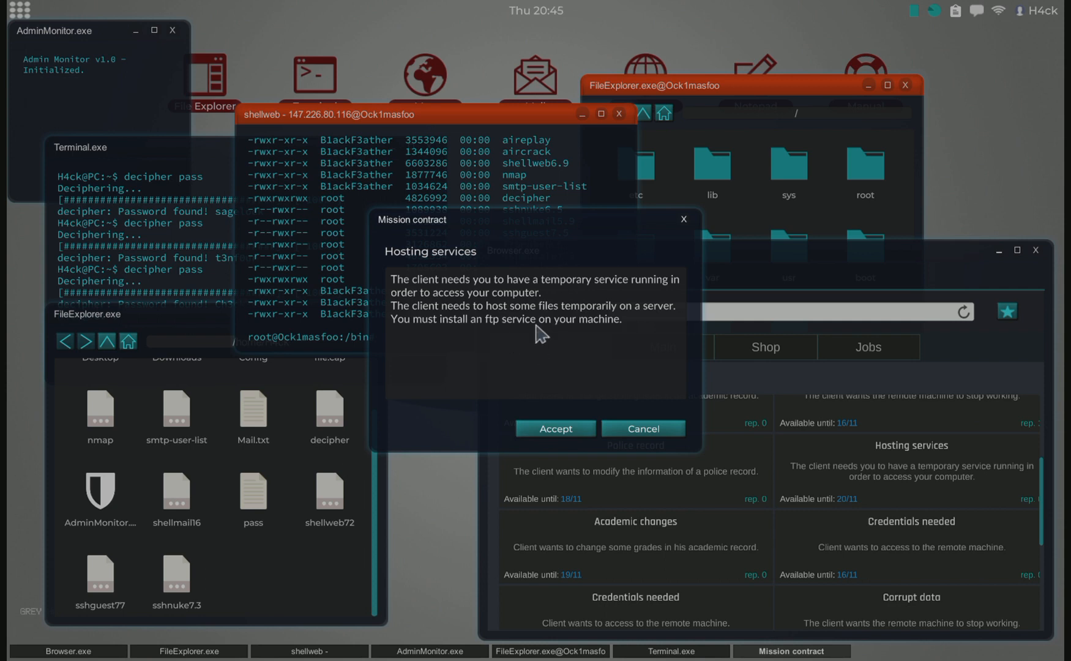
{"action": "mouse_move", "coordinate": [507, 326]}
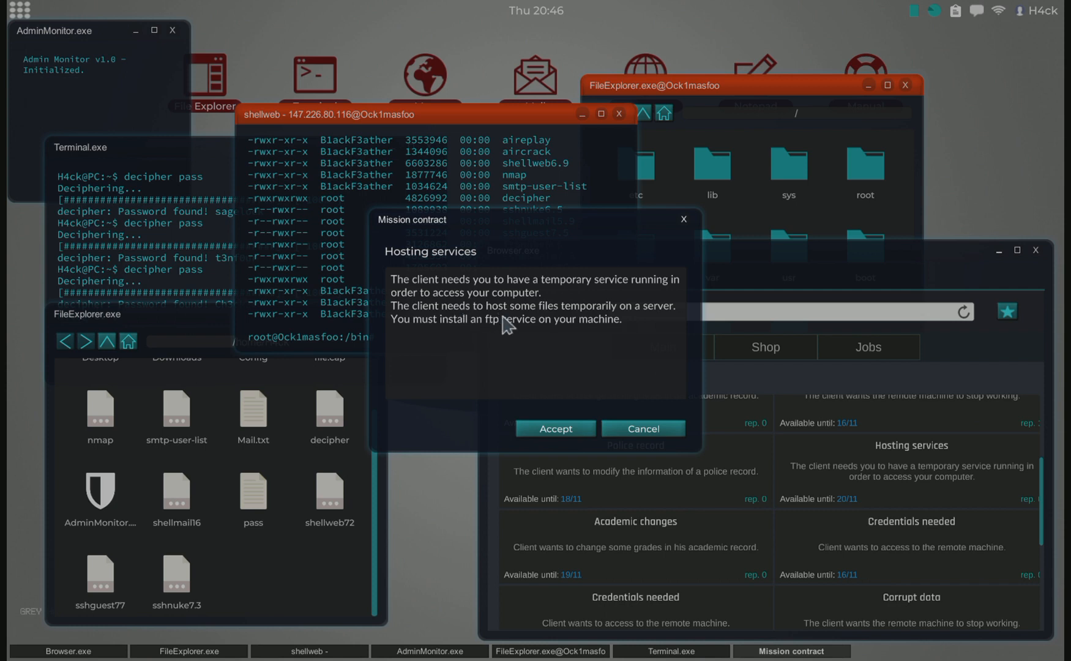
{"action": "mouse_move", "coordinate": [543, 326]}
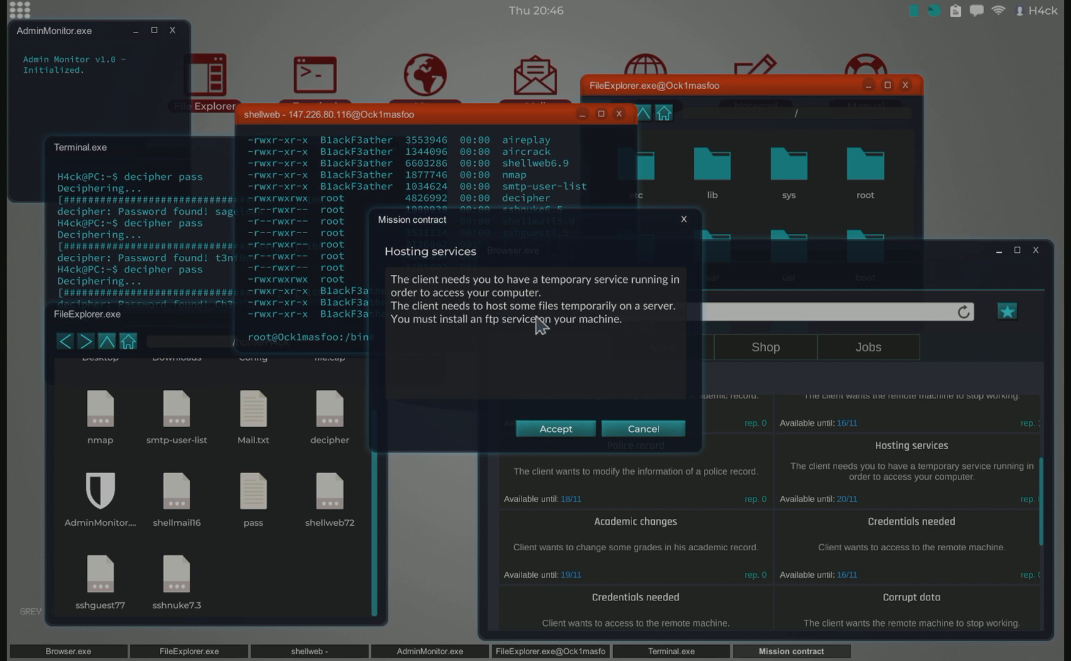
Accept the Hosting services contract and move the remote shell window higher.
{"action": "left_click", "coordinate": [555, 428]}
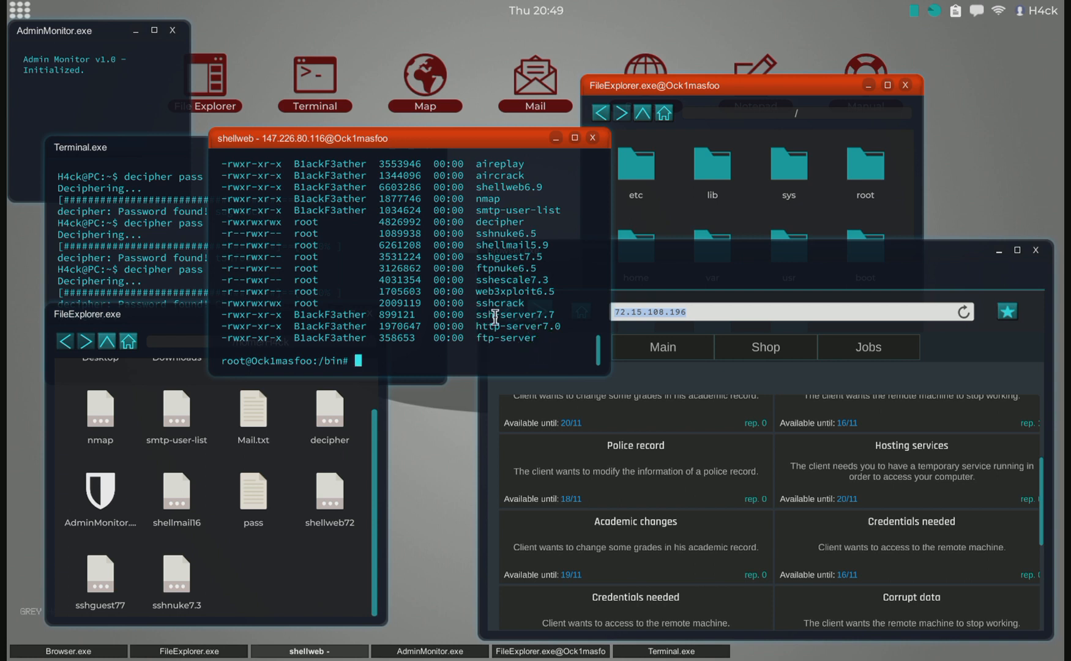
{"action": "mouse_move", "coordinate": [427, 141]}
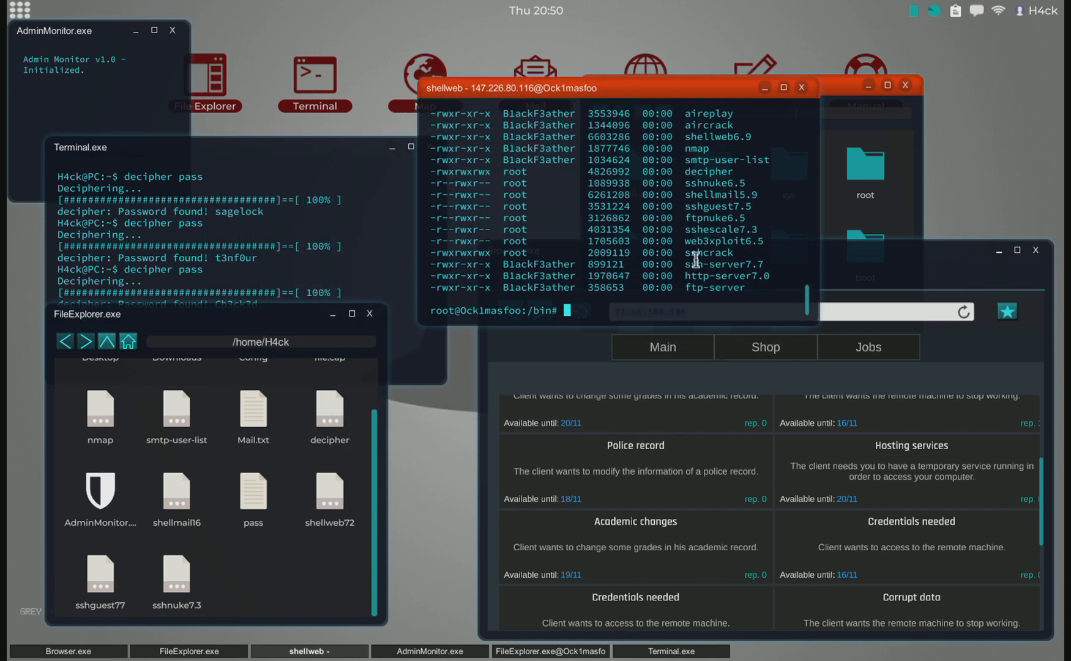
{"action": "mouse_move", "coordinate": [657, 286]}
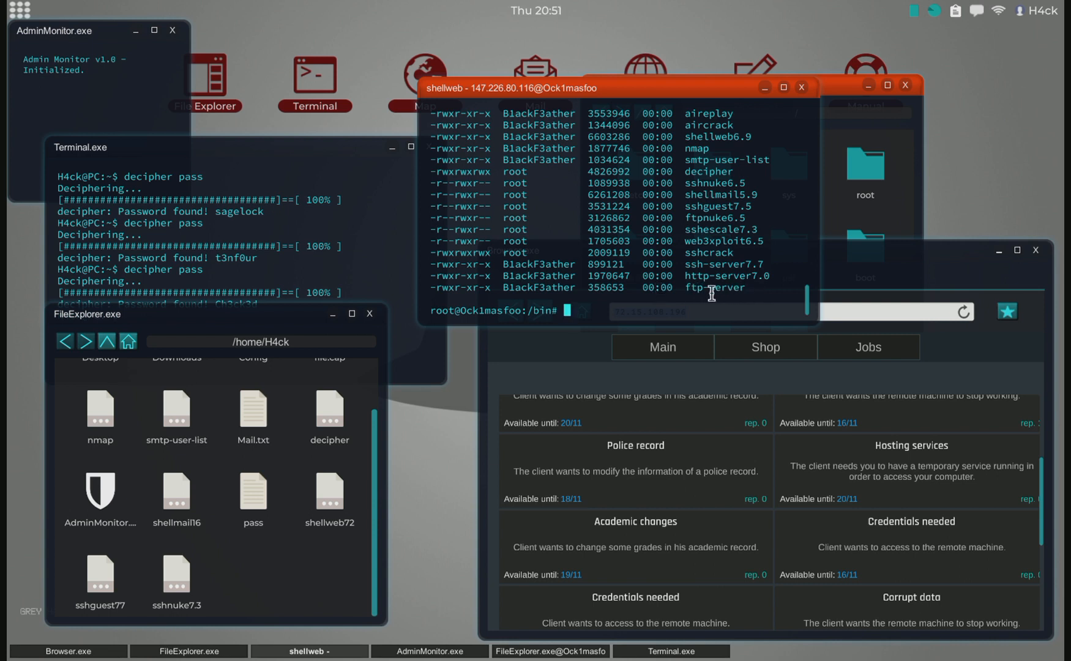
{"action": "mouse_move", "coordinate": [673, 92]}
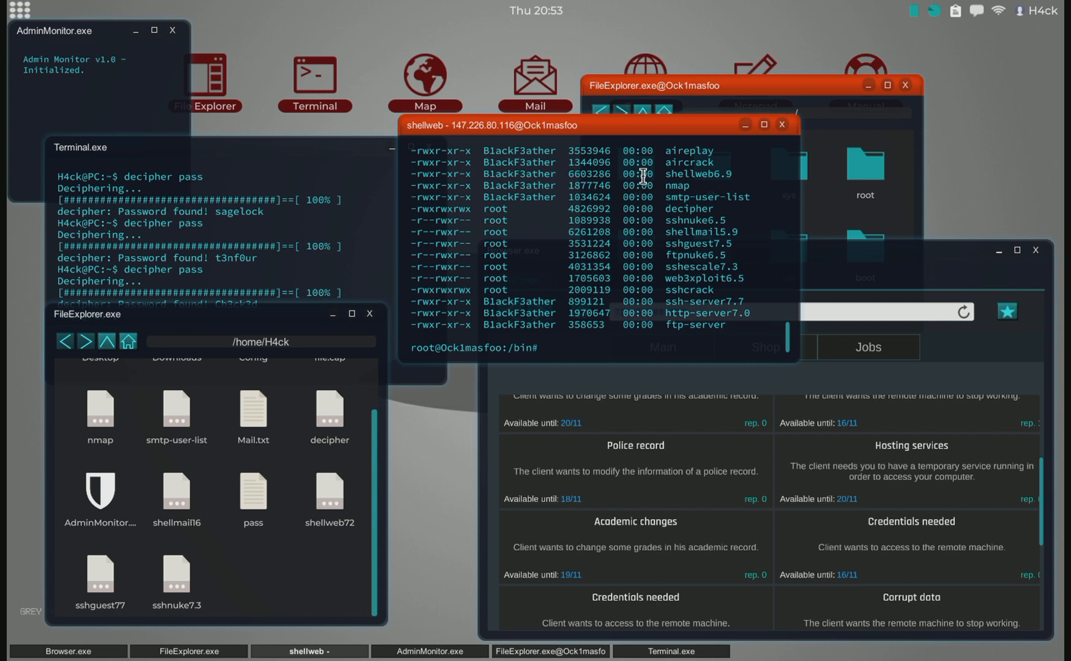
{"action": "mouse_move", "coordinate": [620, 238]}
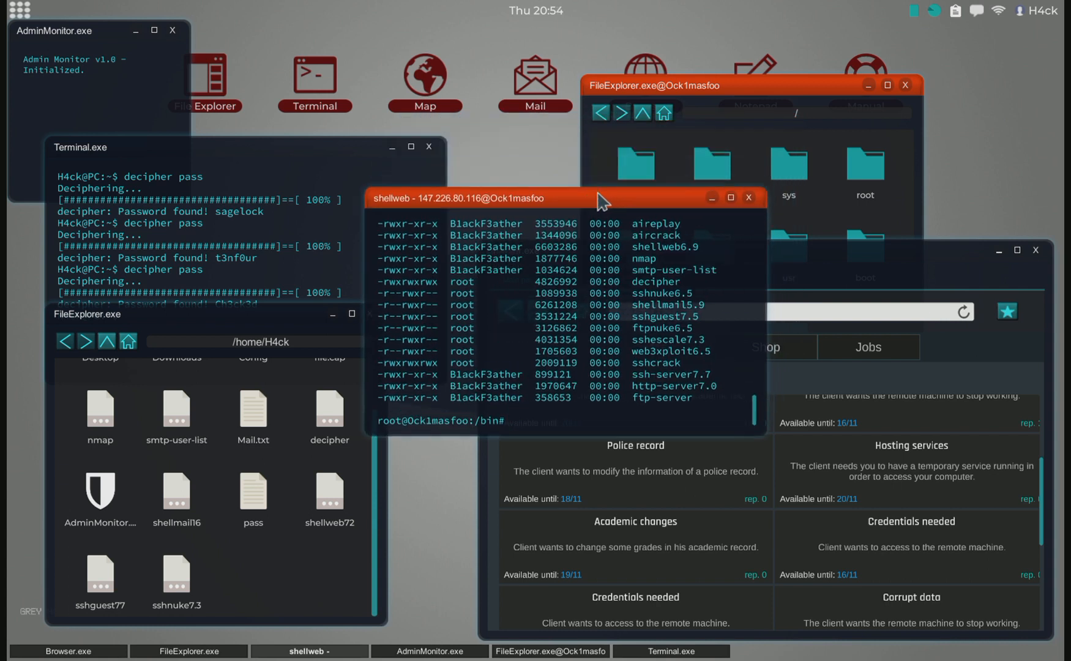
{"action": "left_click_drag", "start_coordinate": [563, 198], "coordinate": [563, 129]}
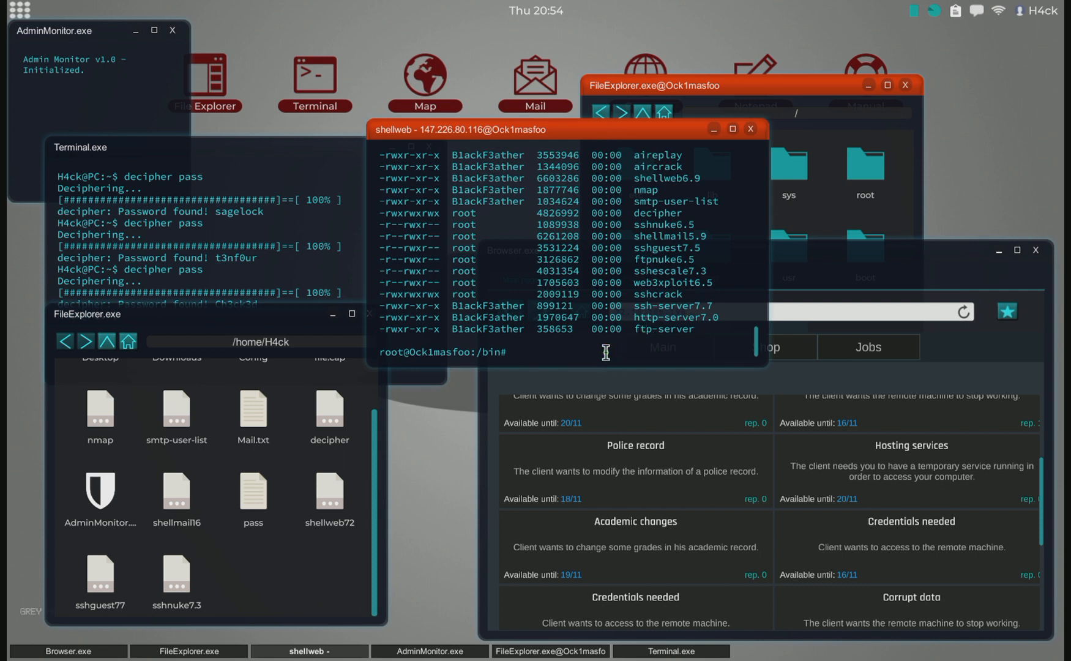
Launch Browser.exe on the remote server and search for 'shop', listing 16 store sites.
{"action": "type", "text": "Browser.exe"}
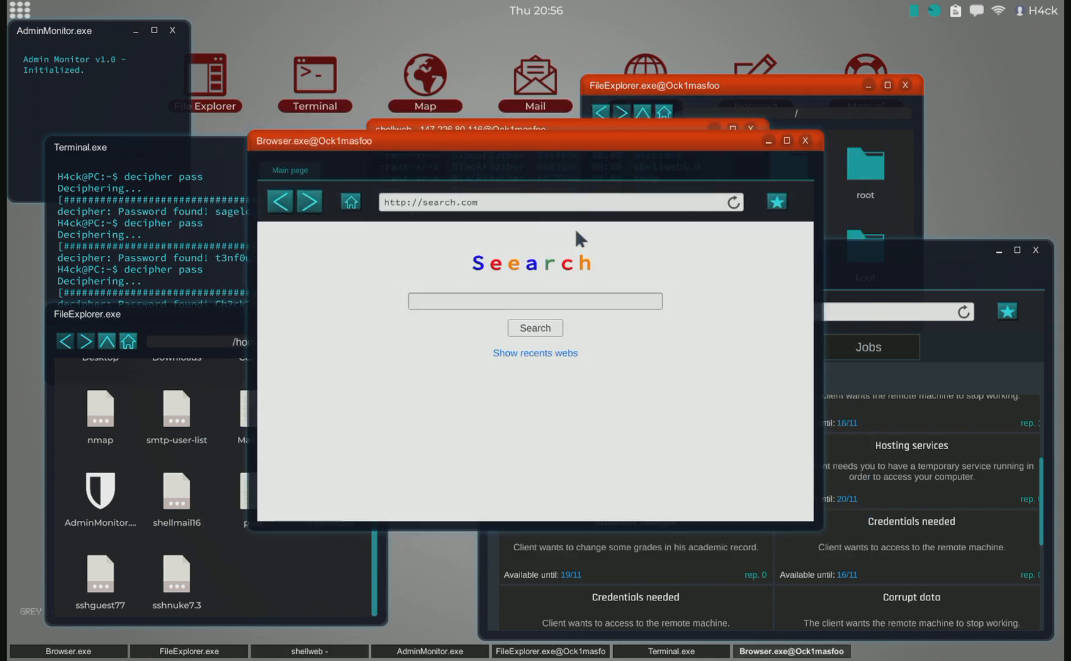
{"action": "type", "text": "sh"}
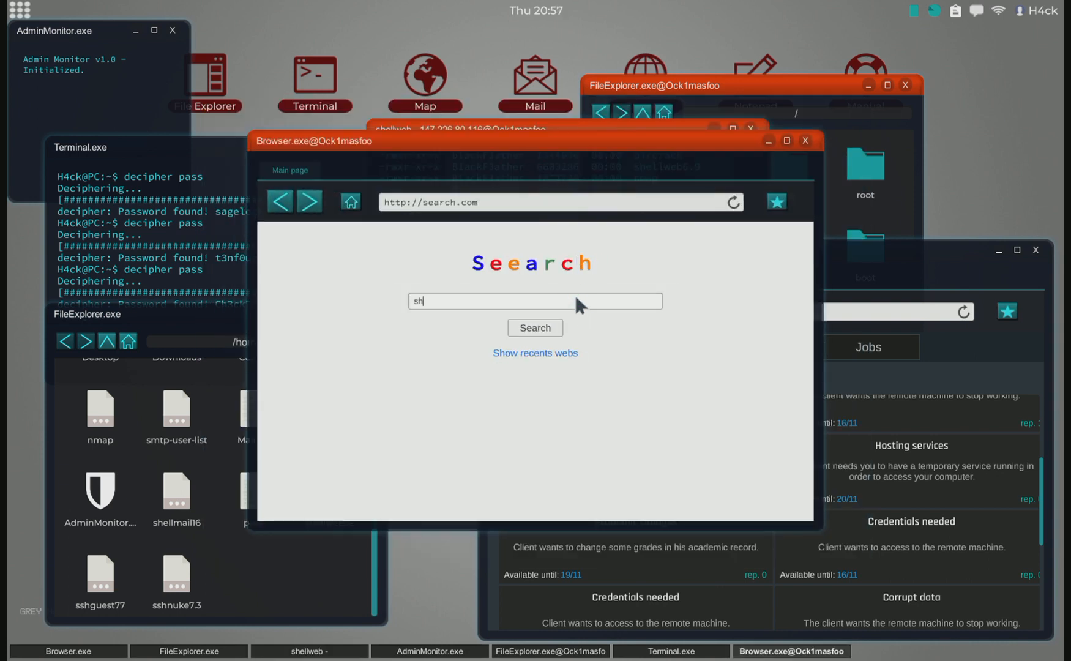
{"action": "left_click", "coordinate": [533, 328]}
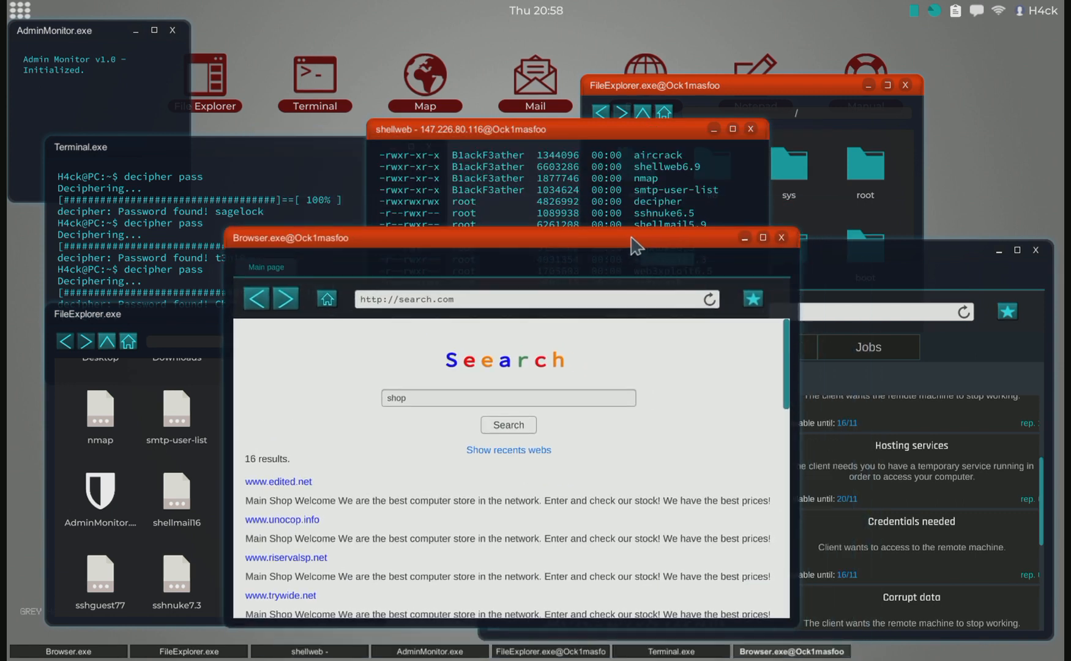
{"action": "left_click_drag", "start_coordinate": [635, 237], "coordinate": [649, 215]}
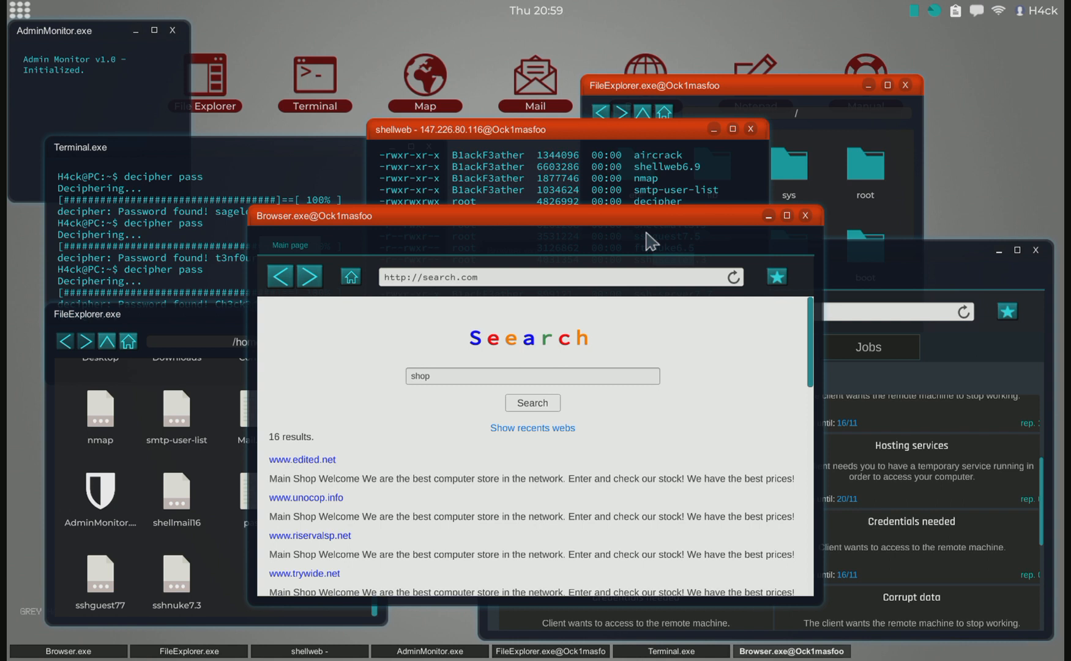
{"action": "mouse_move", "coordinate": [630, 225]}
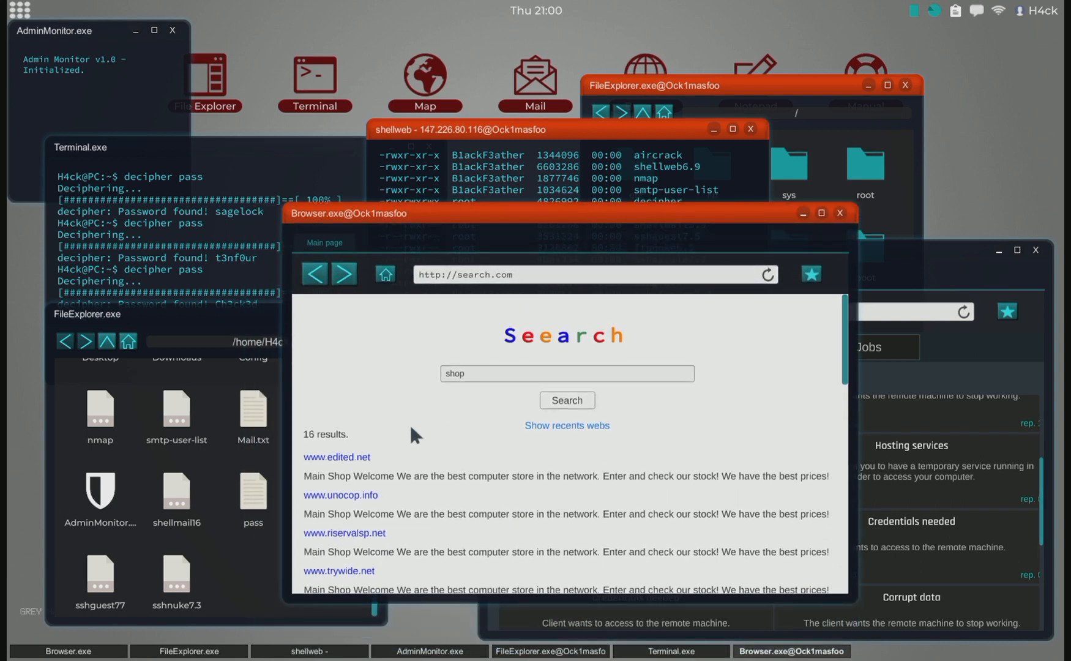
{"action": "mouse_move", "coordinate": [349, 509]}
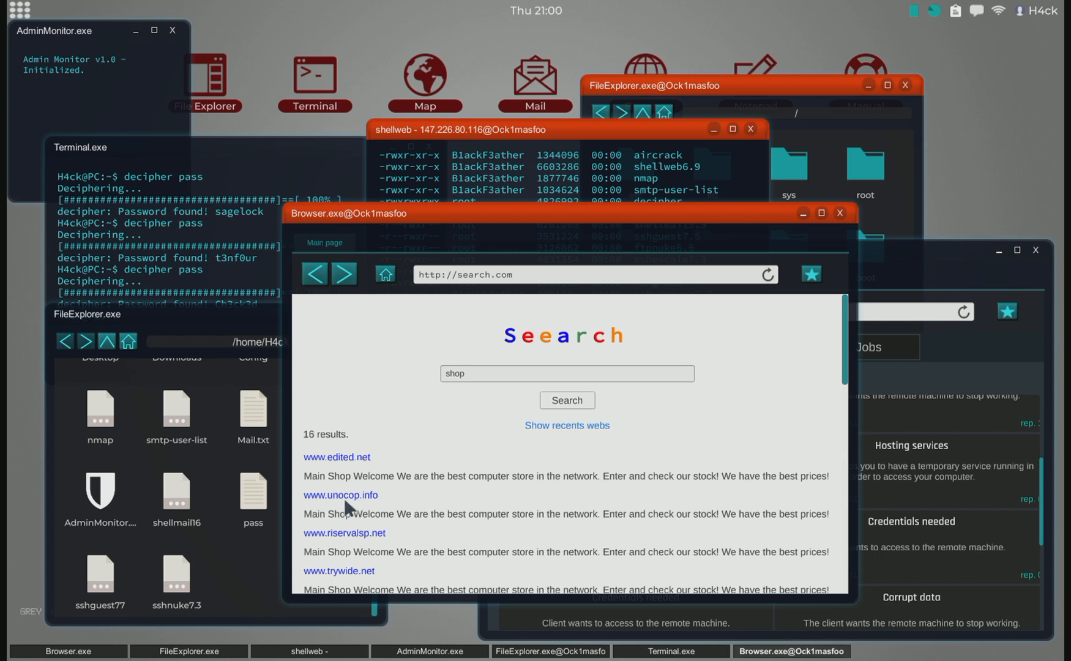
From the unocop.info store catalogue, download the free ssh-server as ssh-server10 into /root.
{"action": "left_click", "coordinate": [340, 495]}
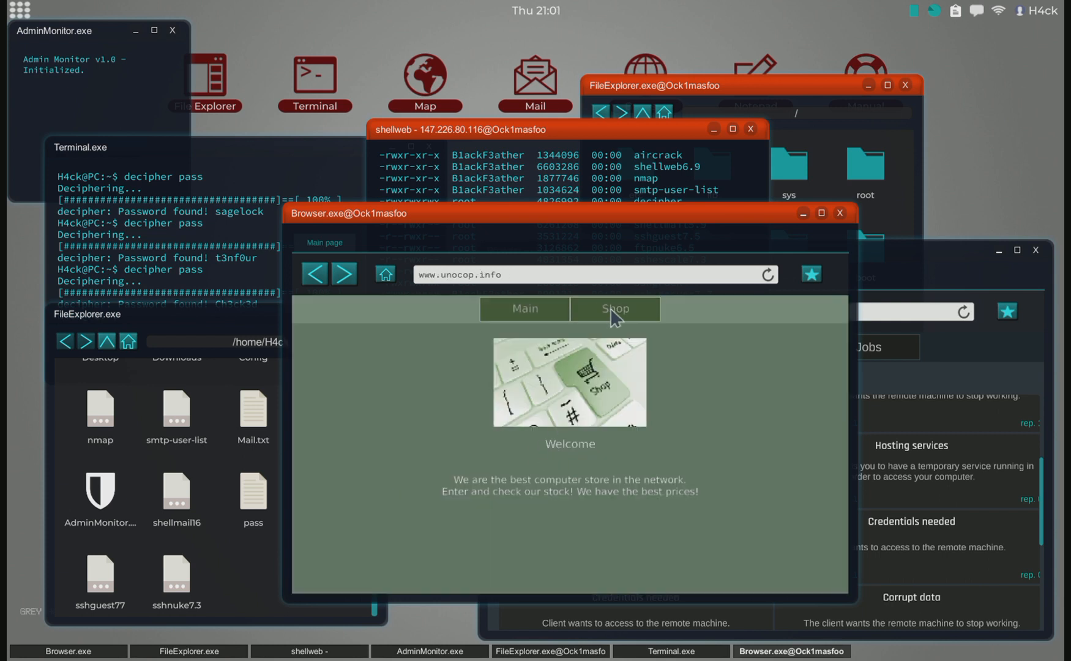
{"action": "left_click", "coordinate": [614, 309]}
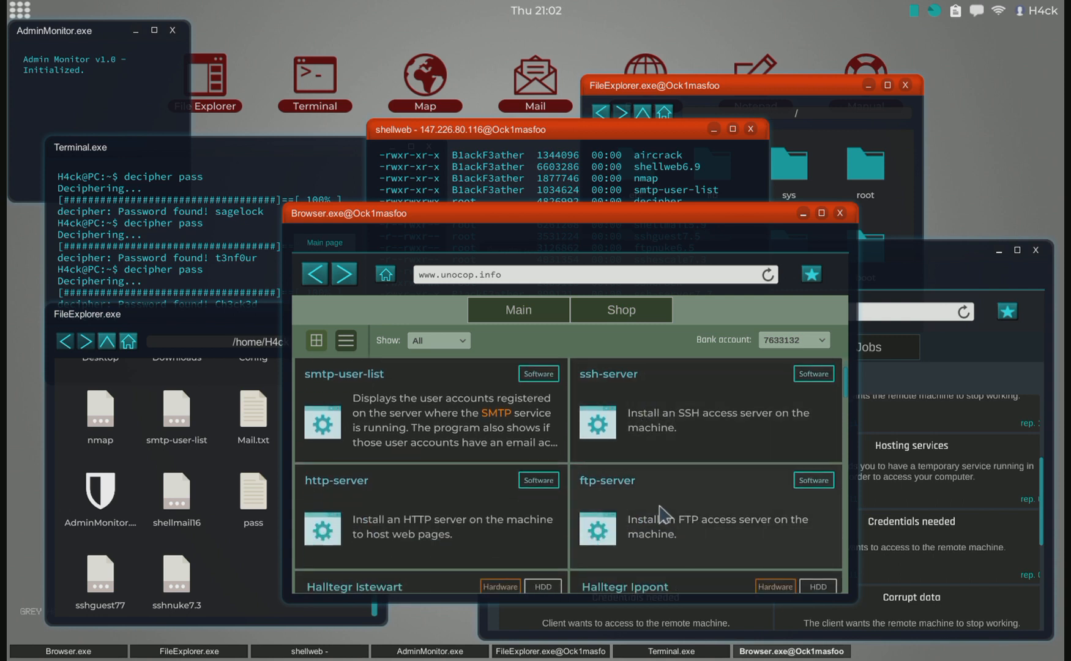
{"action": "mouse_move", "coordinate": [574, 497]}
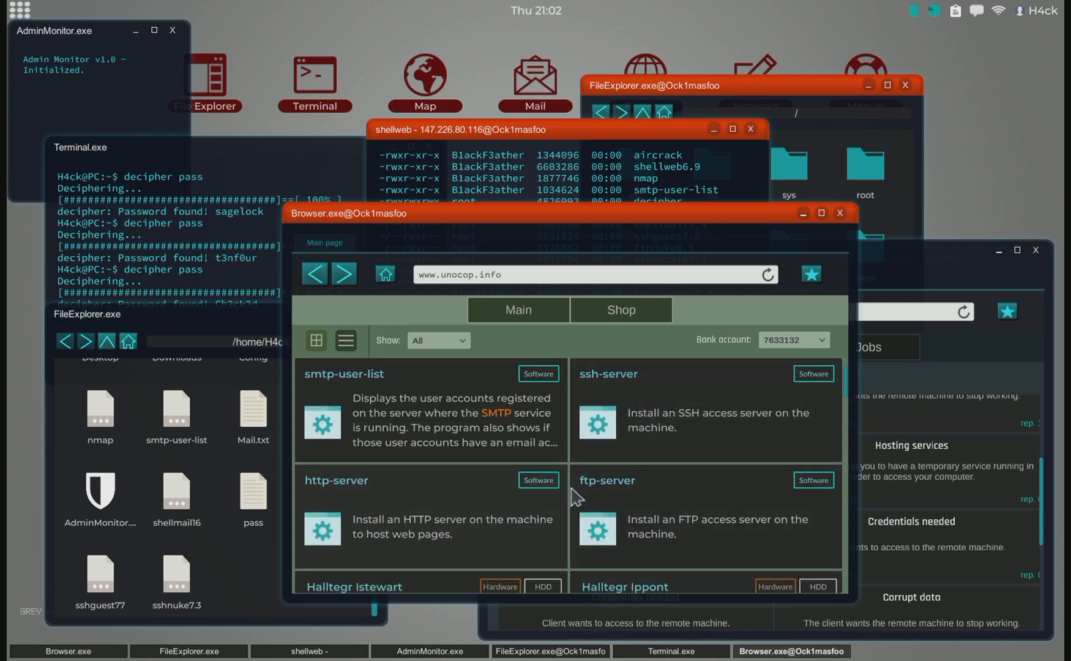
{"action": "left_click", "coordinate": [608, 373]}
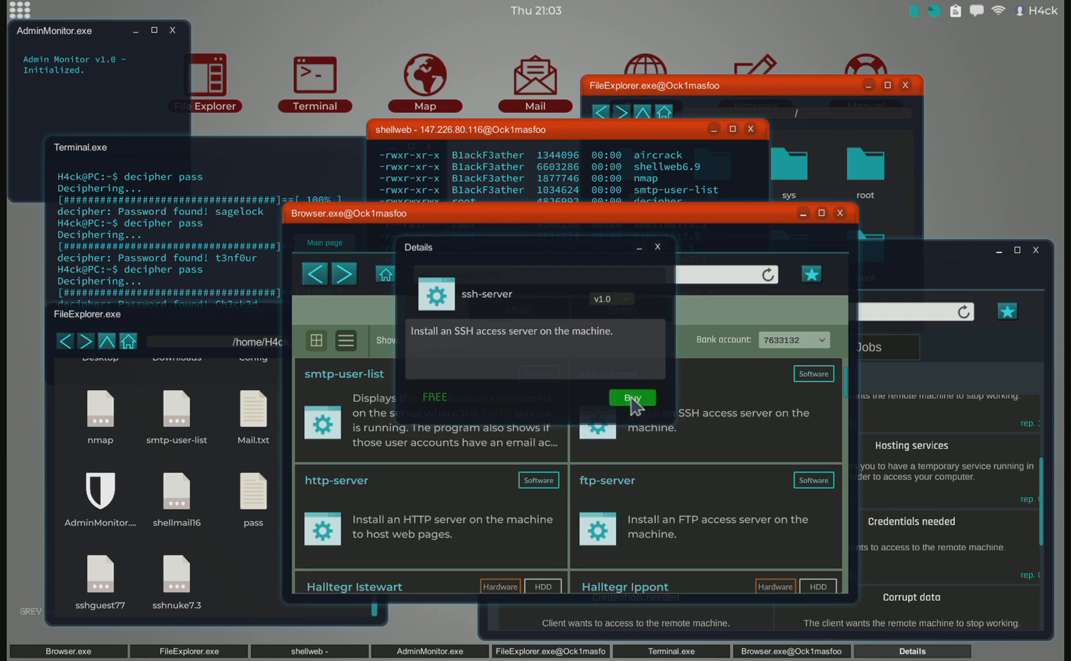
{"action": "left_click", "coordinate": [630, 398]}
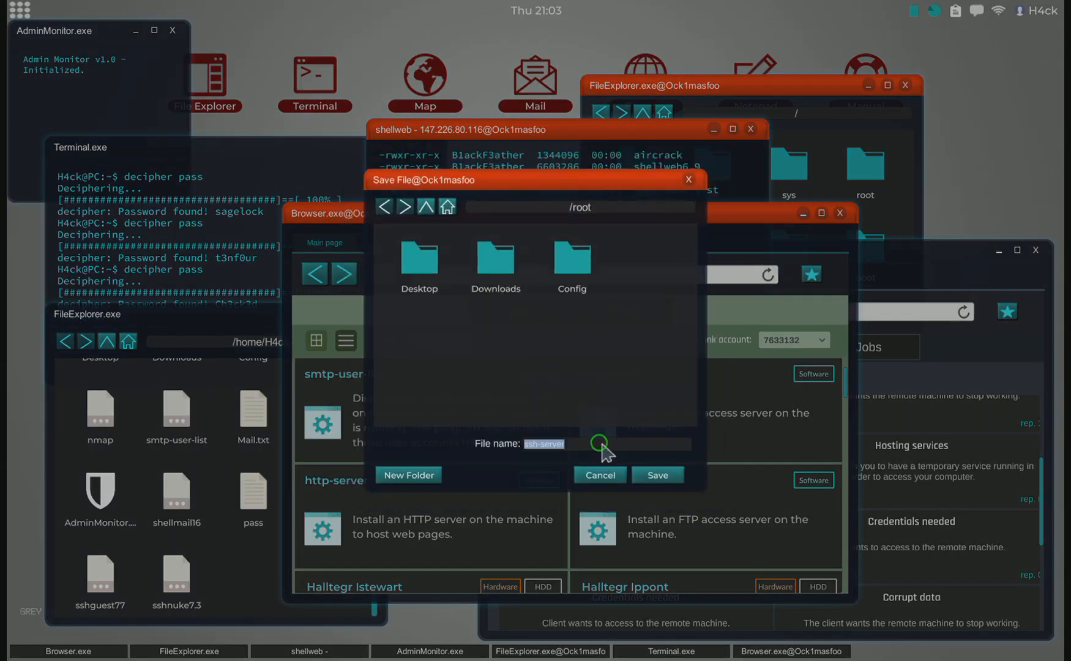
{"action": "type", "text": "10"}
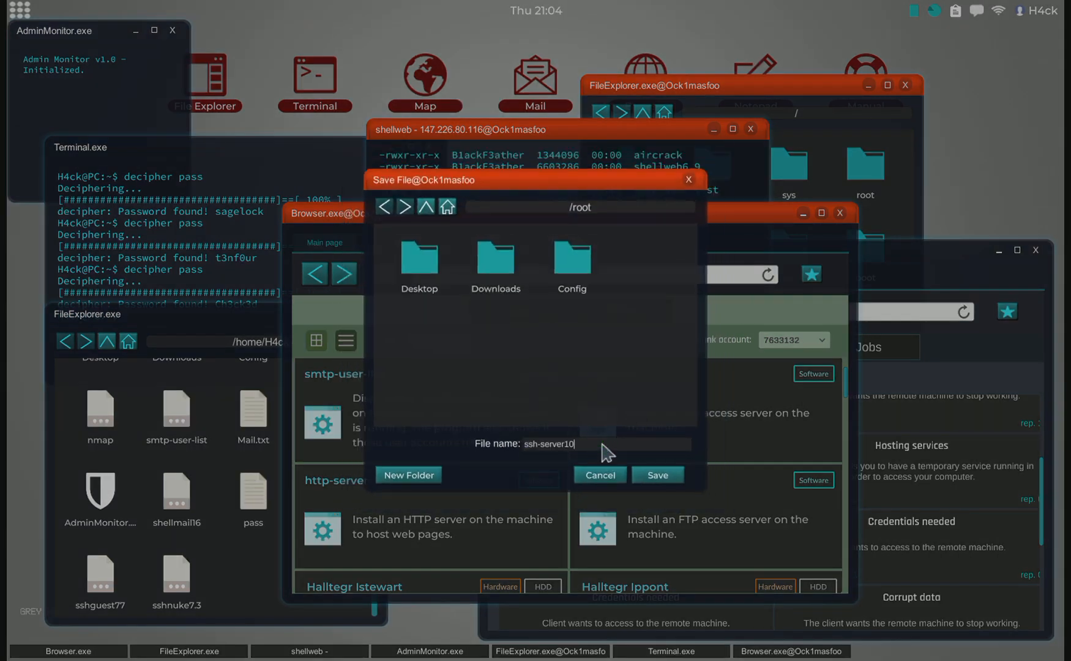
{"action": "left_click", "coordinate": [656, 474]}
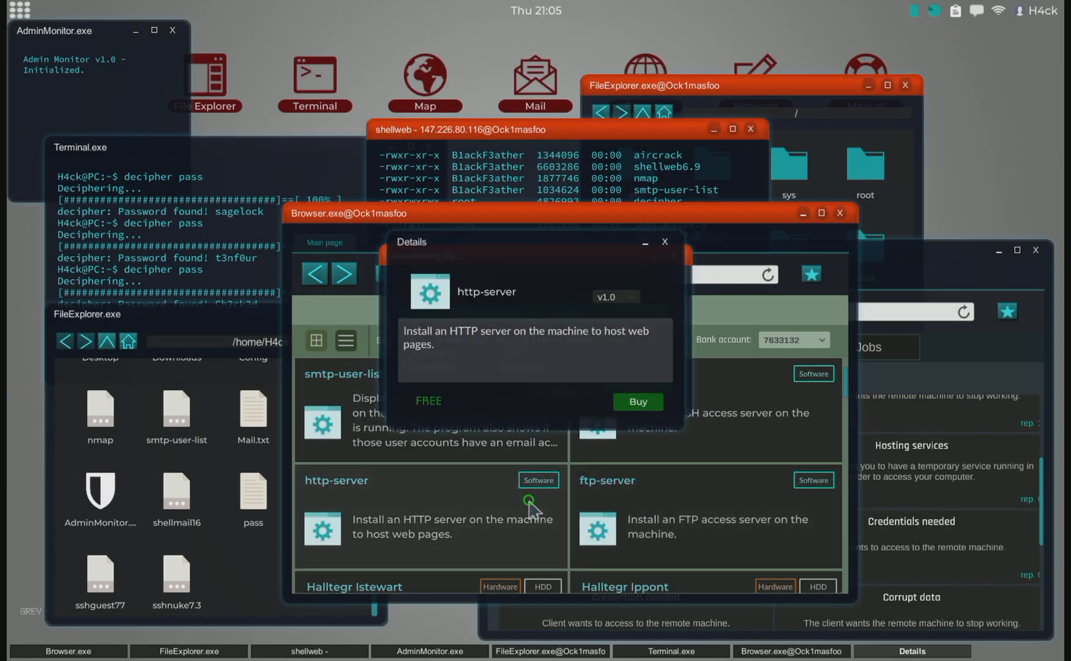
Download http-server and ftp-server into /root and dismiss the finished download dialogs.
{"action": "left_click", "coordinate": [637, 401]}
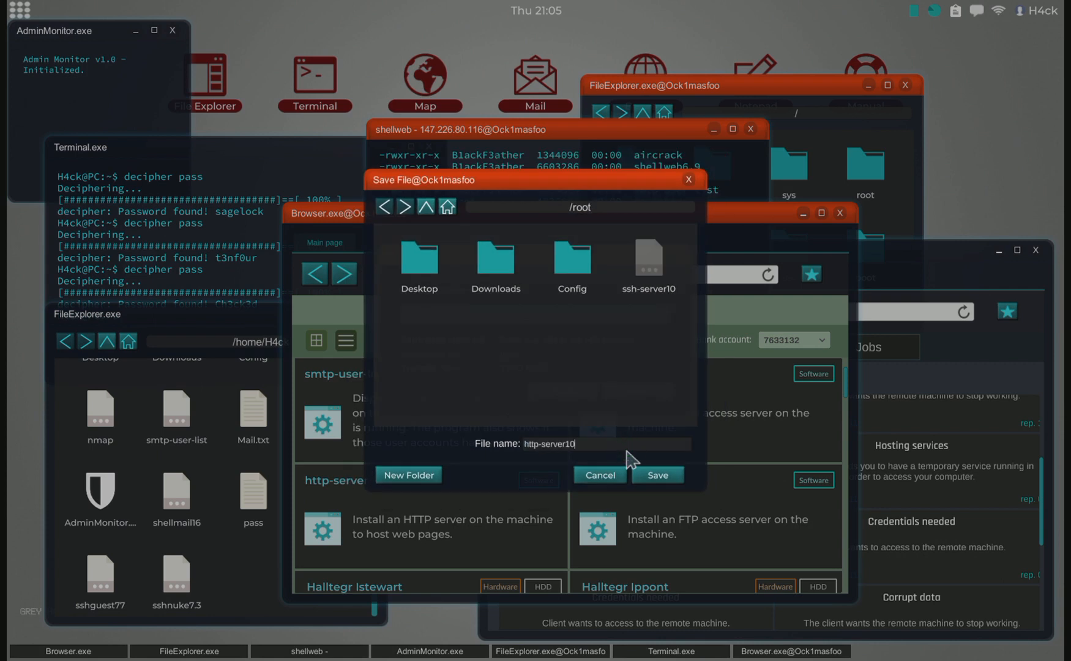
{"action": "left_click", "coordinate": [656, 474]}
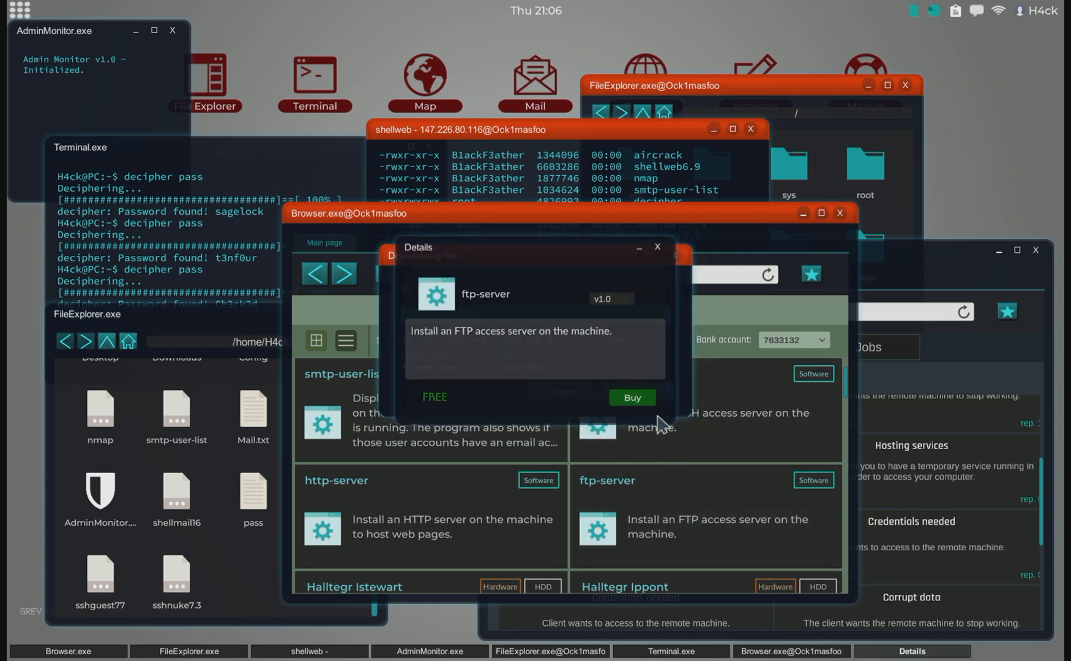
{"action": "left_click", "coordinate": [630, 396]}
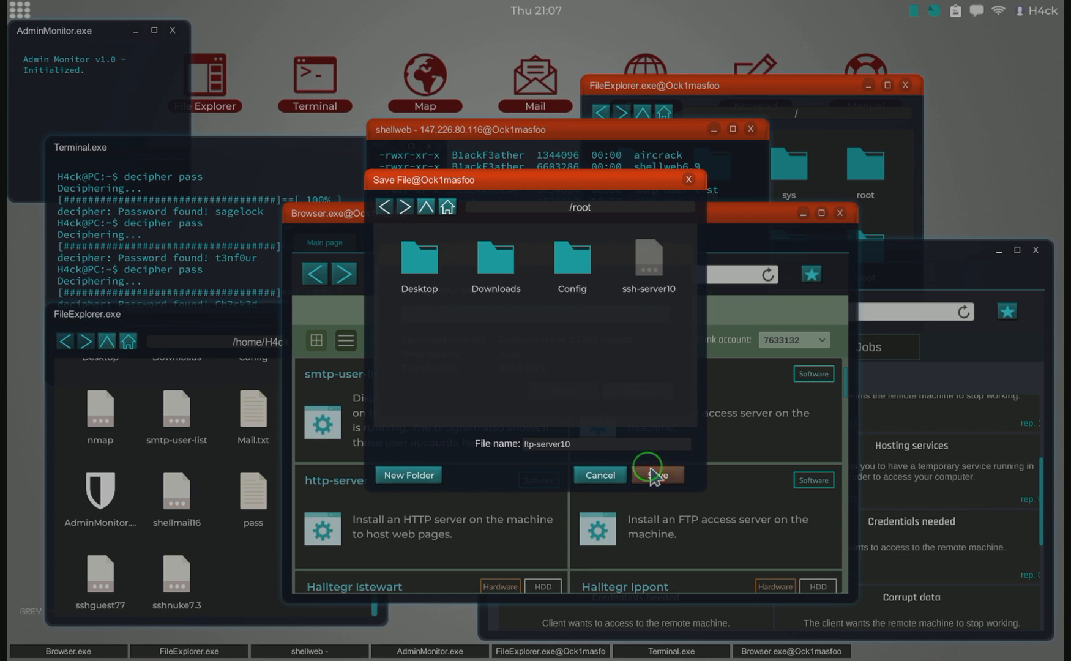
{"action": "left_click", "coordinate": [655, 475]}
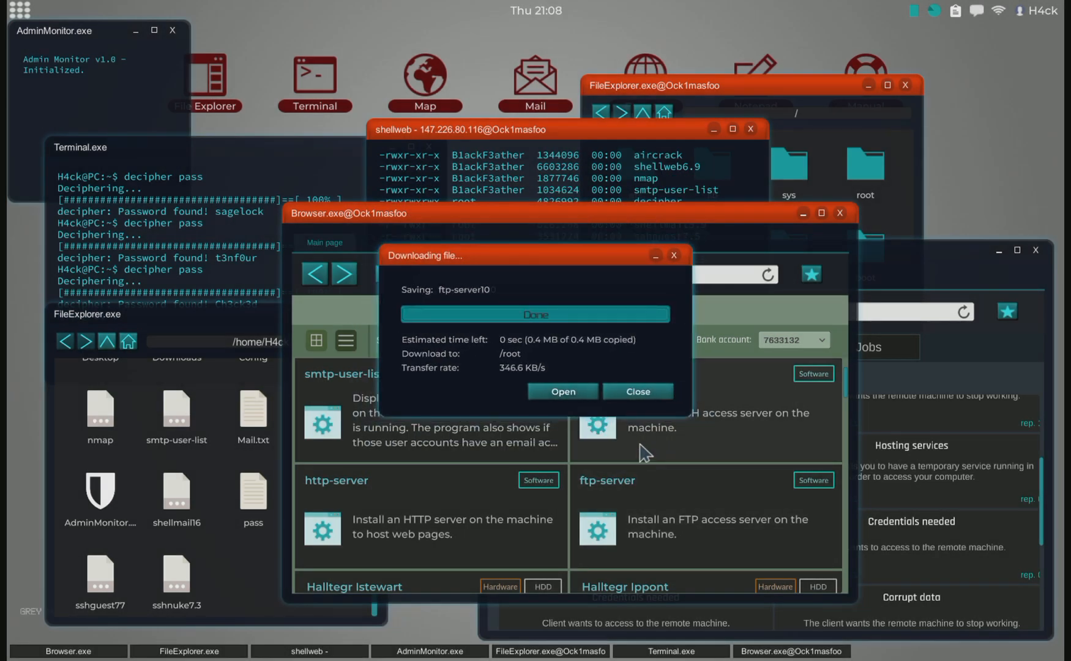
{"action": "left_click", "coordinate": [639, 415]}
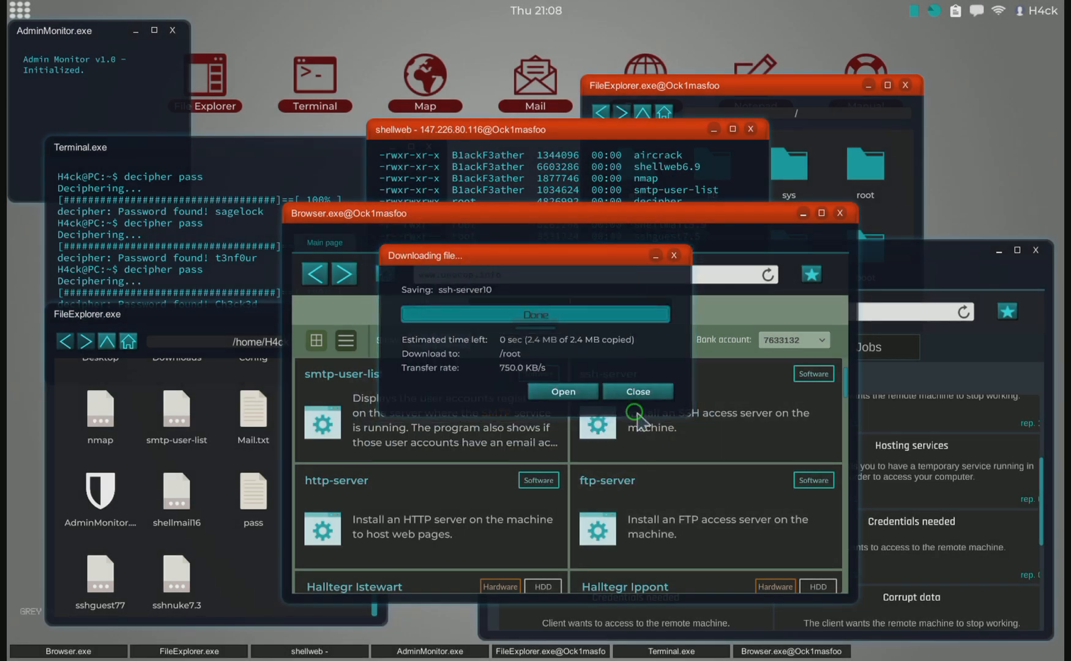
{"action": "left_click", "coordinate": [636, 392]}
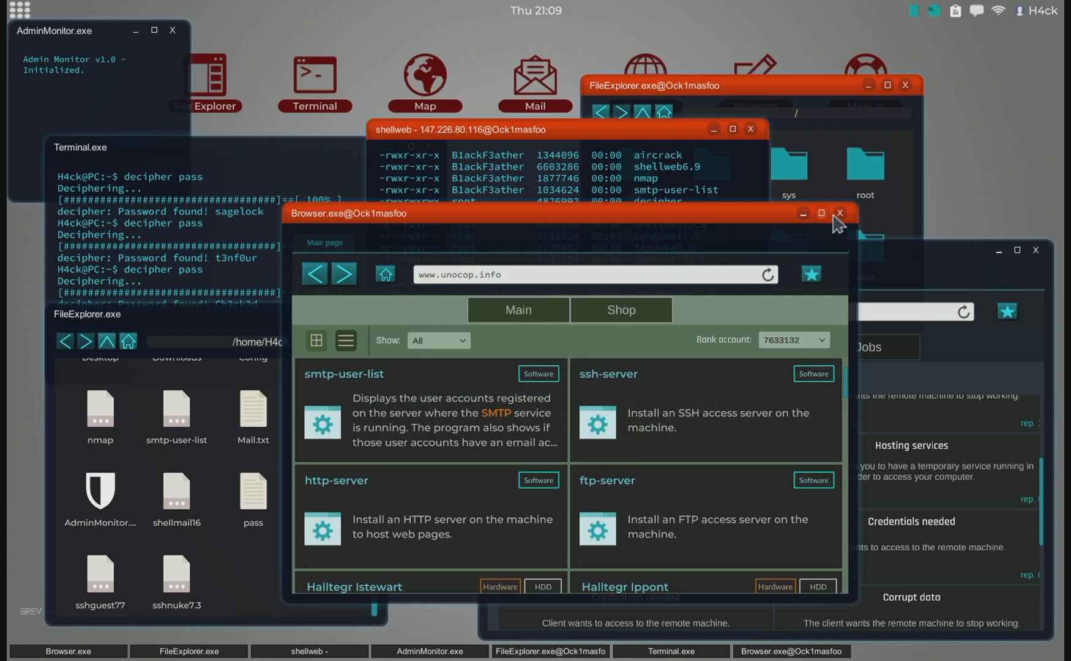
Close the shop, launch FileExplorer.exe on the server, and reread the Hosting services job without accepting.
{"action": "left_click", "coordinate": [840, 212]}
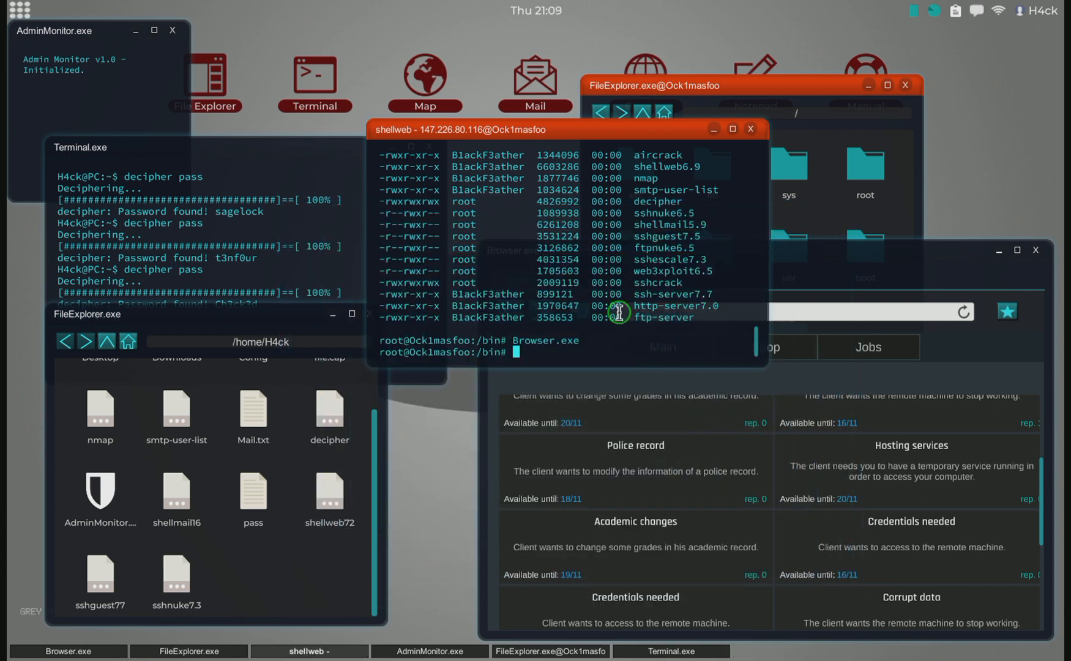
{"action": "type", "text": "FileExplorer.exe"}
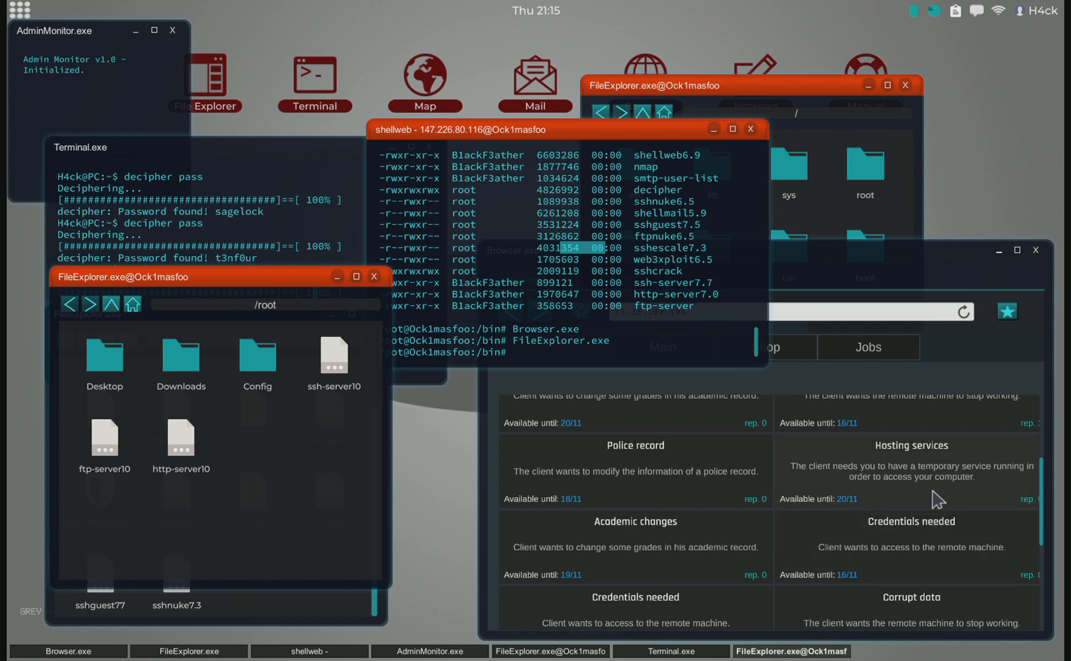
{"action": "left_click", "coordinate": [909, 462]}
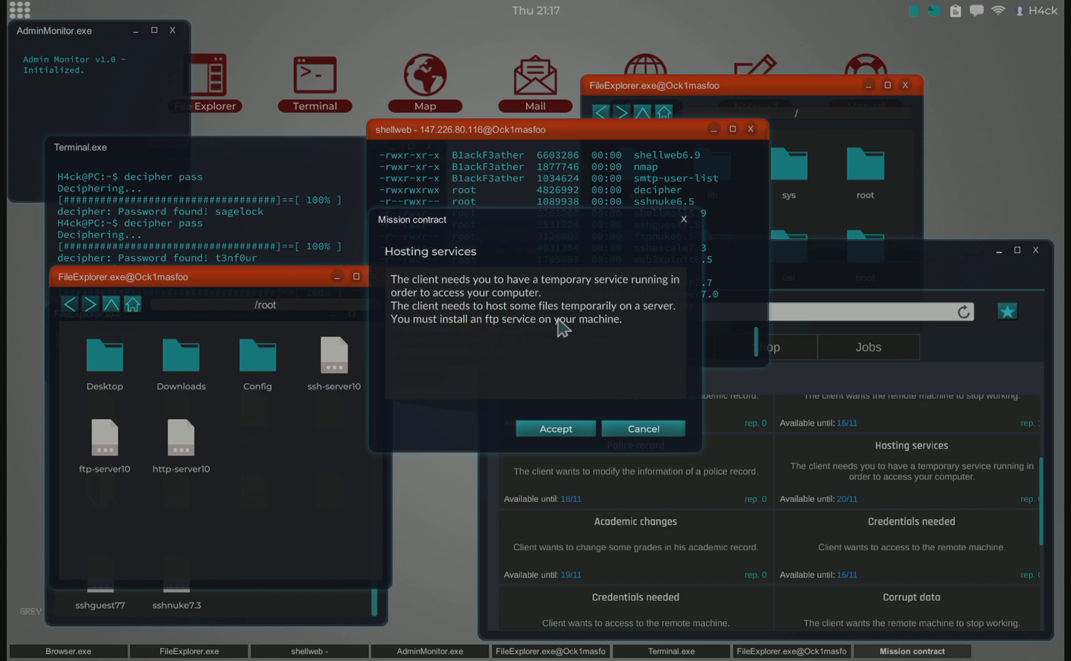
{"action": "left_click", "coordinate": [641, 429]}
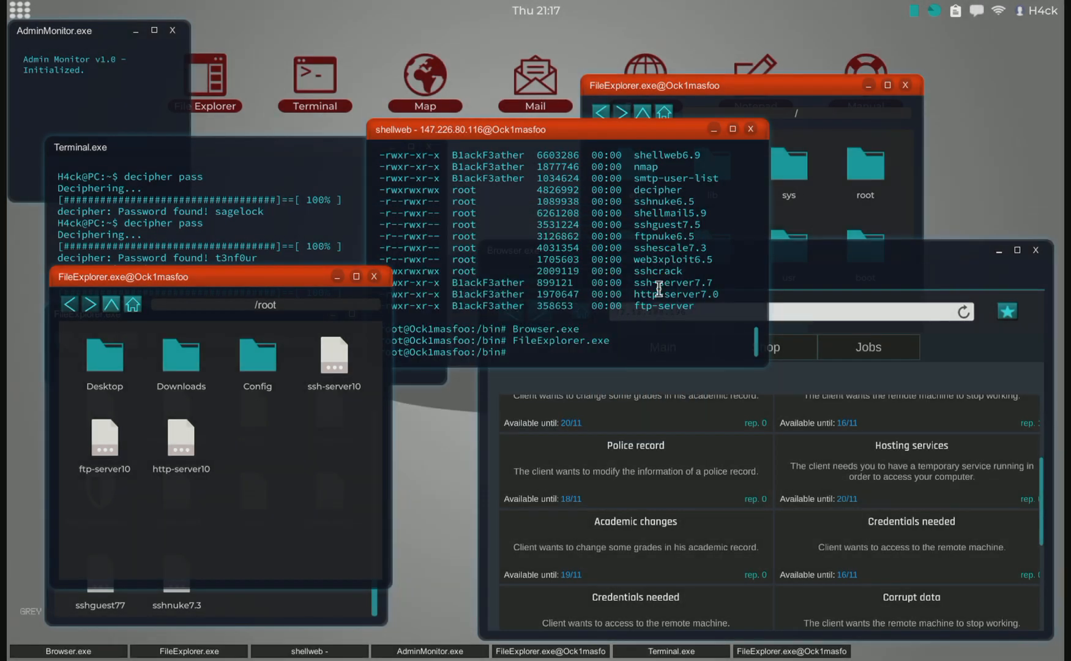
{"action": "mouse_move", "coordinate": [650, 344]}
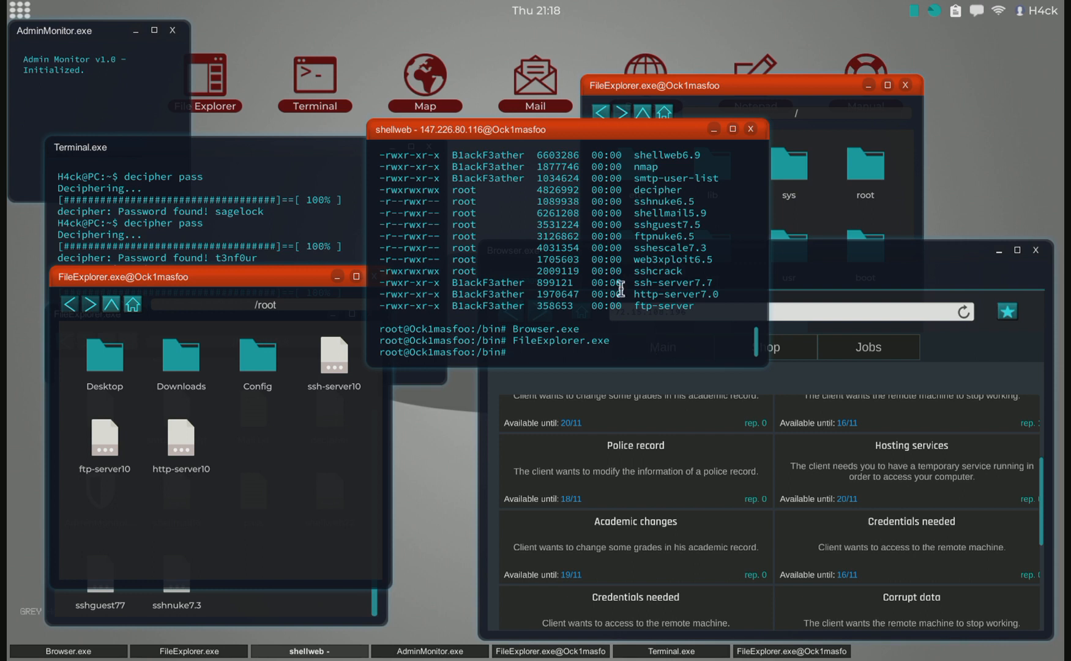
In /root, run ftp-server10 to install and start the FTP service, then launch Browser.exe.
{"action": "type", "text": "cd /root/"}
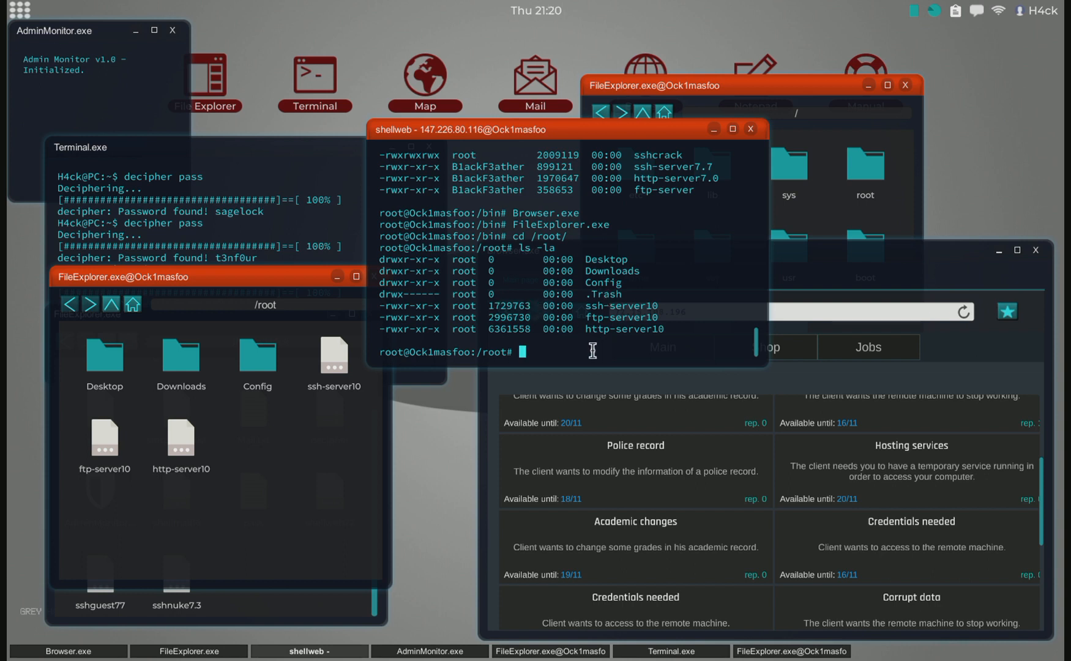
{"action": "type", "text": "ftp-"}
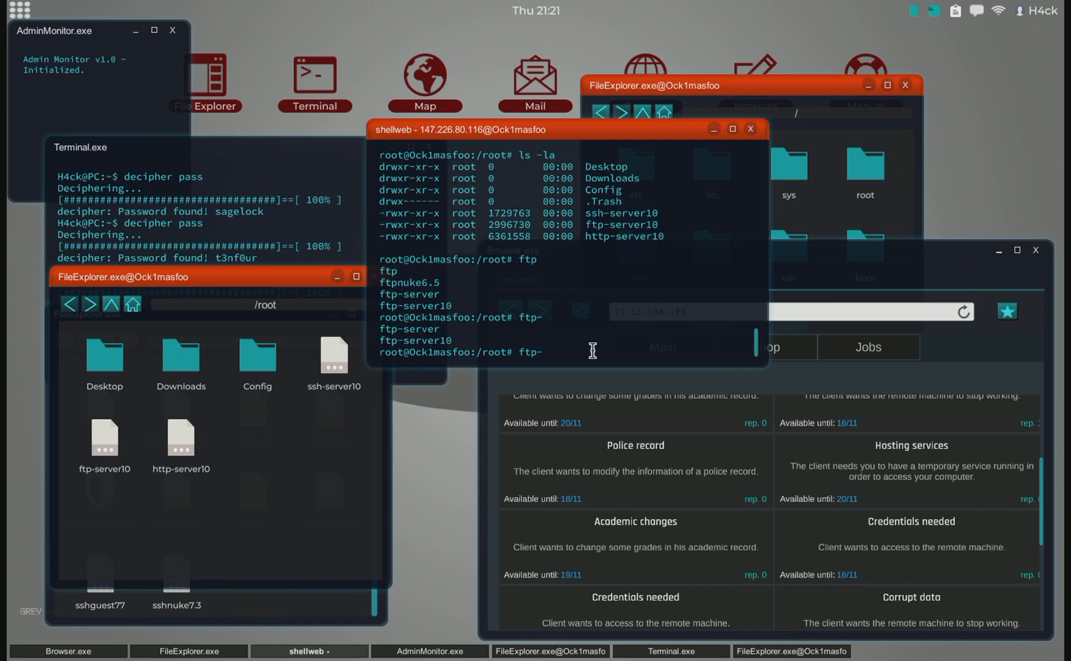
{"action": "type", "text": "s"}
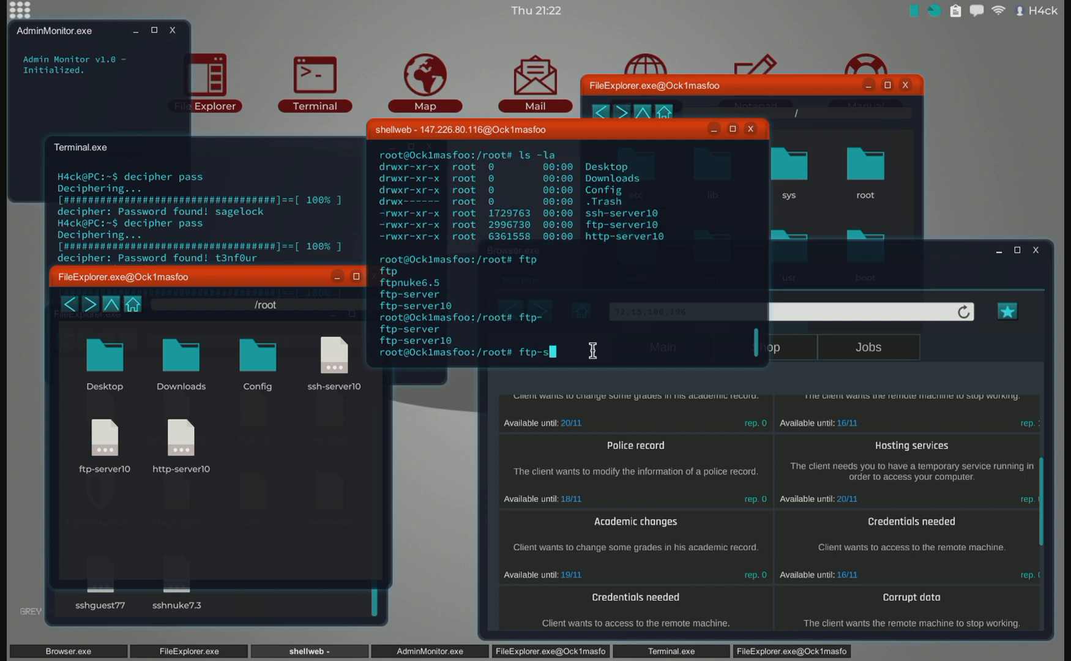
{"action": "type", "text": "erver10"}
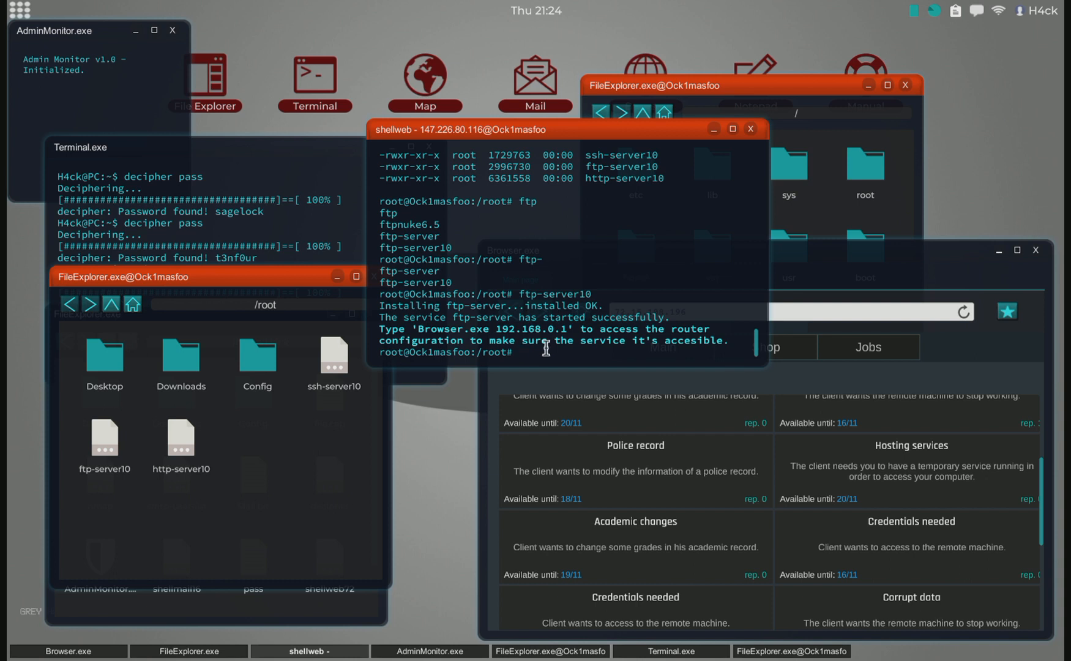
{"action": "type", "text": "Browser.exe"}
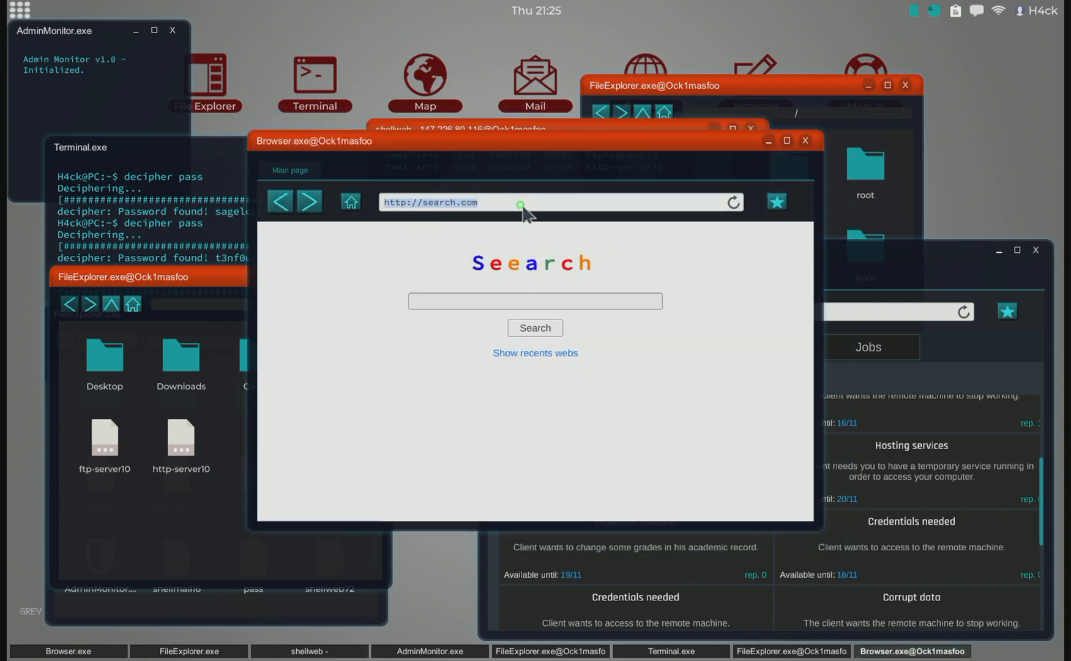
On the router page at 192.168.0.1:8080, add a forwarding rule for port 21 to the server's LAN IP 192.168.0.2.
{"action": "type", "text": "192.168."}
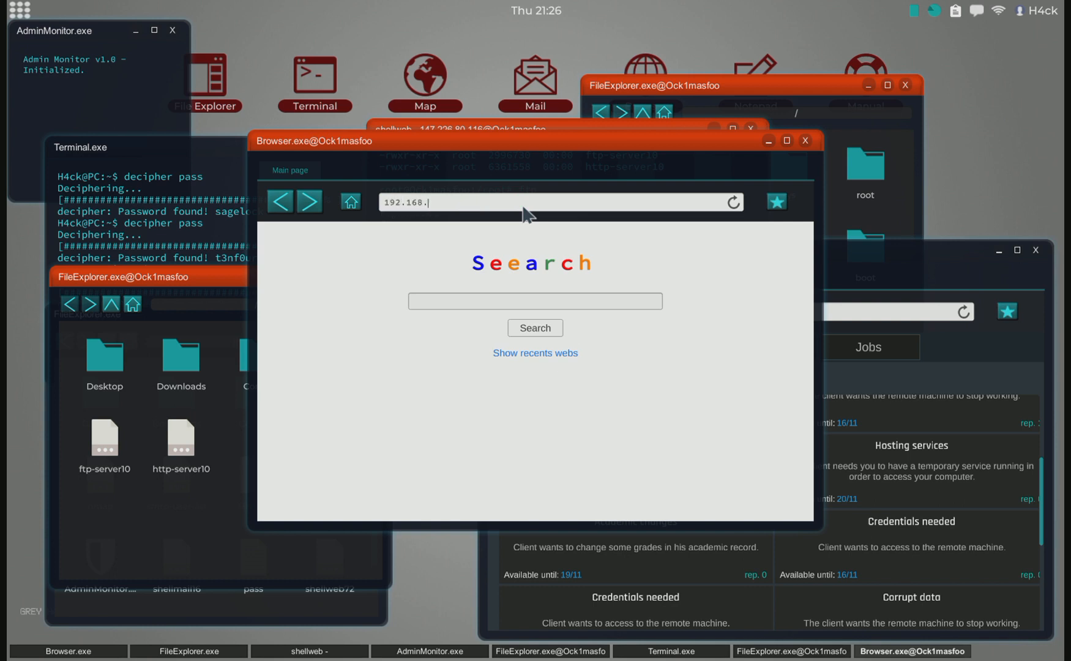
{"action": "type", "text": "0.1:8080"}
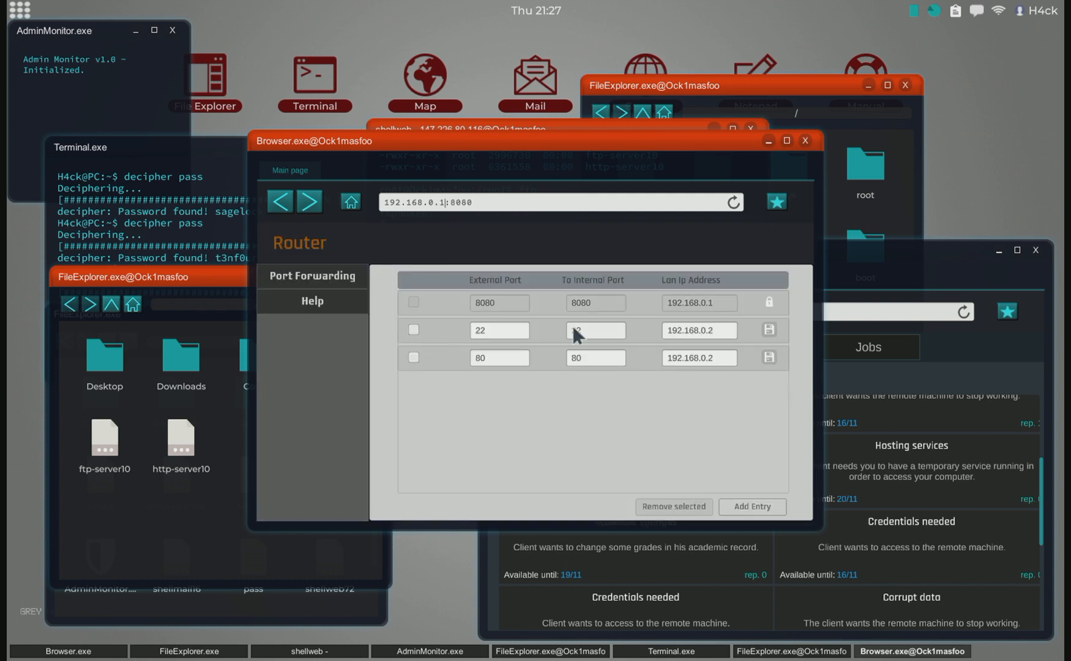
{"action": "left_click", "coordinate": [752, 507]}
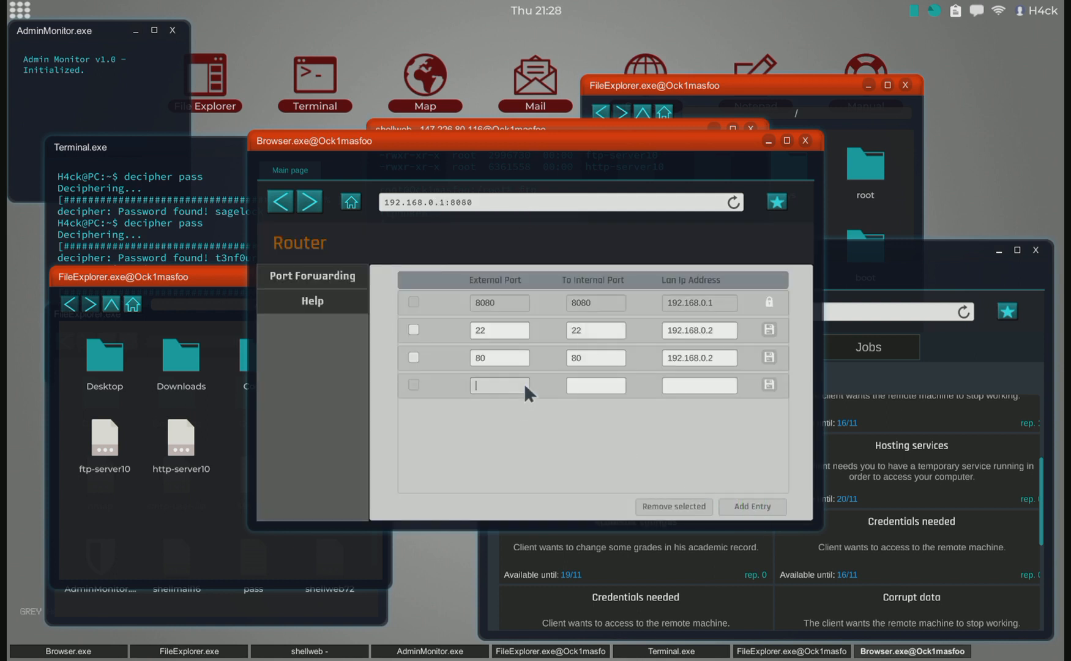
{"action": "type", "text": "21"}
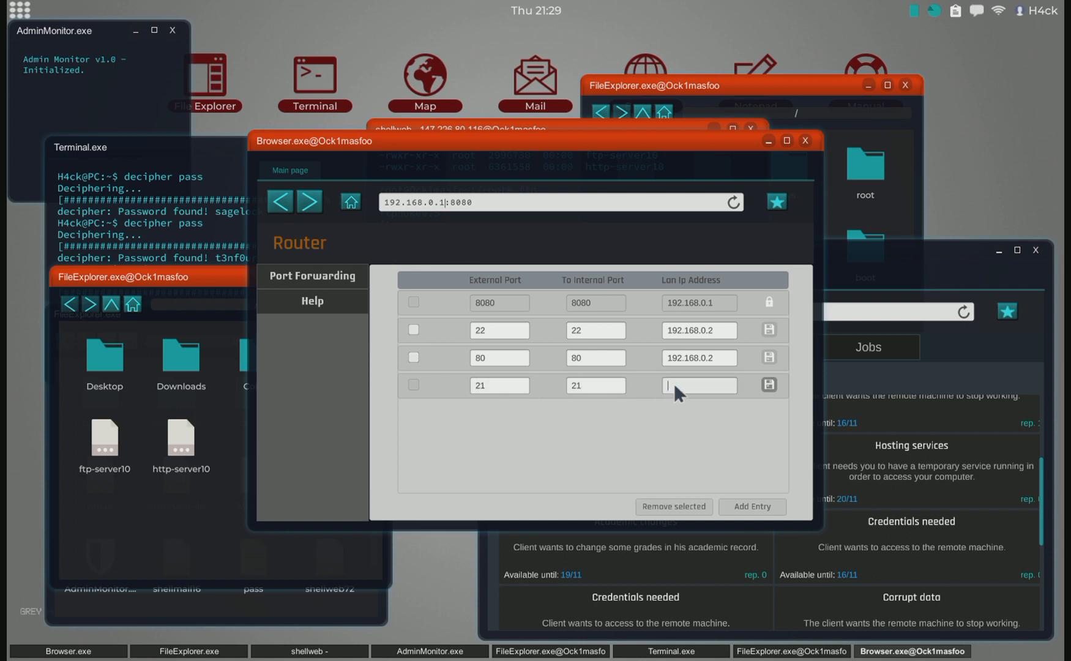
{"action": "type", "text": "192"}
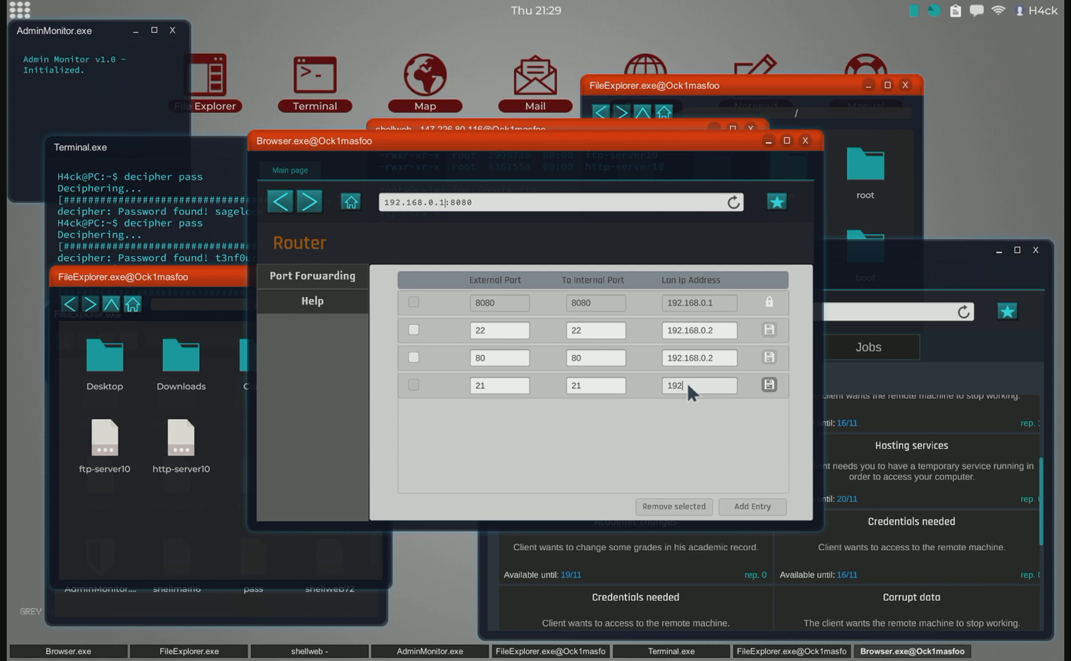
{"action": "type", "text": ".168."}
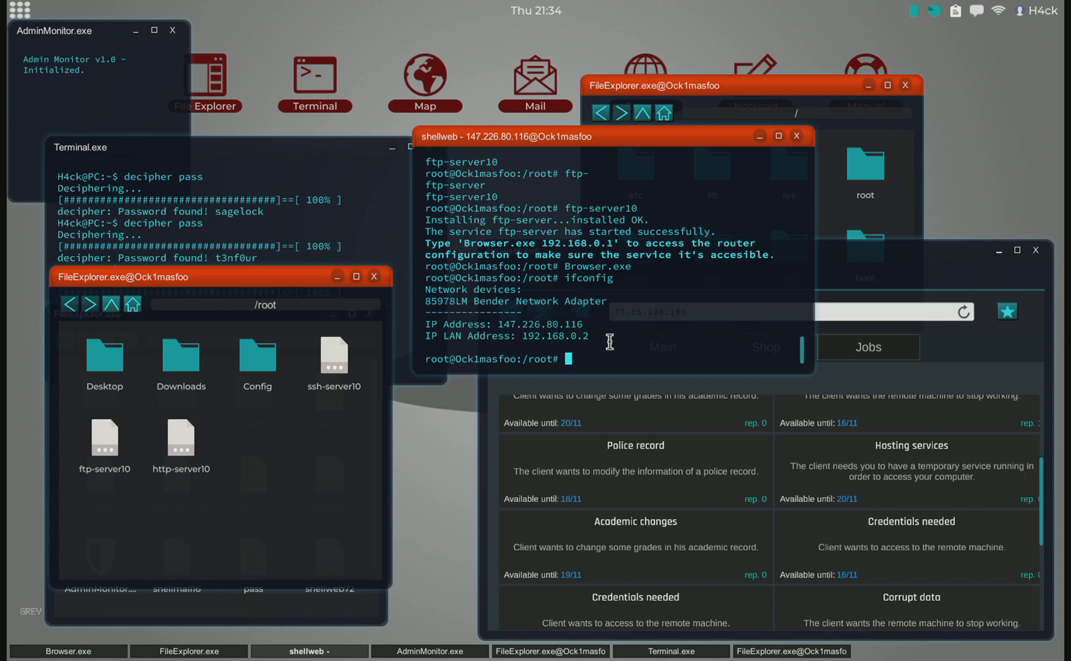
Run nmap on 147.226.80.116 and highlight the open ssh, http and ftp services on ports 22, 80 and 21.
{"action": "type", "text": "nmap 147.226.80.116"}
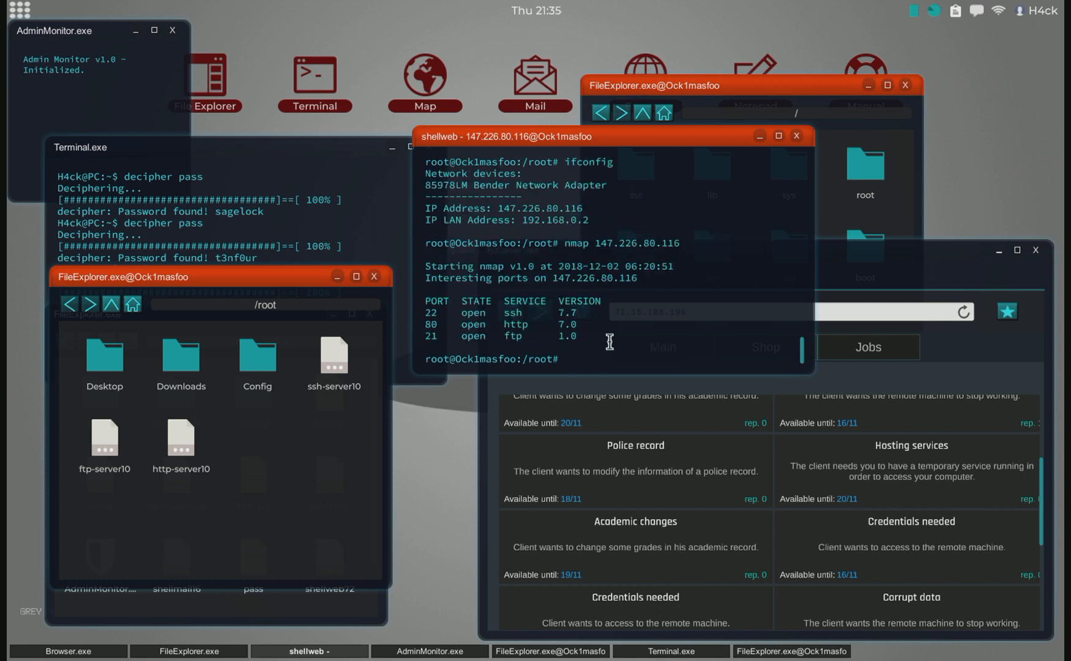
{"action": "mouse_move", "coordinate": [494, 319]}
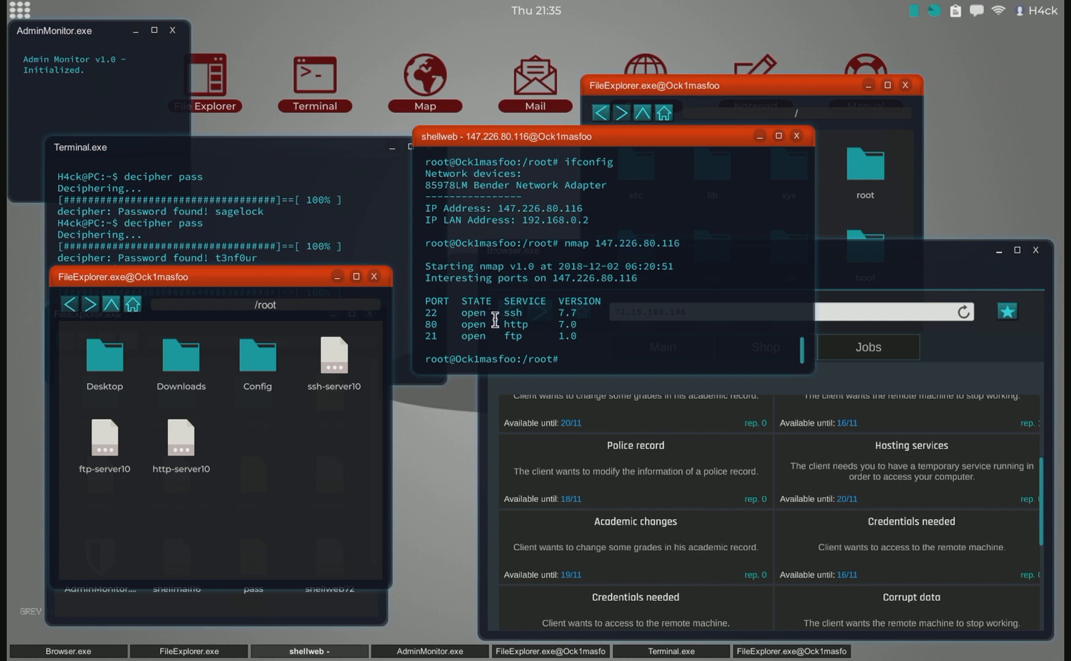
{"action": "double_click", "coordinate": [511, 312]}
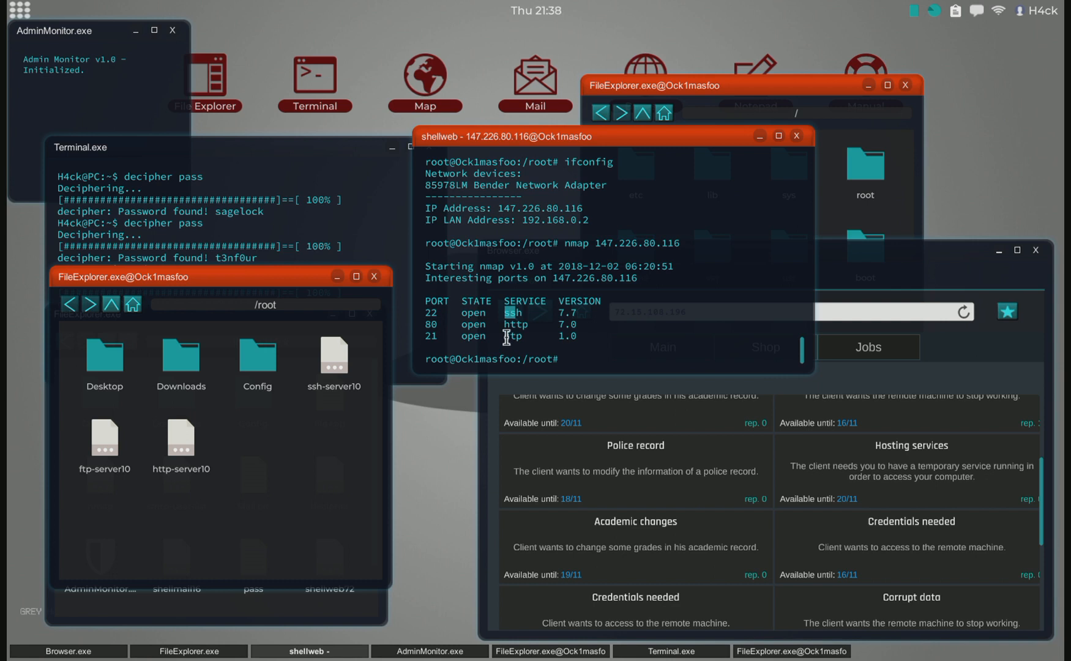
{"action": "double_click", "coordinate": [513, 335]}
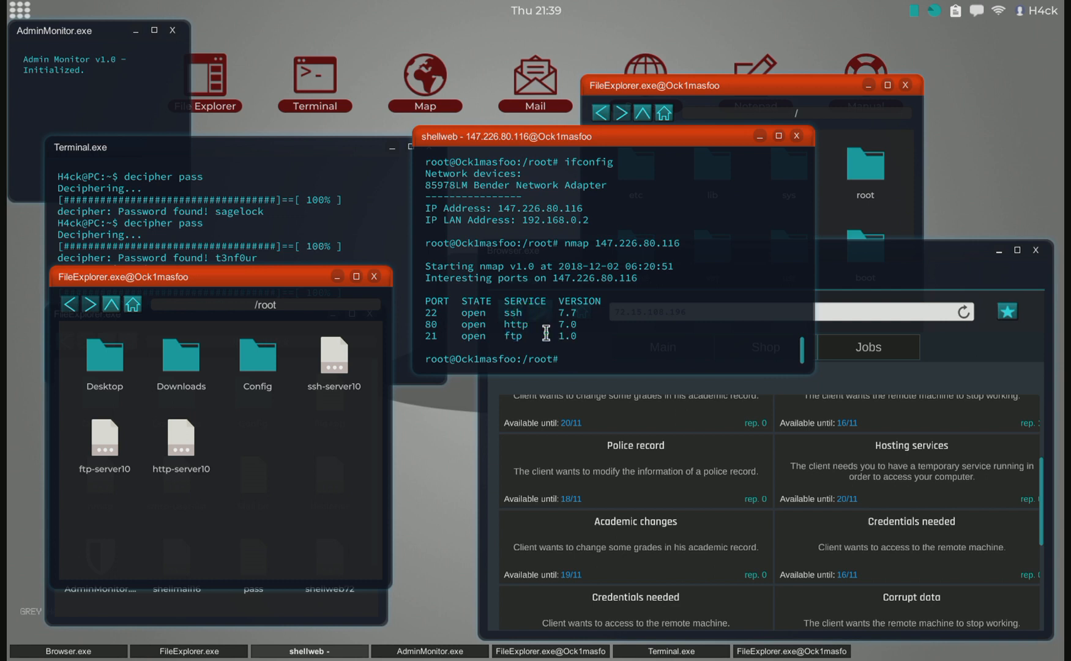
{"action": "double_click", "coordinate": [510, 312]}
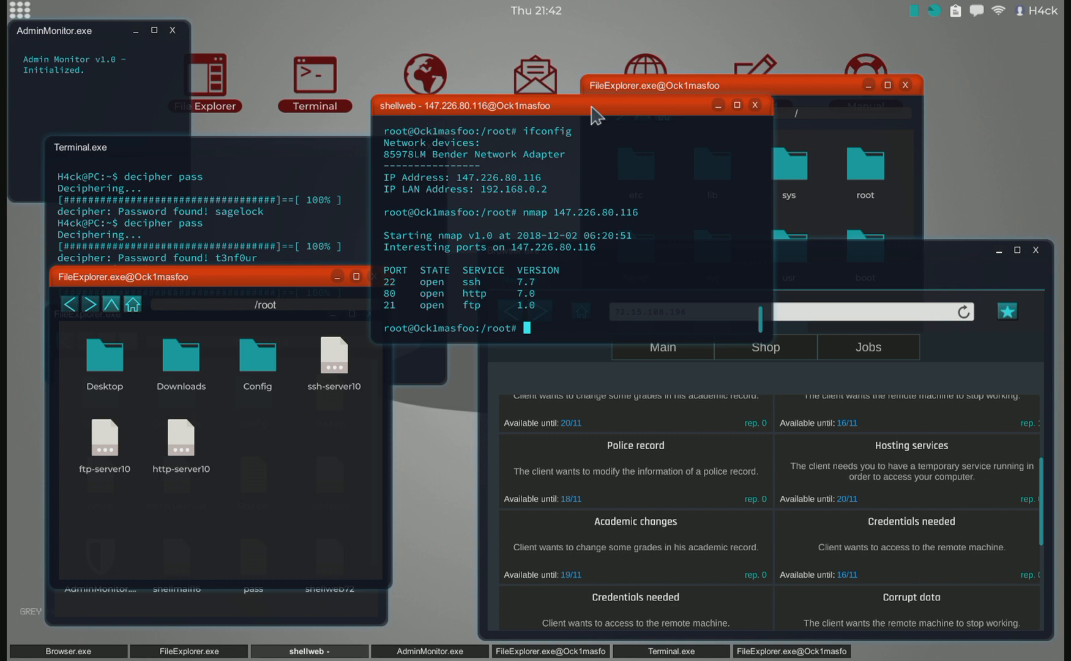
{"action": "mouse_move", "coordinate": [579, 274]}
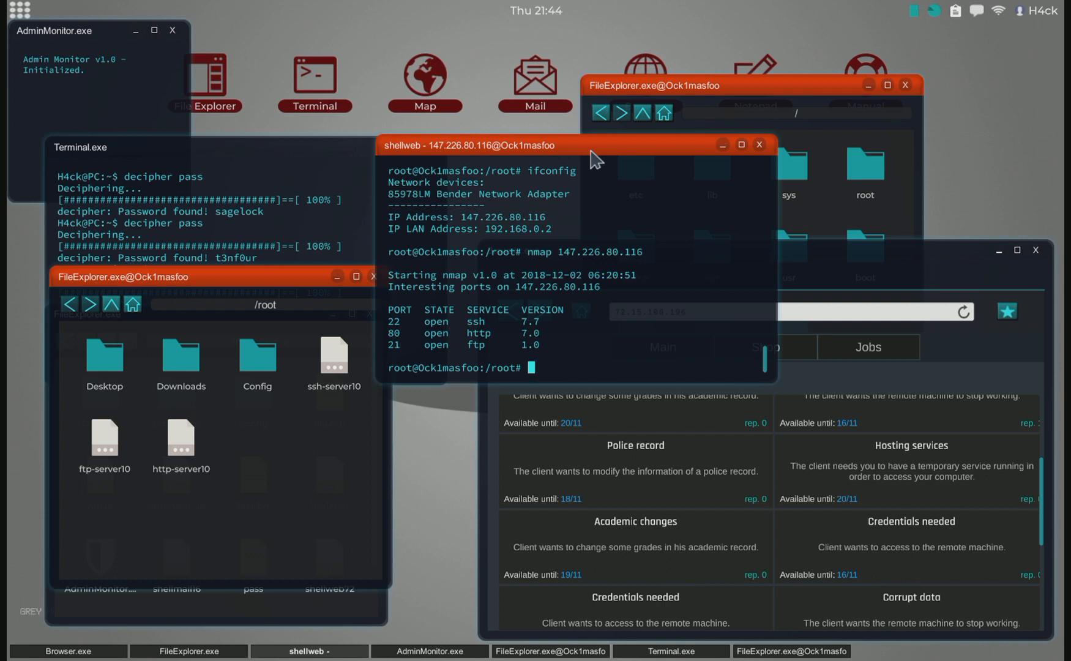
Read the Mission Contract mail: place database.dat in /Public/Downloads and reply with the server IP by November 18.
{"action": "left_click", "coordinate": [910, 464]}
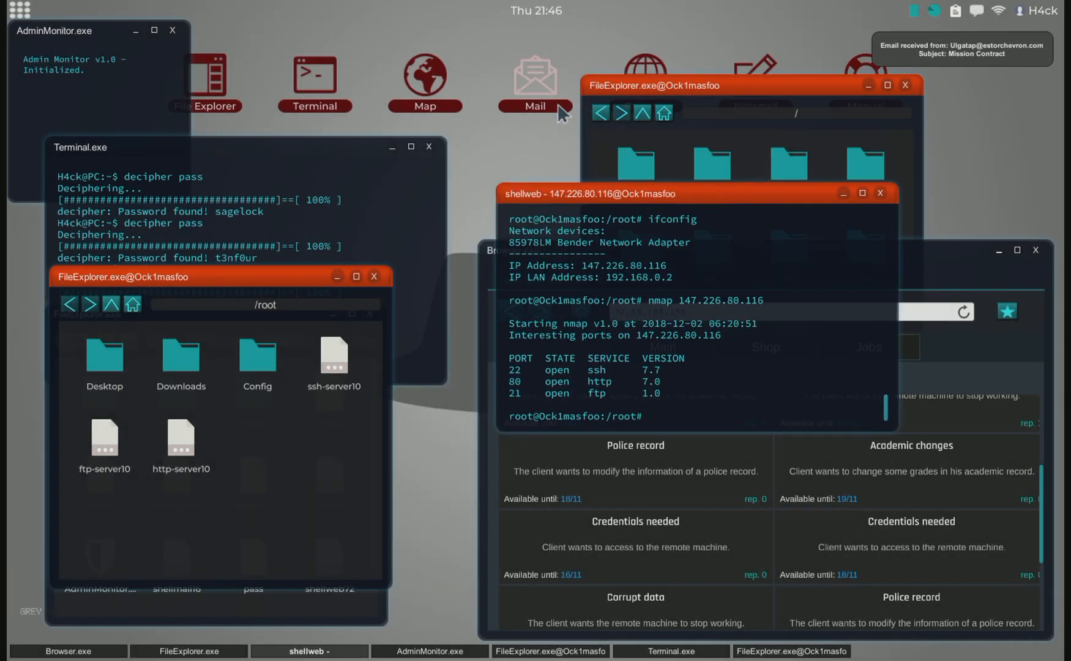
{"action": "left_click", "coordinate": [535, 75]}
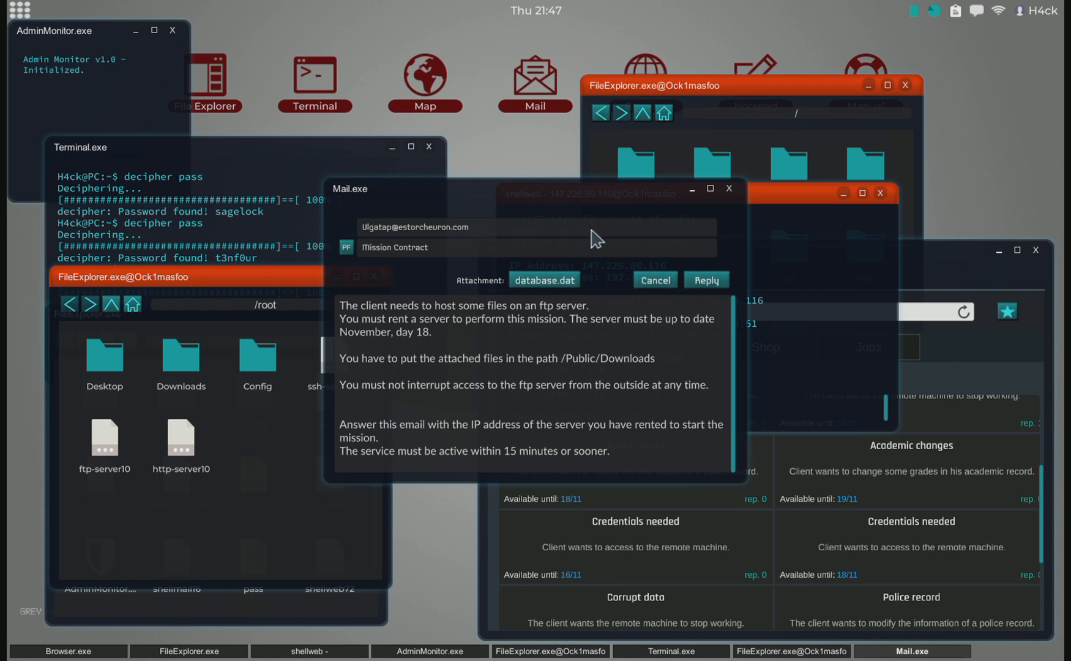
{"action": "mouse_move", "coordinate": [600, 332]}
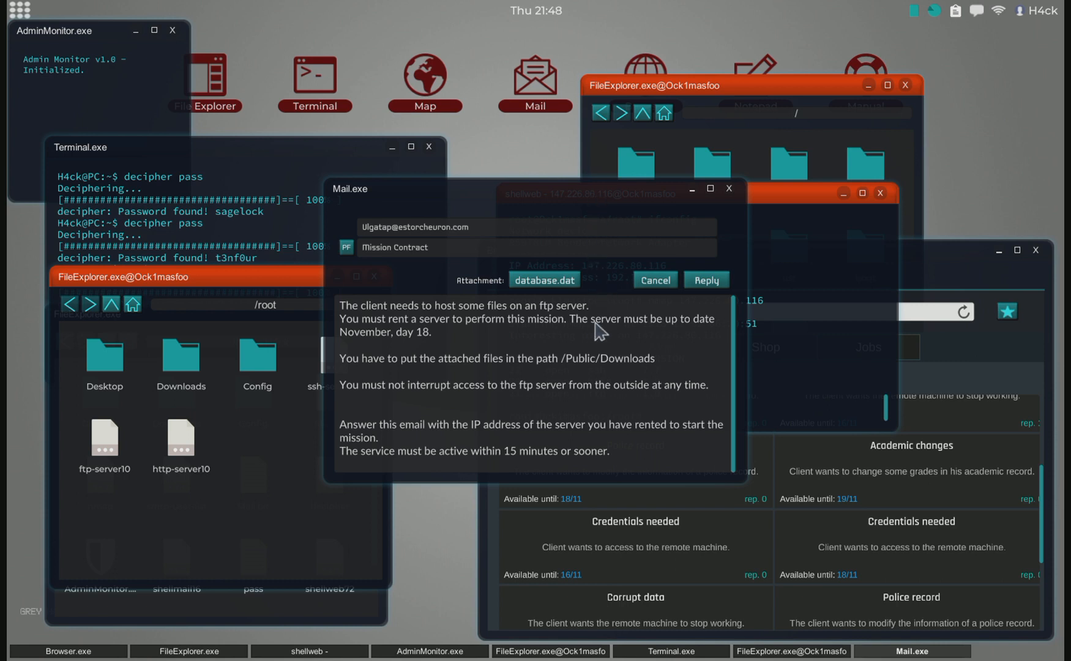
{"action": "mouse_move", "coordinate": [603, 331]}
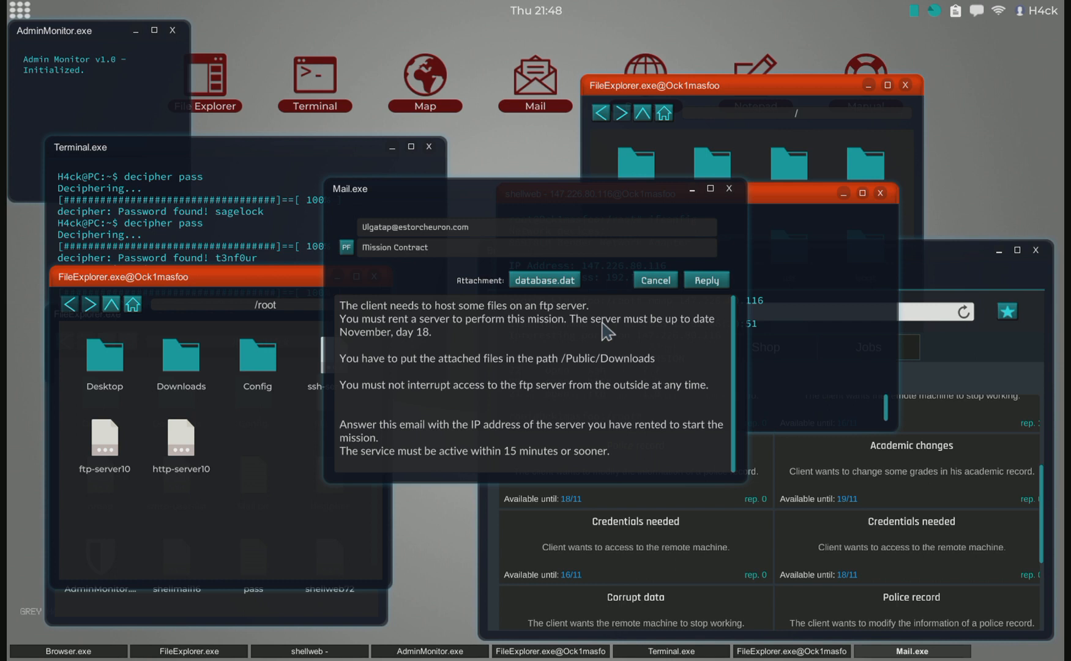
{"action": "mouse_move", "coordinate": [416, 354]}
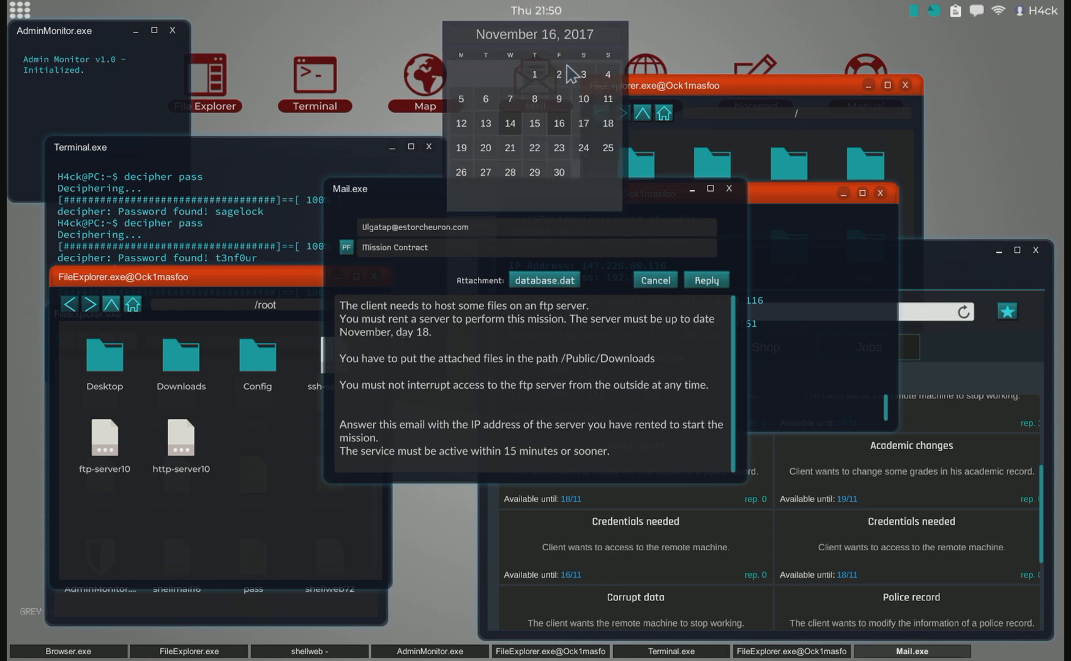
{"action": "mouse_move", "coordinate": [558, 138]}
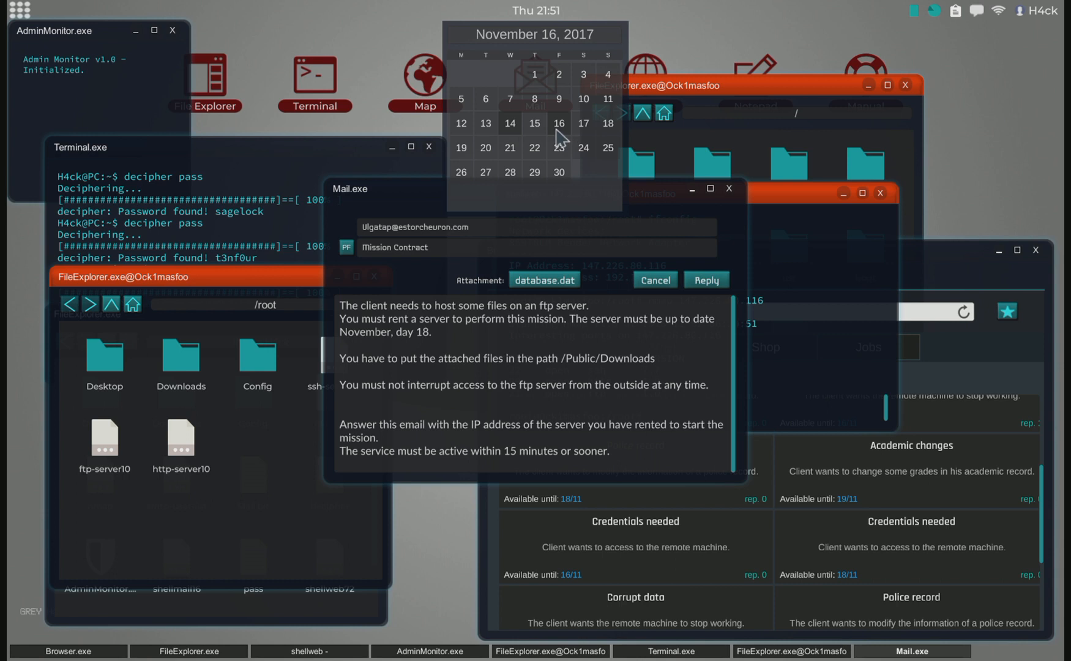
{"action": "mouse_move", "coordinate": [508, 138]}
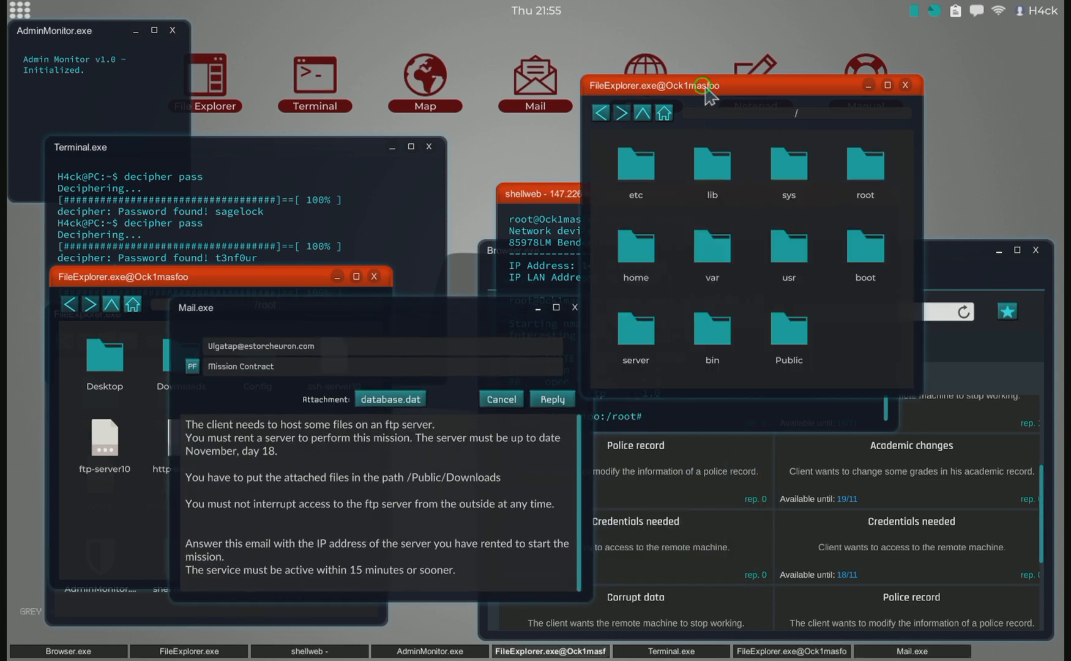
{"action": "mouse_move", "coordinate": [789, 338]}
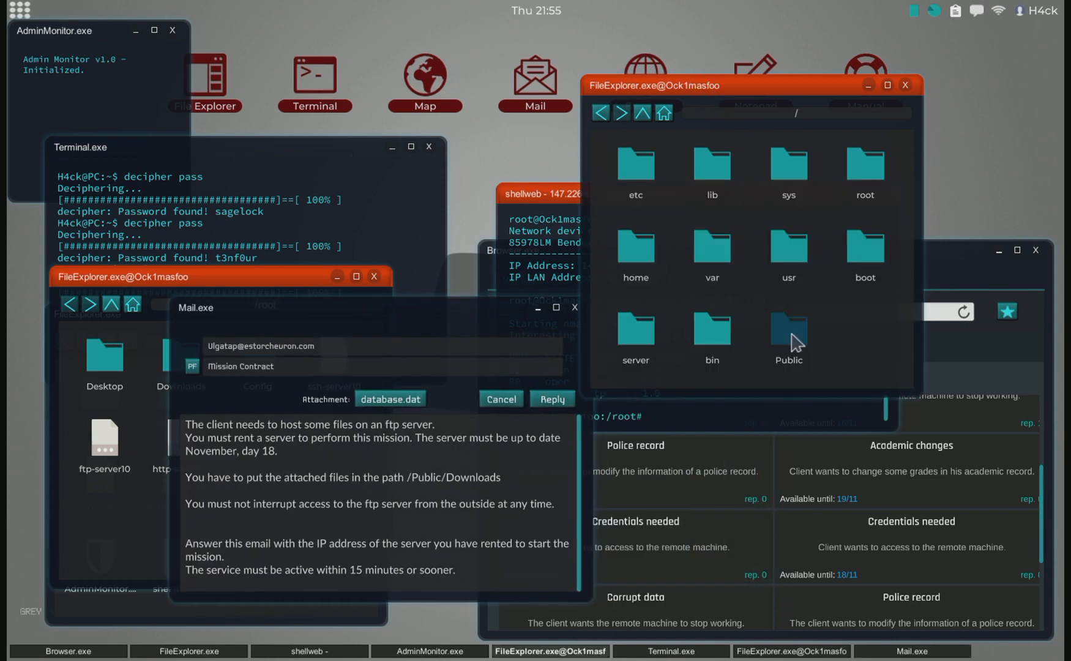
Browse the rented server to /Public/Downloads and start downloading the database.dat attachment from Mail.
{"action": "double_click", "coordinate": [787, 334]}
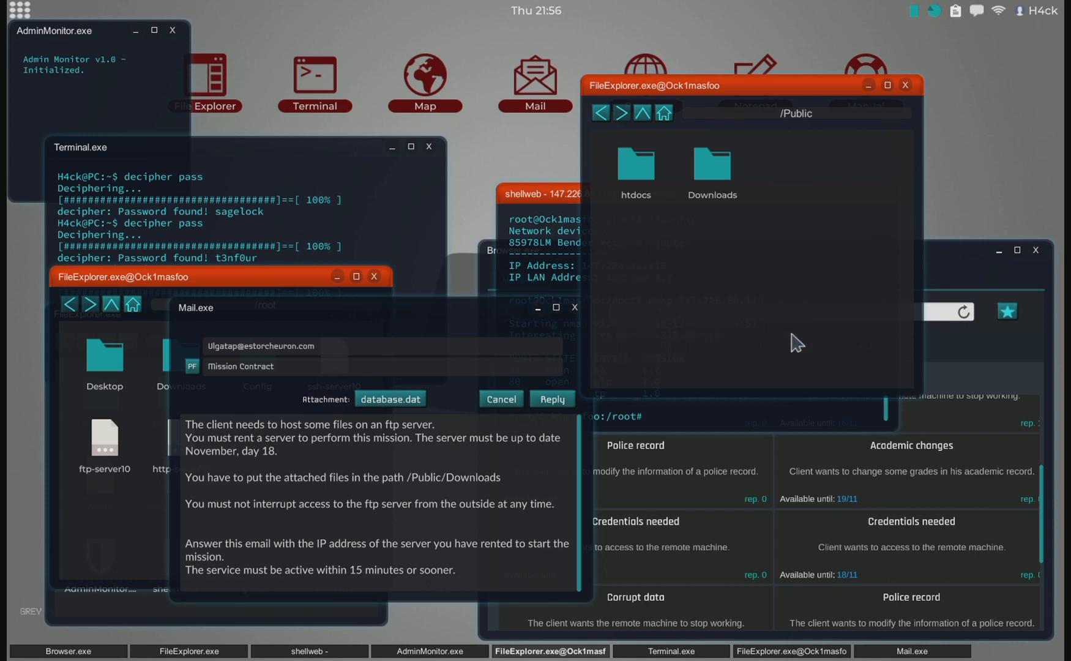
{"action": "mouse_move", "coordinate": [709, 258]}
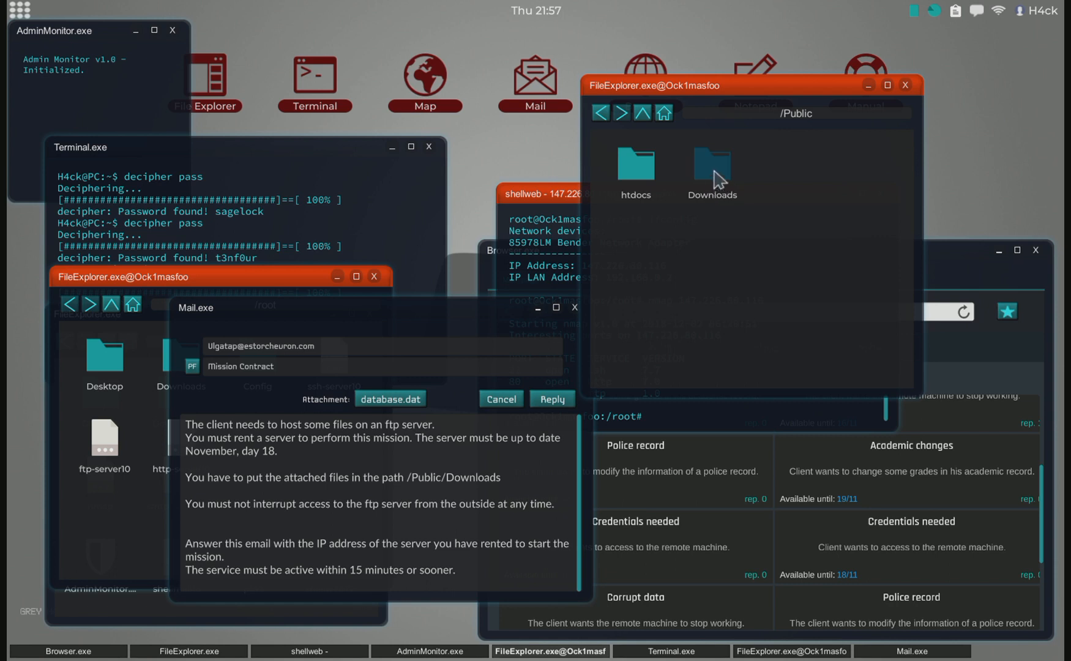
{"action": "double_click", "coordinate": [711, 166]}
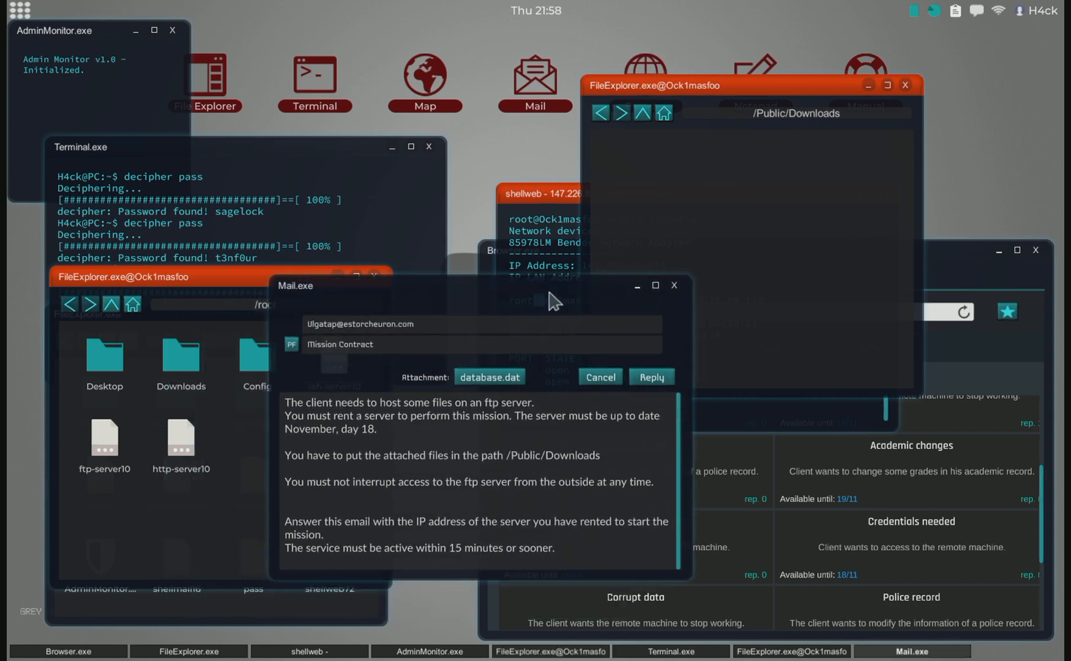
{"action": "left_click", "coordinate": [490, 376]}
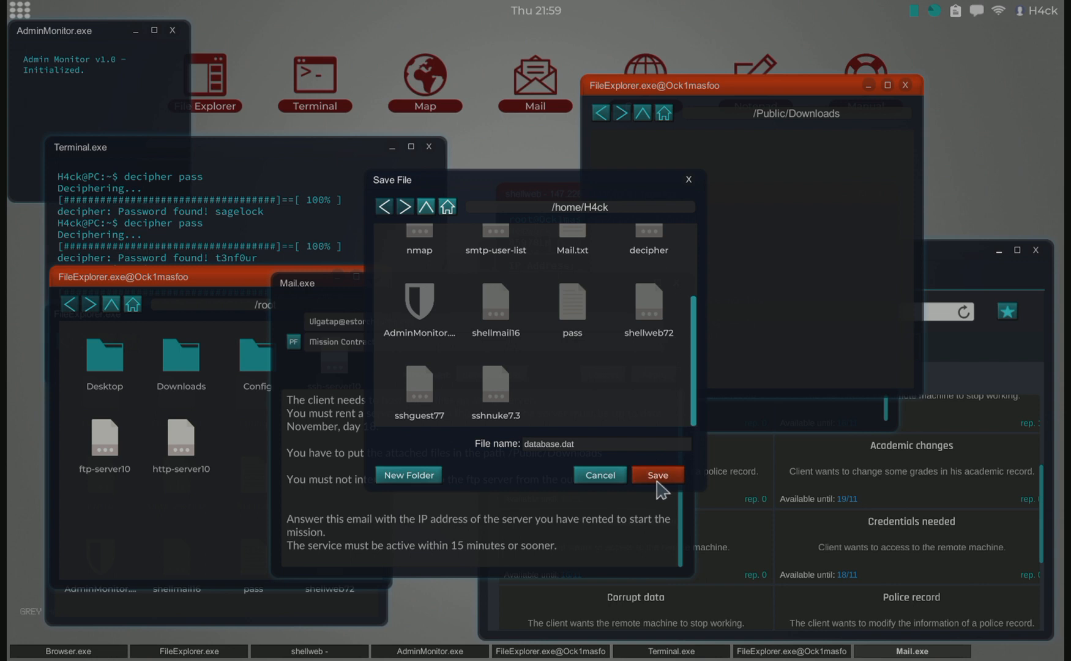
Save database.dat to the local /home/H4ck folder and bring up a local file browser.
{"action": "left_click", "coordinate": [656, 474]}
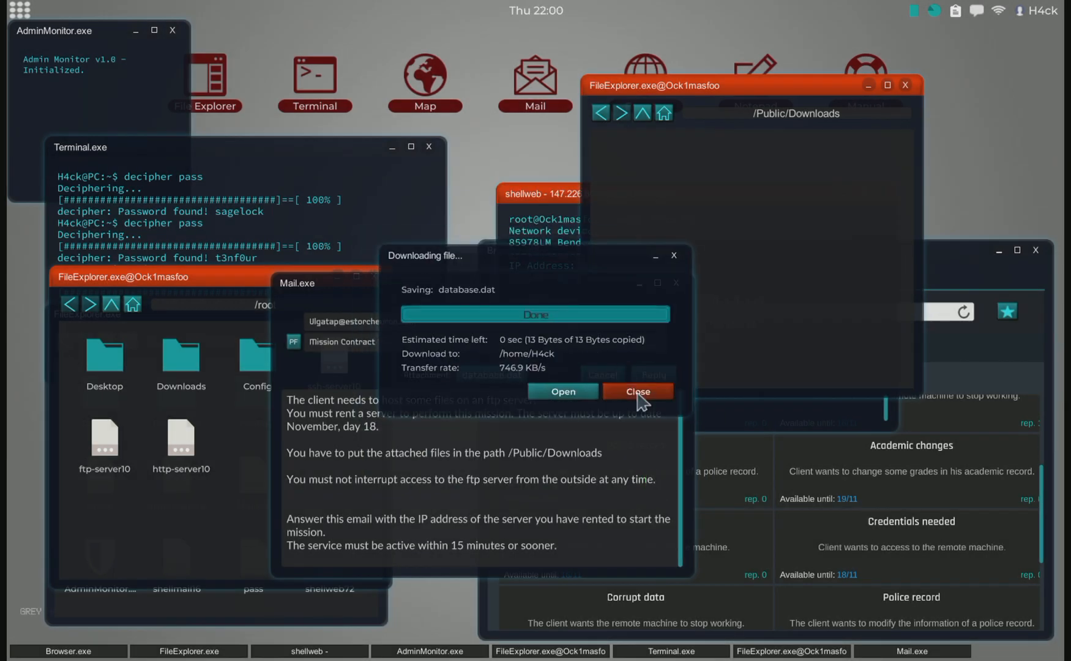
{"action": "left_click", "coordinate": [636, 391]}
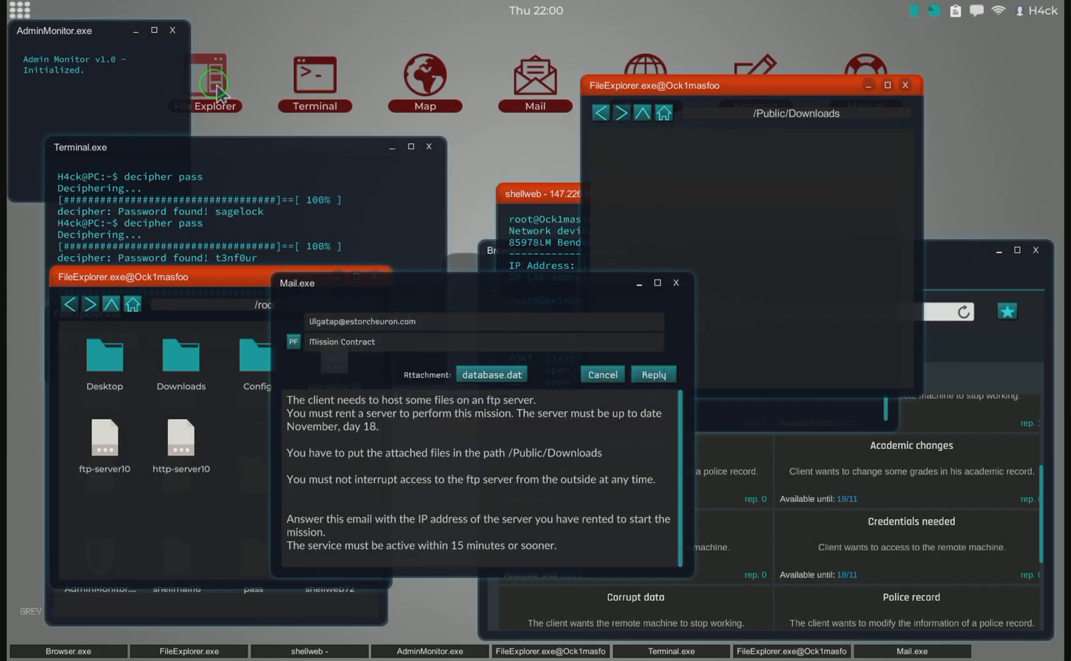
{"action": "left_click", "coordinate": [213, 81]}
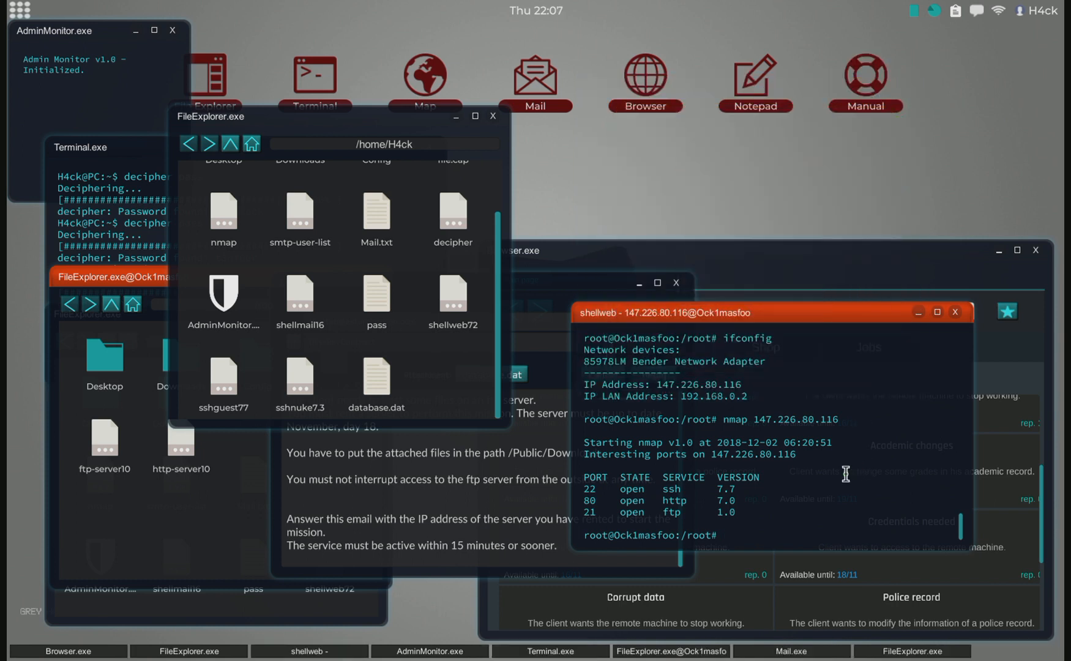
Run FileExplorer.exe on the rented server and browse from / into the Public folder toward Downloads.
{"action": "type", "text": "FileExplorer.exe"}
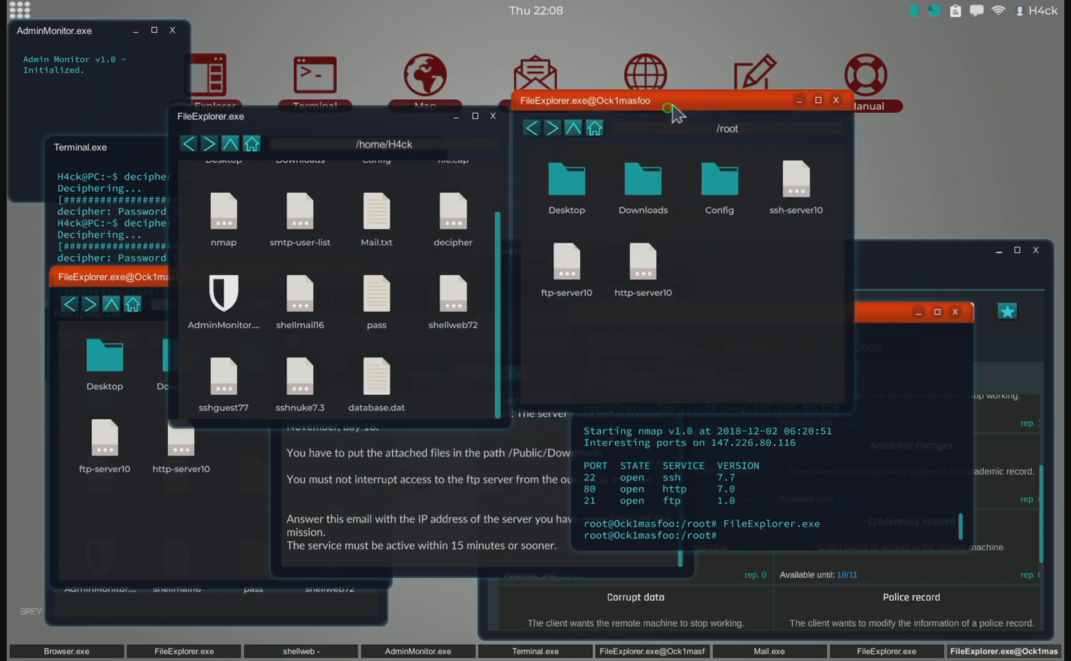
{"action": "left_click", "coordinate": [574, 127]}
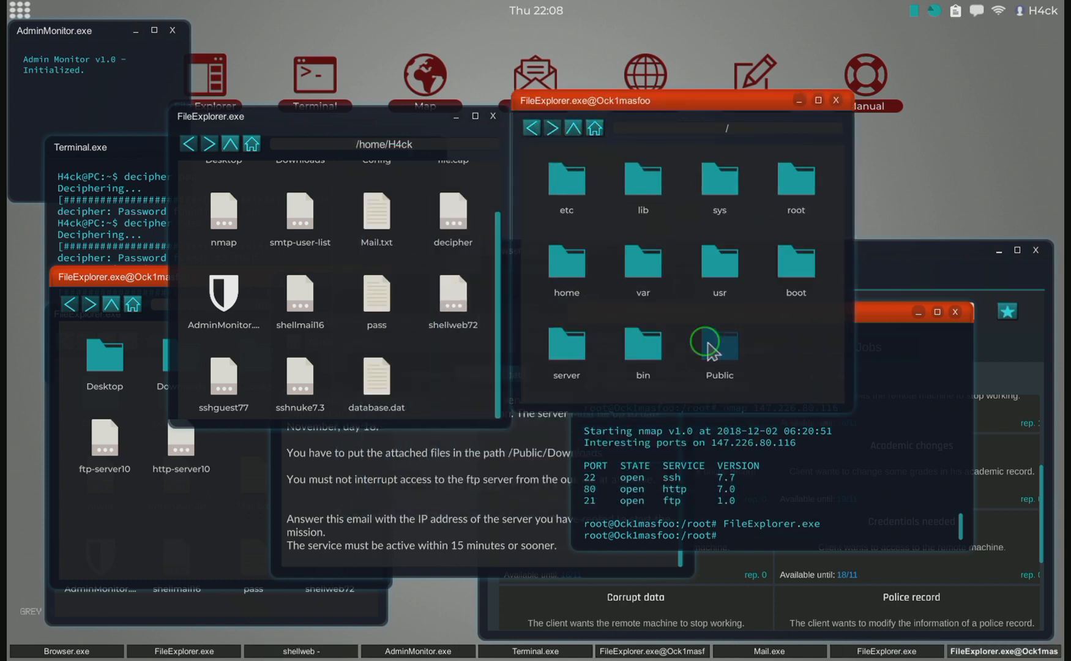
{"action": "double_click", "coordinate": [717, 344]}
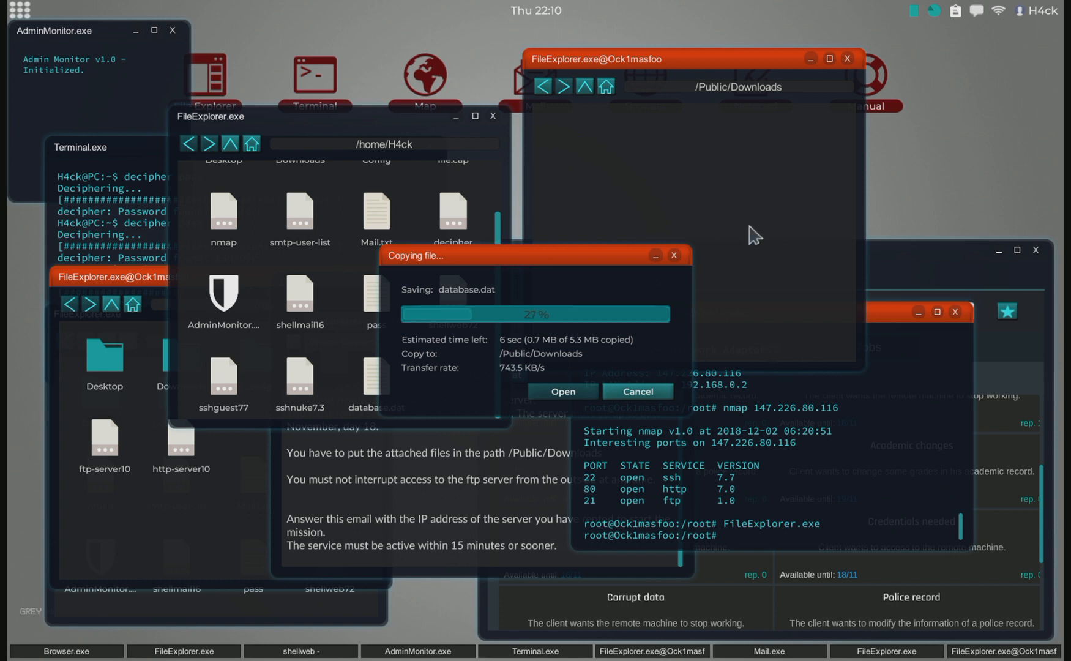
{"action": "mouse_move", "coordinate": [705, 75]}
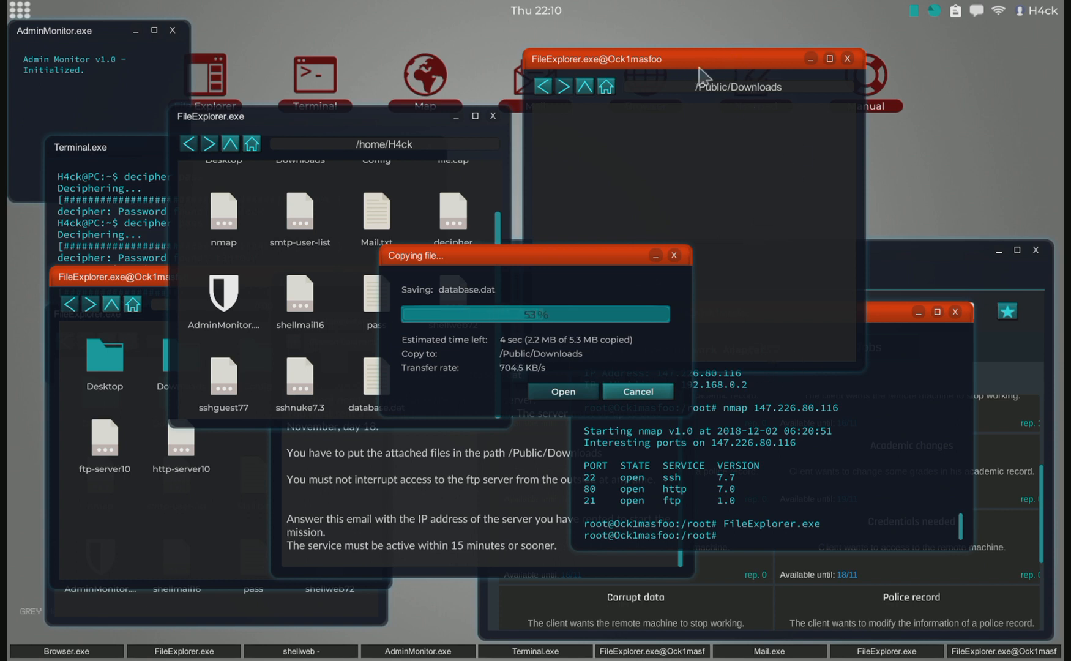
{"action": "mouse_move", "coordinate": [772, 163]}
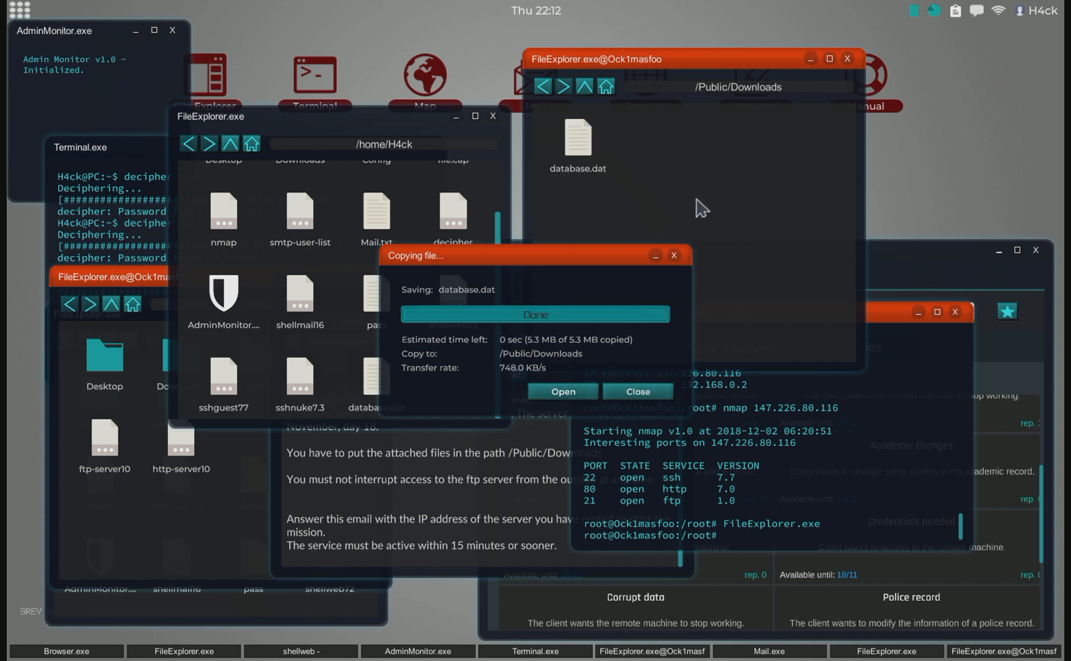
{"action": "mouse_move", "coordinate": [686, 180]}
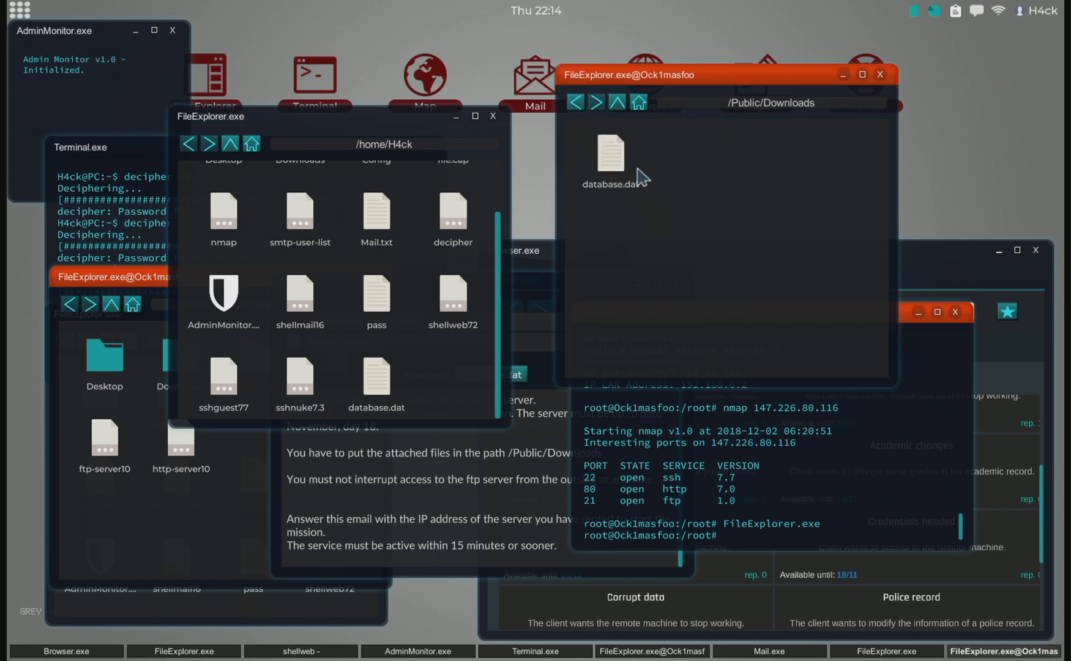
{"action": "mouse_move", "coordinate": [520, 480]}
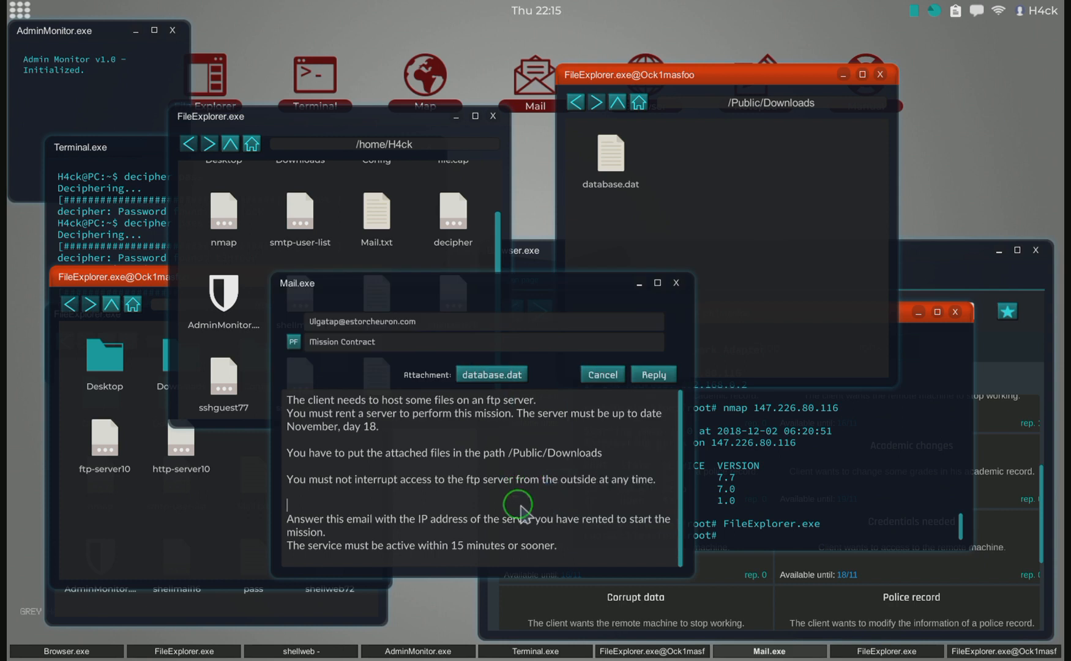
{"action": "mouse_move", "coordinate": [428, 486]}
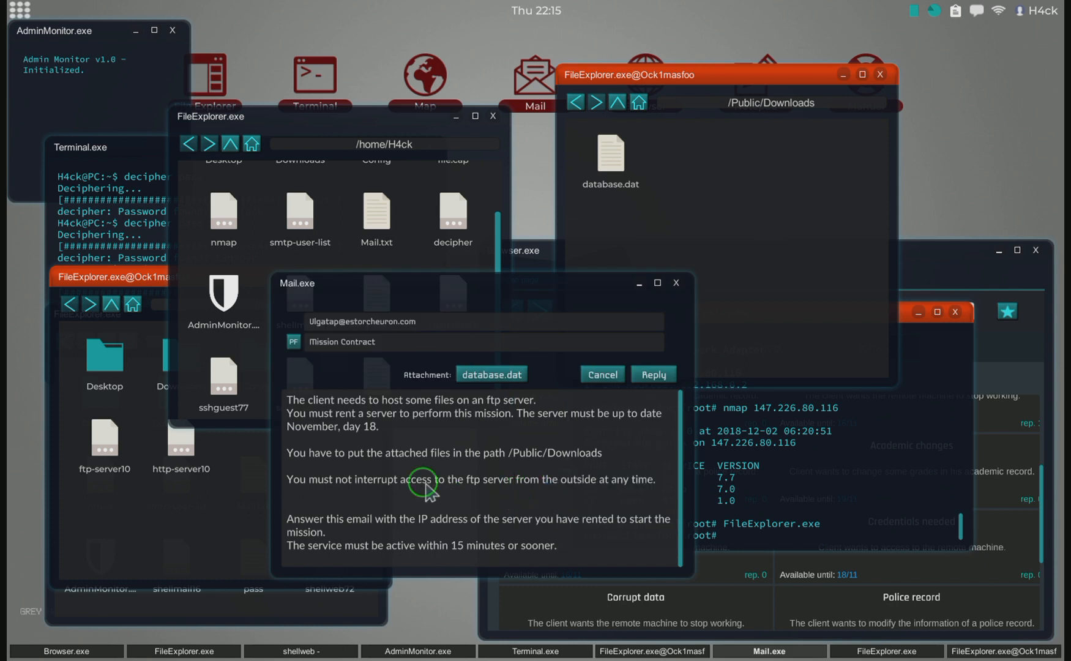
Reread the contract mail, highlighting the 15-minutes-or-sooner deadline.
{"action": "left_click", "coordinate": [605, 540]}
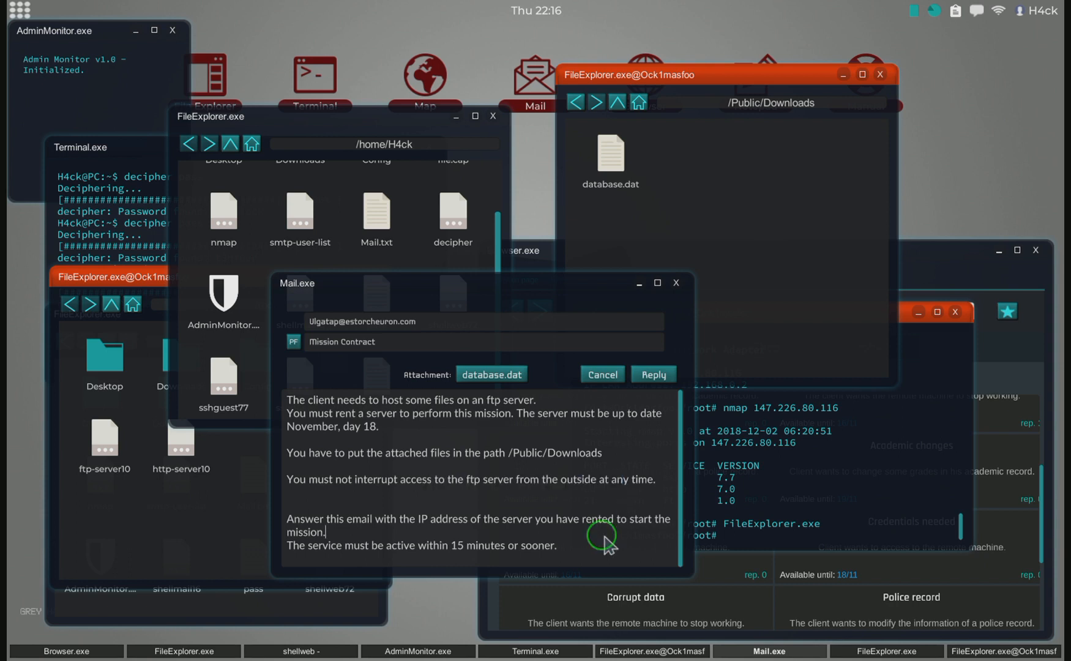
{"action": "mouse_move", "coordinate": [651, 131]}
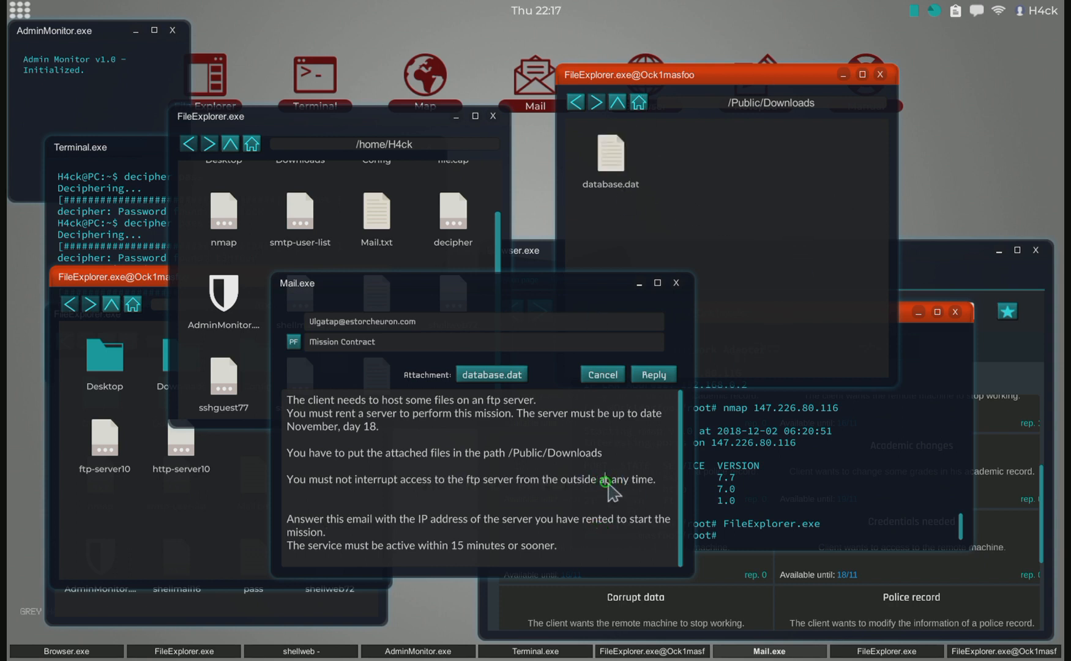
{"action": "mouse_move", "coordinate": [582, 514]}
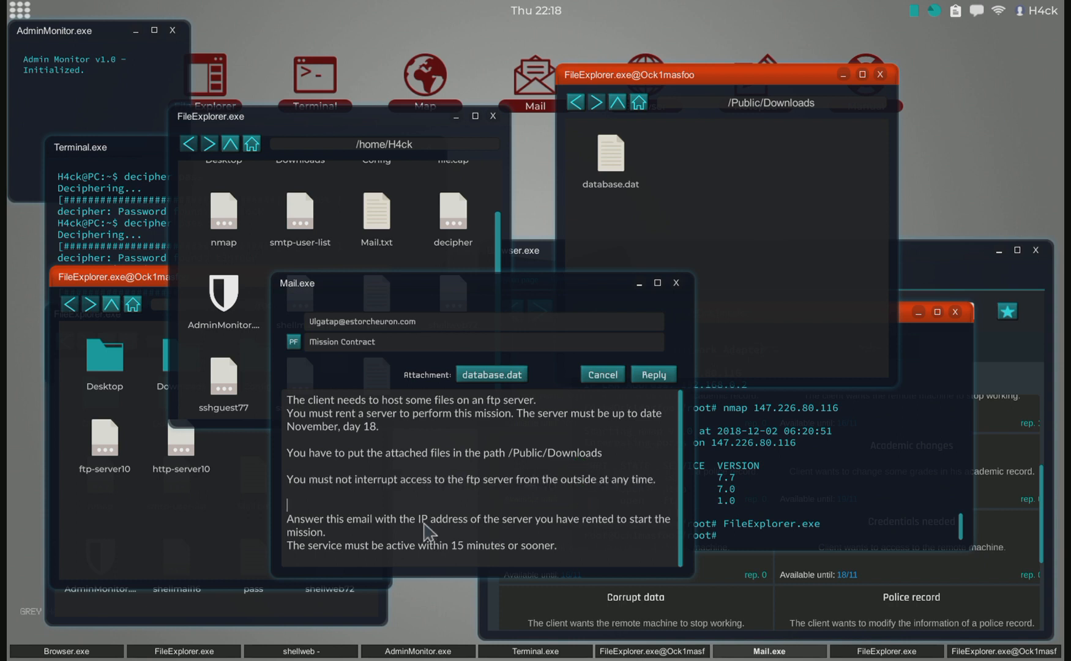
{"action": "left_click_drag", "start_coordinate": [368, 519], "coordinate": [462, 519]}
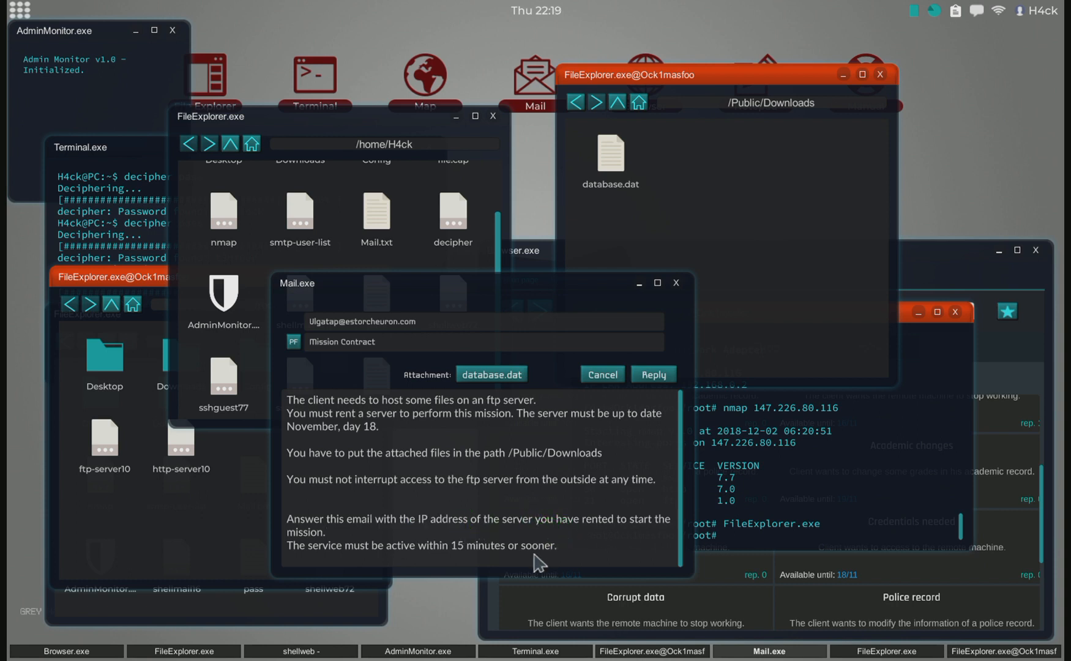
{"action": "left_click_drag", "start_coordinate": [451, 544], "coordinate": [555, 544]}
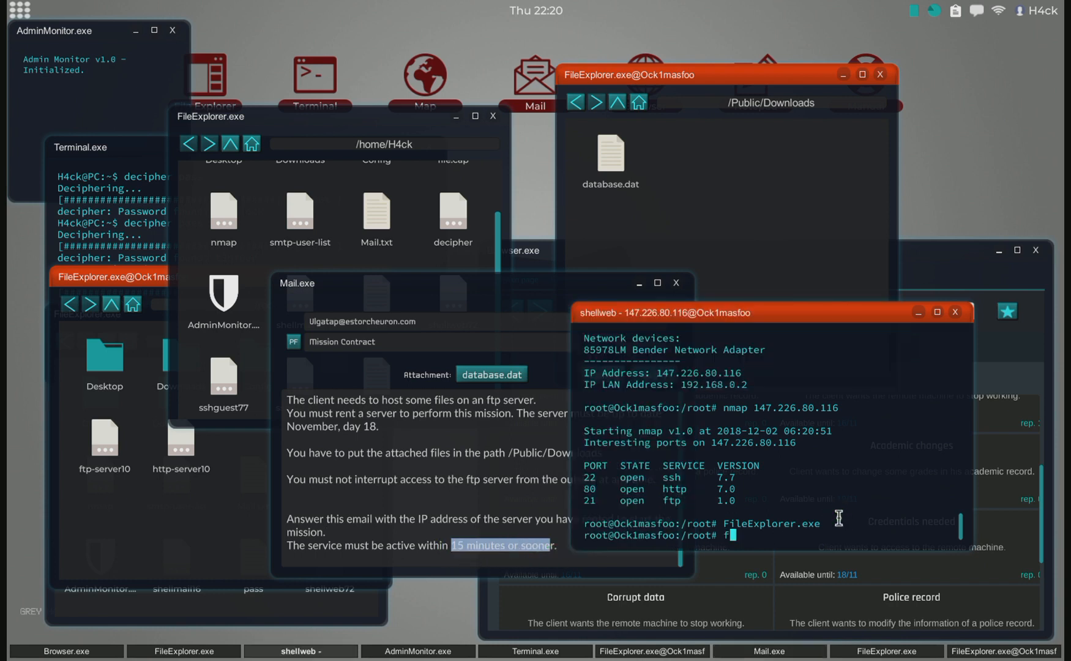
Run ifconfig in the shellweb terminal and select the IP address 147.226.80.116.
{"action": "type", "text": "ifconfig"}
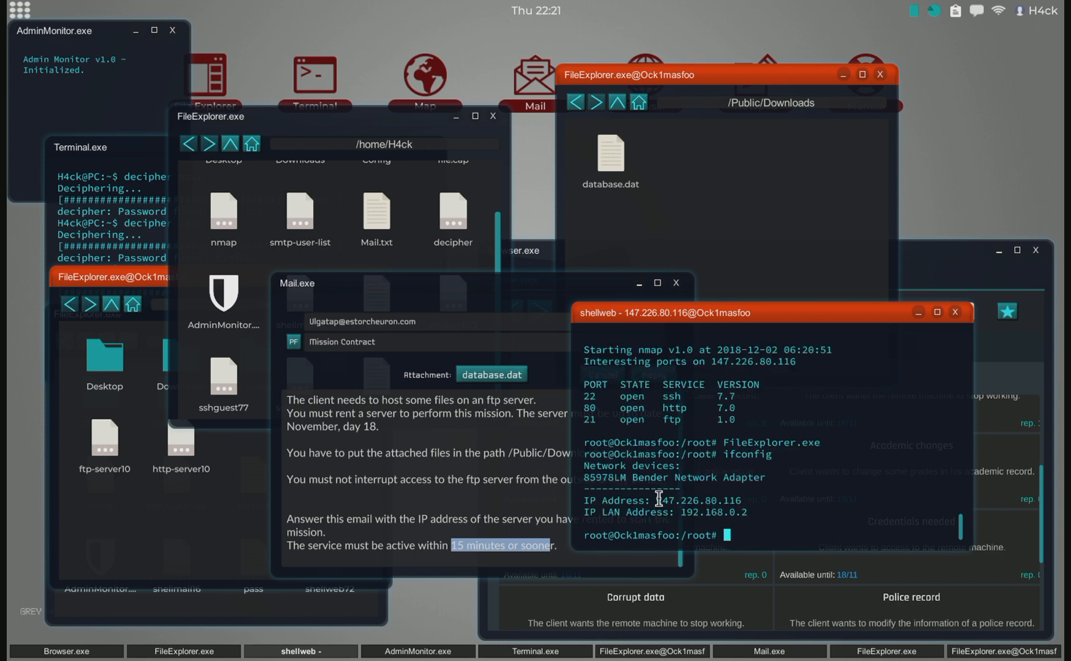
{"action": "left_click_drag", "start_coordinate": [657, 499], "coordinate": [740, 499]}
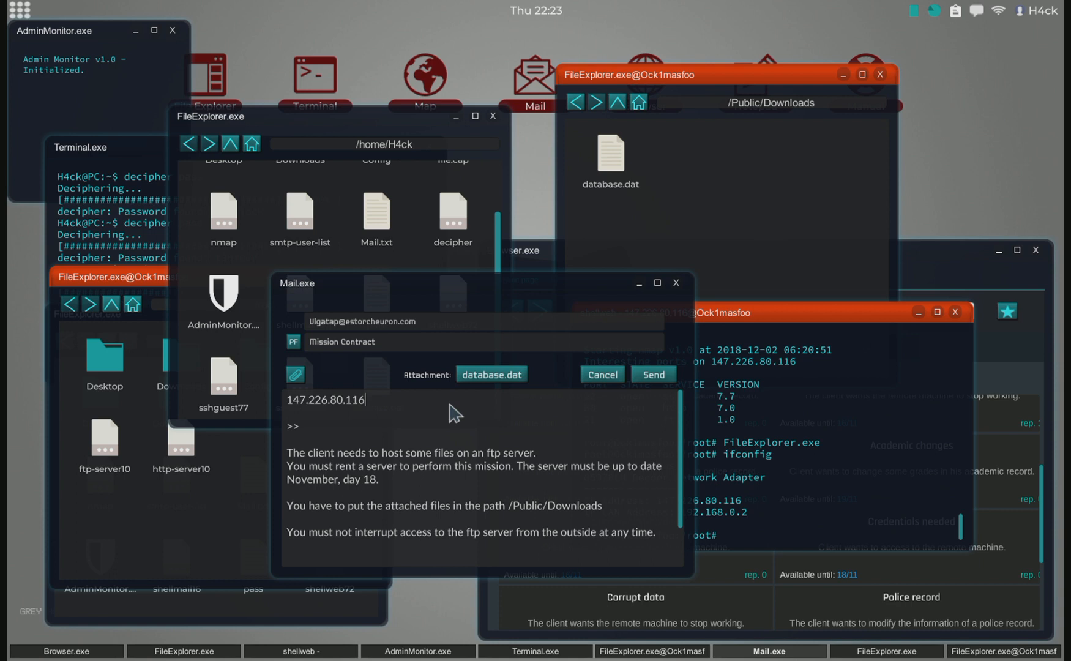
Send the contract reply containing 147.226.80.116 and return to the inbox after confirmation.
{"action": "left_click", "coordinate": [652, 374]}
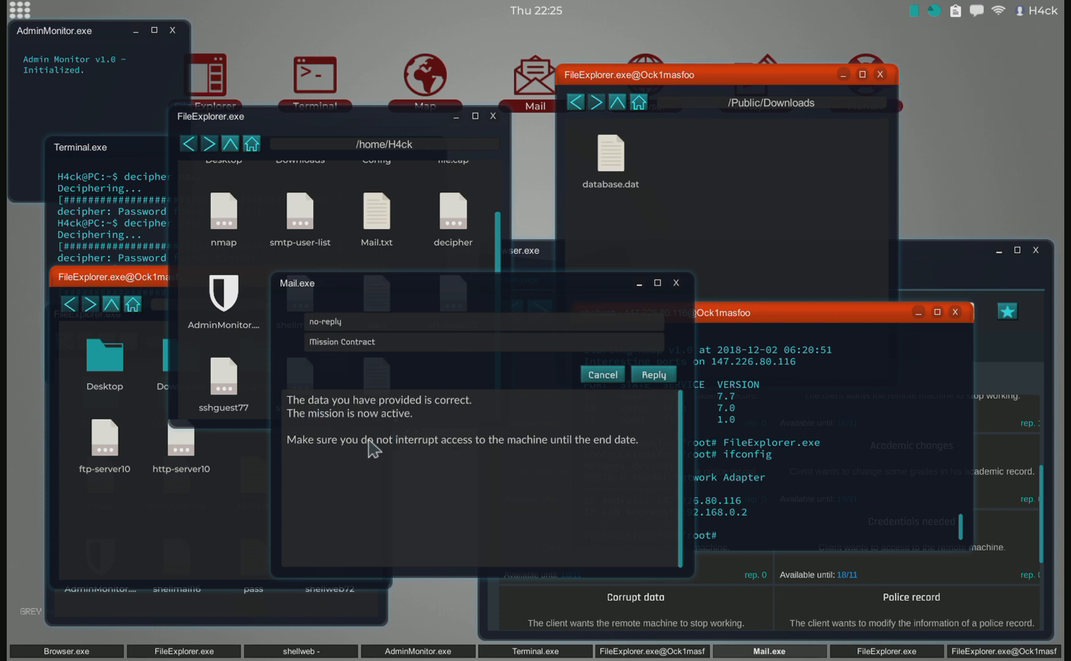
{"action": "mouse_move", "coordinate": [397, 454]}
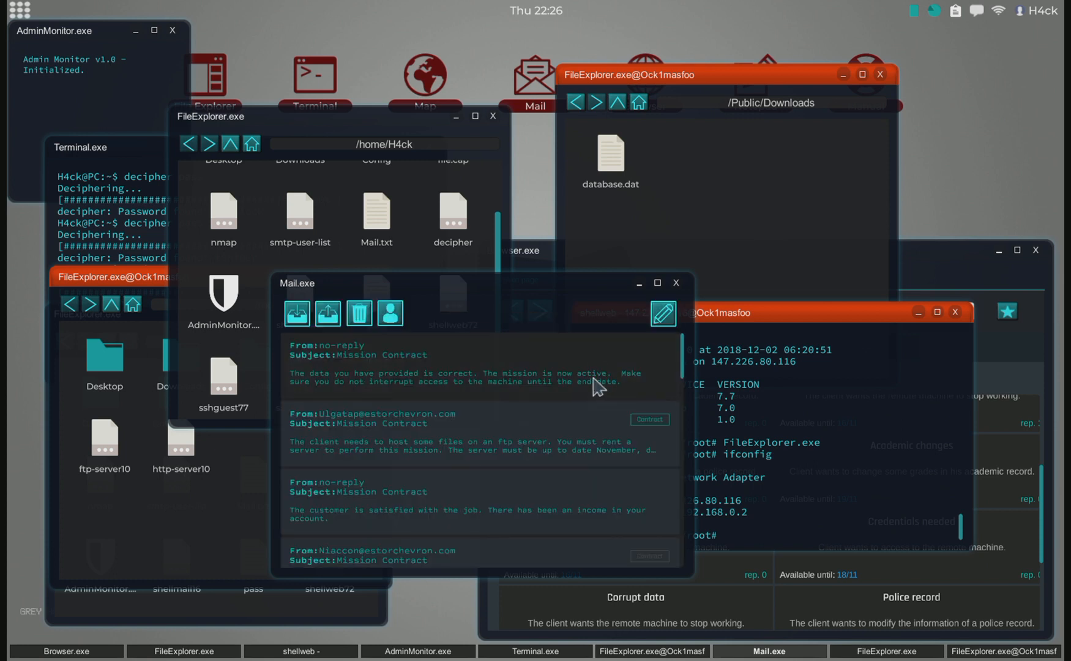
{"action": "left_click", "coordinate": [649, 419]}
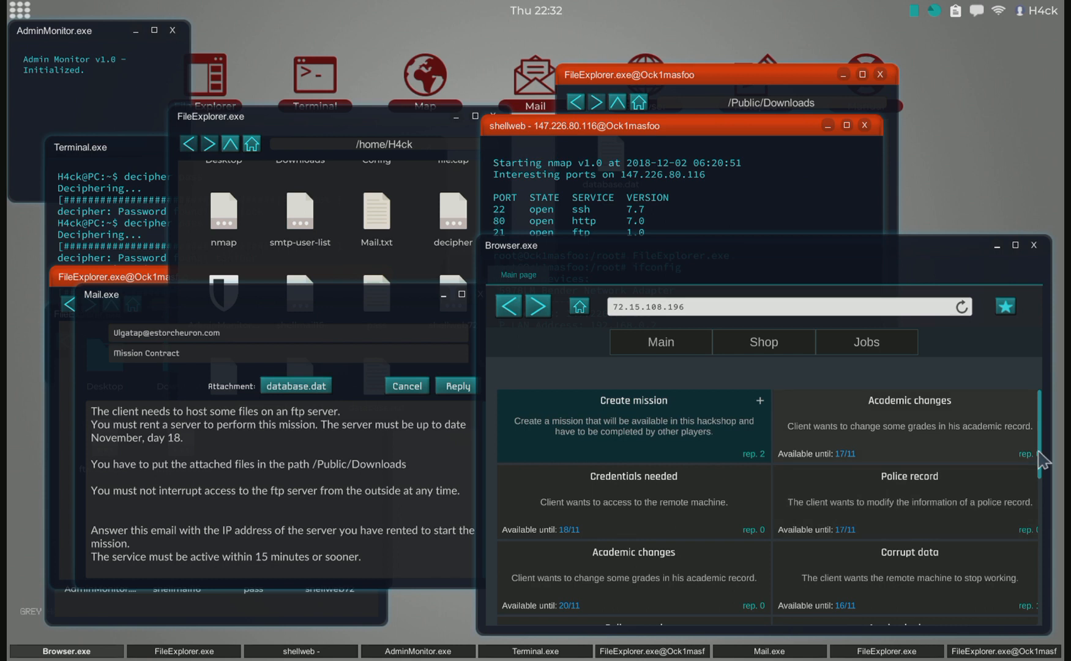
Scroll through the hackshop's Jobs list to review the available offers.
{"action": "scroll", "scroll_direction": "down", "scroll_amount": 3}
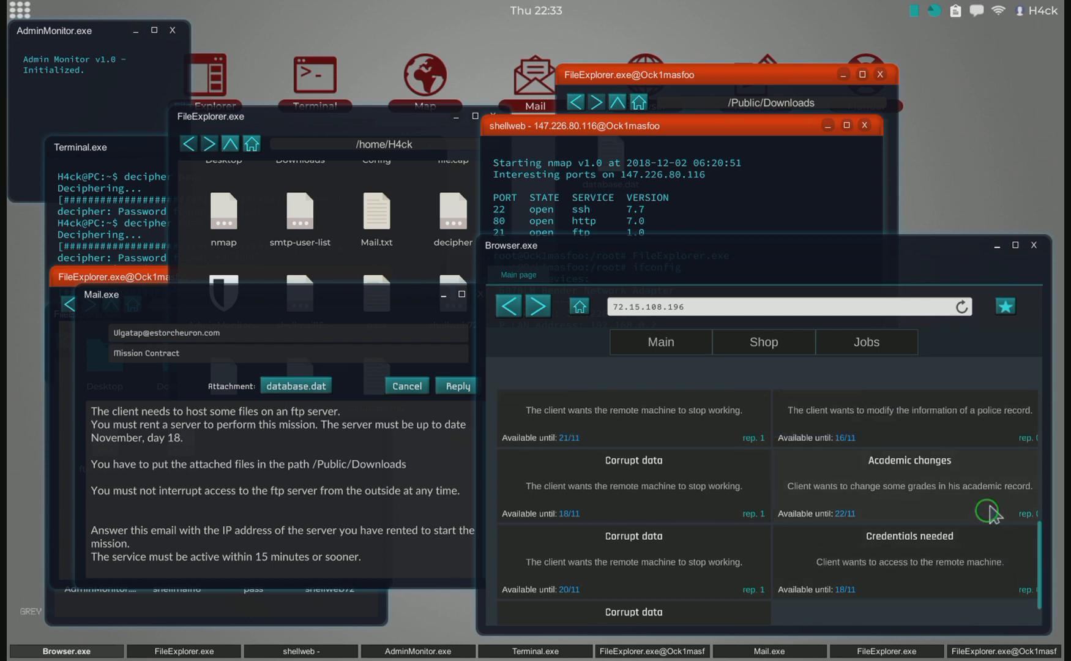
{"action": "scroll", "scroll_direction": "down", "scroll_amount": 3}
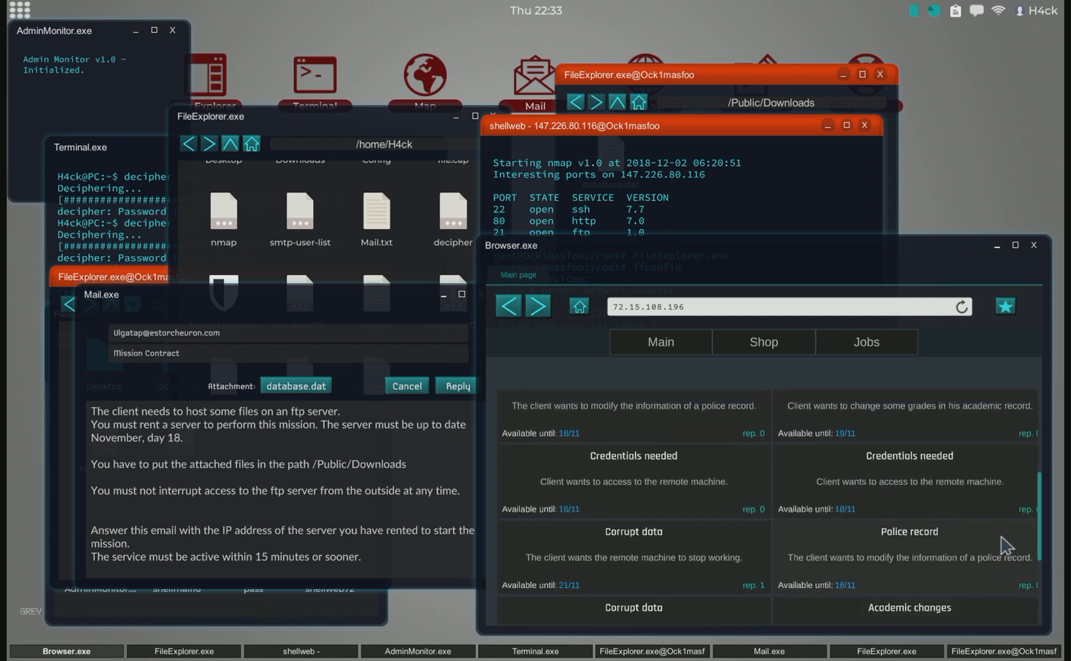
{"action": "scroll", "scroll_direction": "down", "scroll_amount": 3}
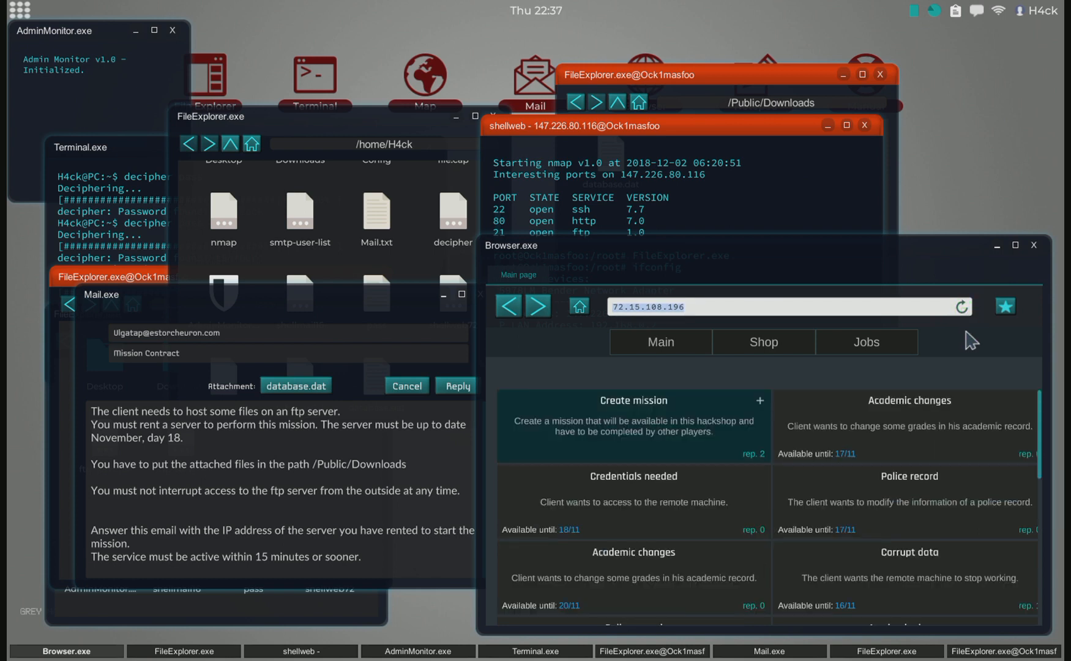
{"action": "scroll", "scroll_direction": "down", "scroll_amount": 3}
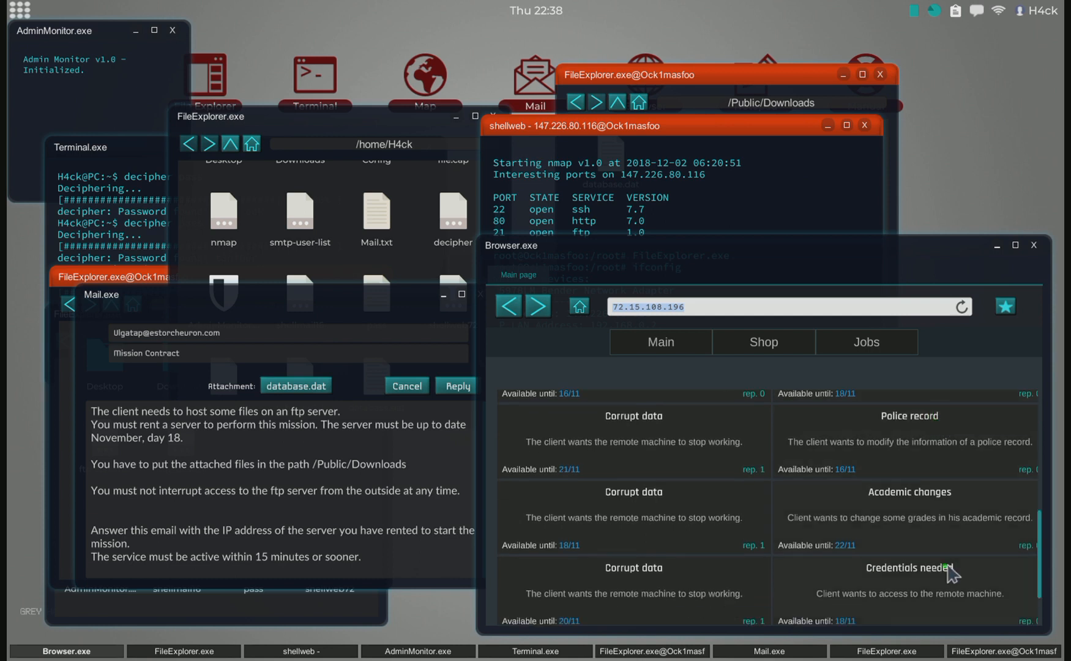
{"action": "scroll", "scroll_direction": "down", "scroll_amount": 3}
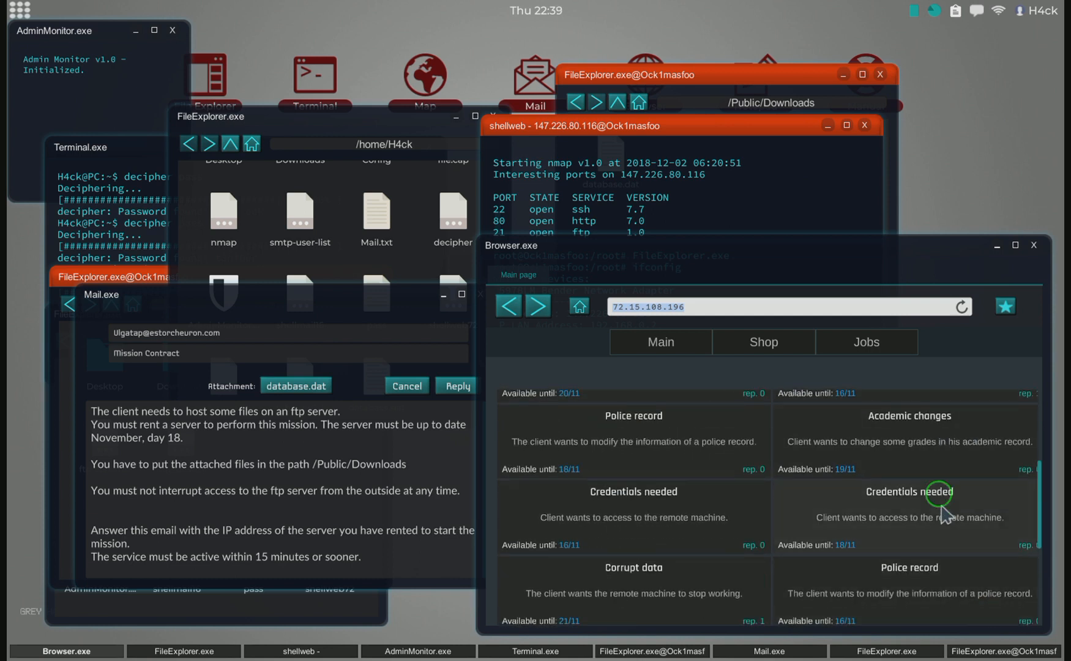
{"action": "scroll", "scroll_direction": "down", "scroll_amount": 3}
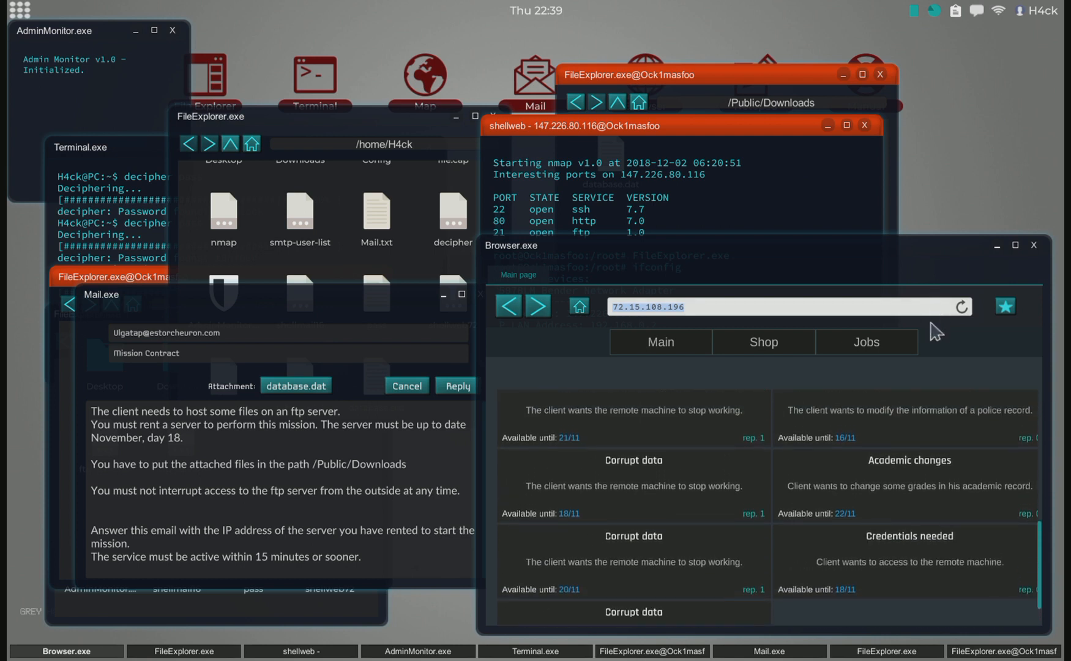
Launch Browser from the desktop to get a new window on search.com.
{"action": "left_click", "coordinate": [908, 464]}
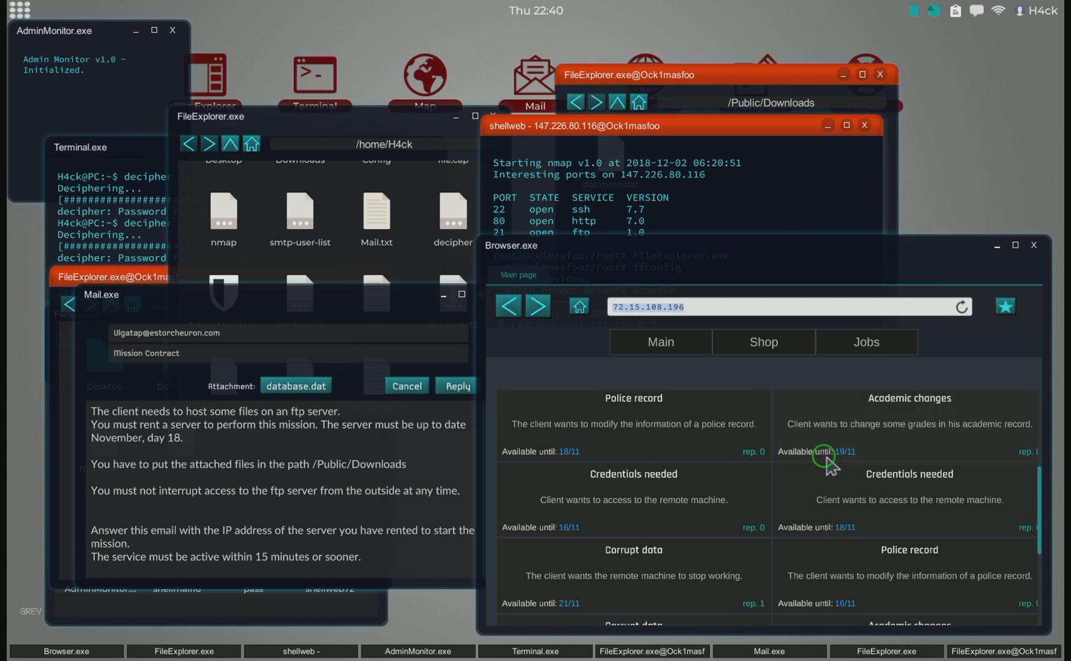
{"action": "scroll", "scroll_direction": "down", "scroll_amount": 3}
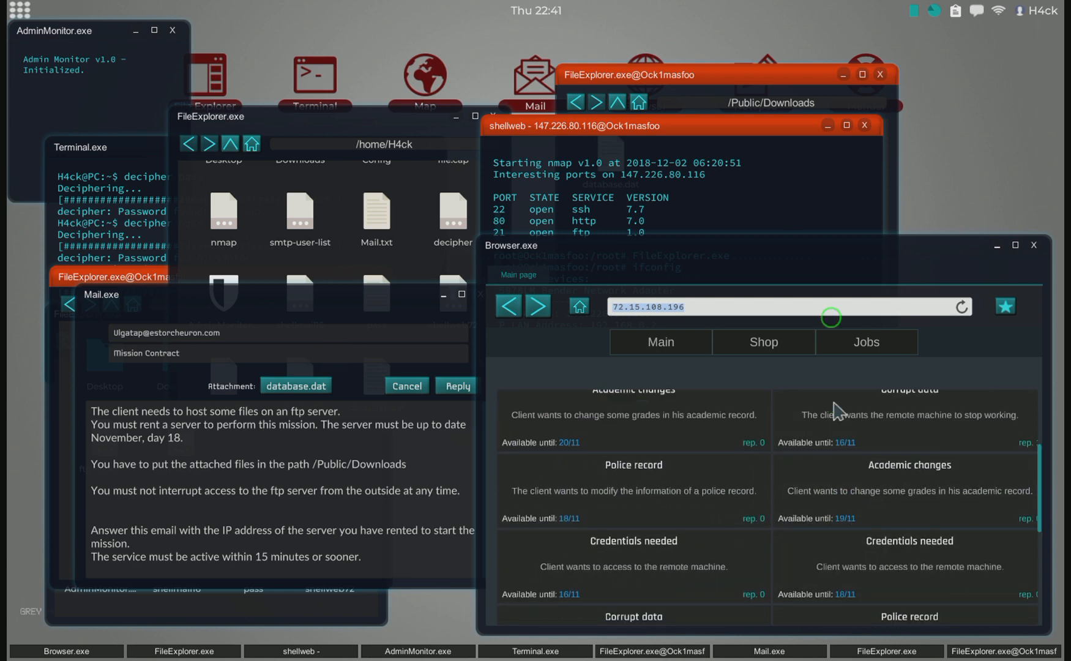
{"action": "scroll", "scroll_direction": "down", "scroll_amount": 3}
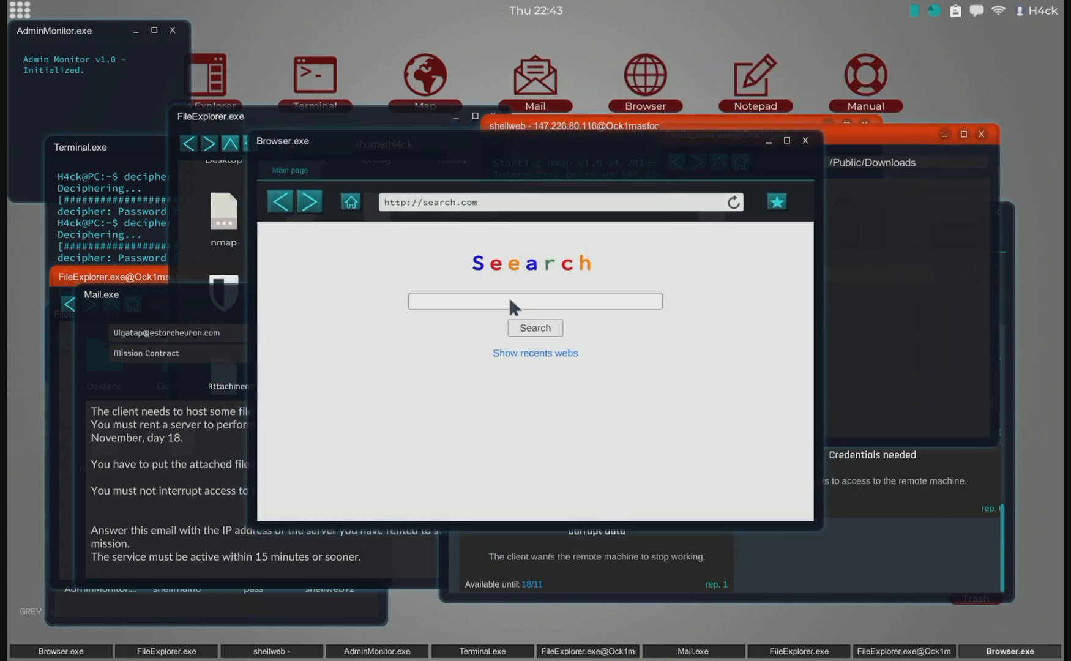
Search 'wiki', load The Hidden Wiki at 48.17.74.97 and pick the first hackshop IP 6.47.170.115.
{"action": "type", "text": "wiki"}
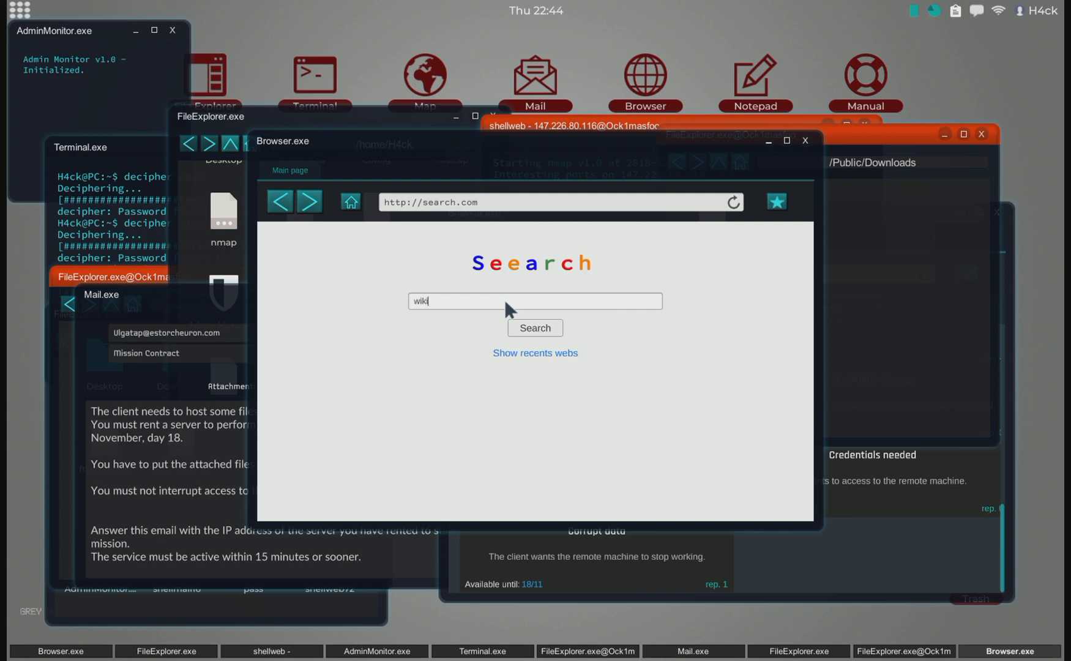
{"action": "left_click", "coordinate": [535, 328]}
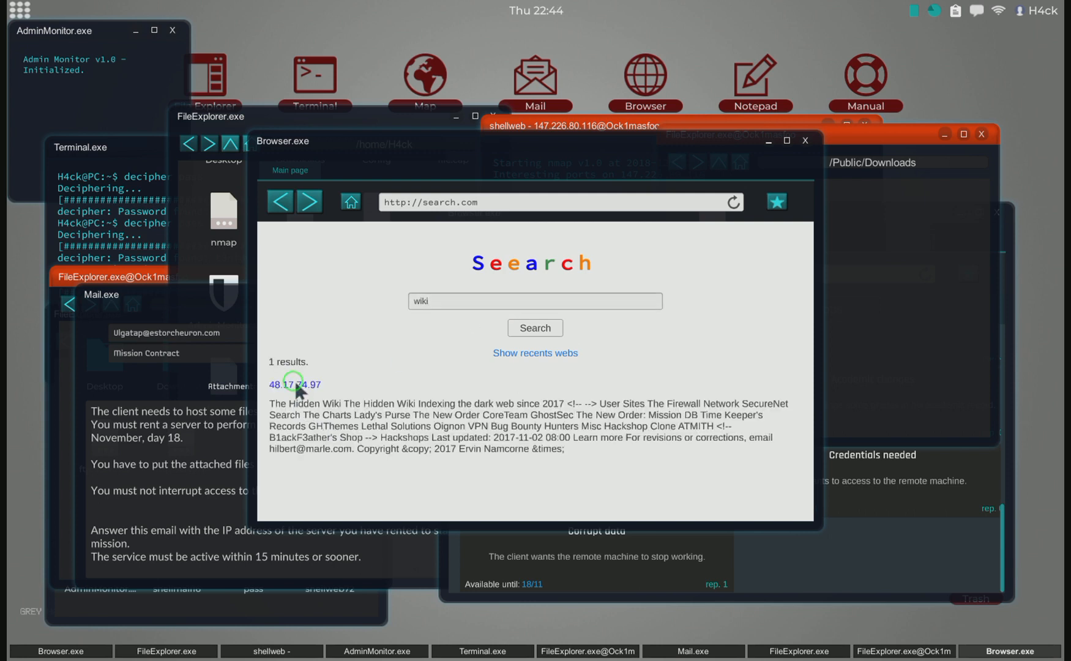
{"action": "left_click", "coordinate": [295, 384]}
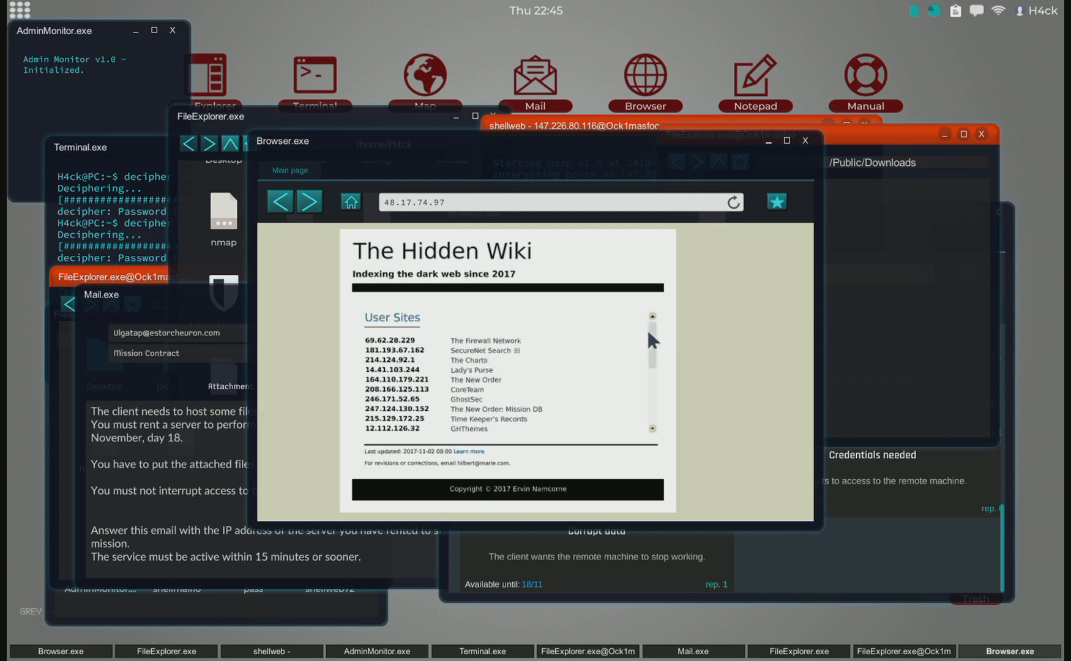
{"action": "scroll", "scroll_direction": "down", "scroll_amount": 3}
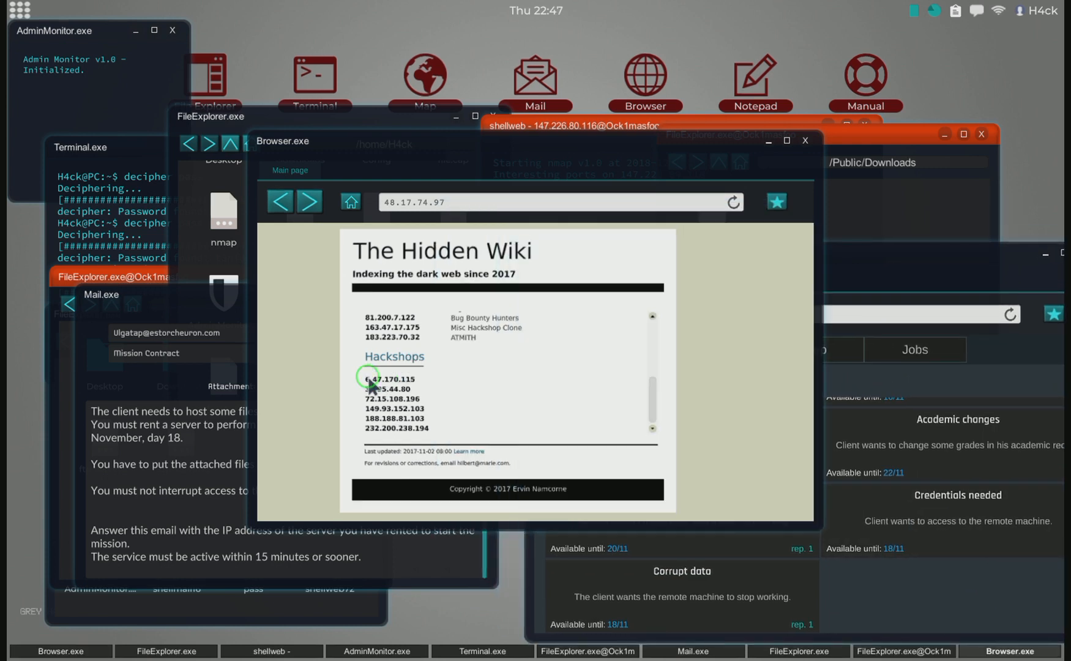
{"action": "double_click", "coordinate": [388, 379]}
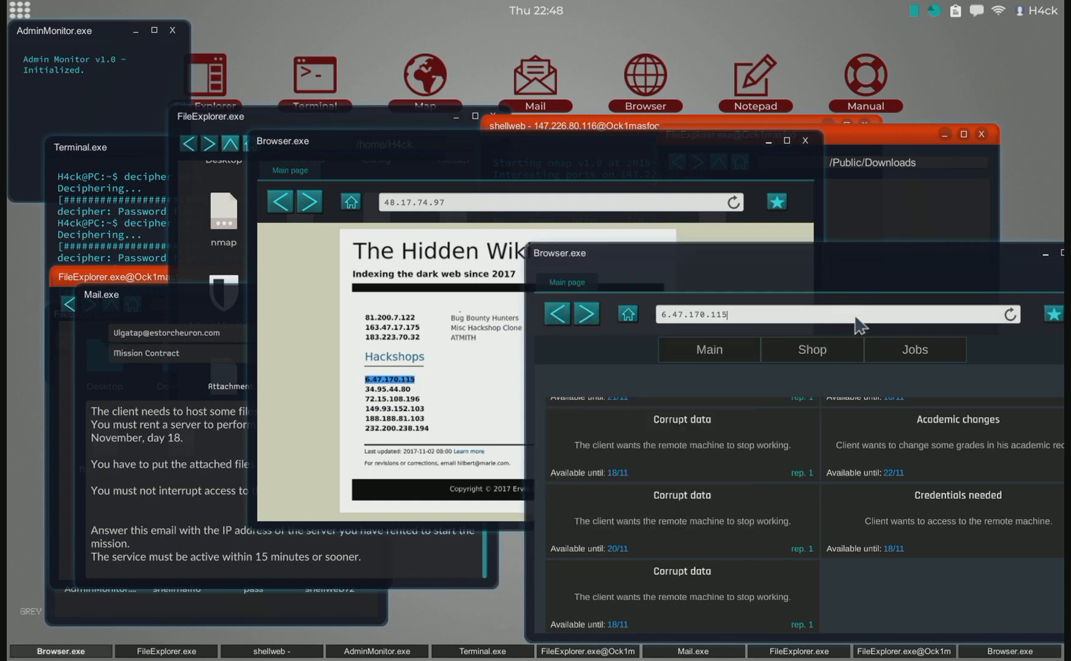
Show the new hackshop's Jobs list and accept the Hosting services mission contract.
{"action": "left_click", "coordinate": [914, 349]}
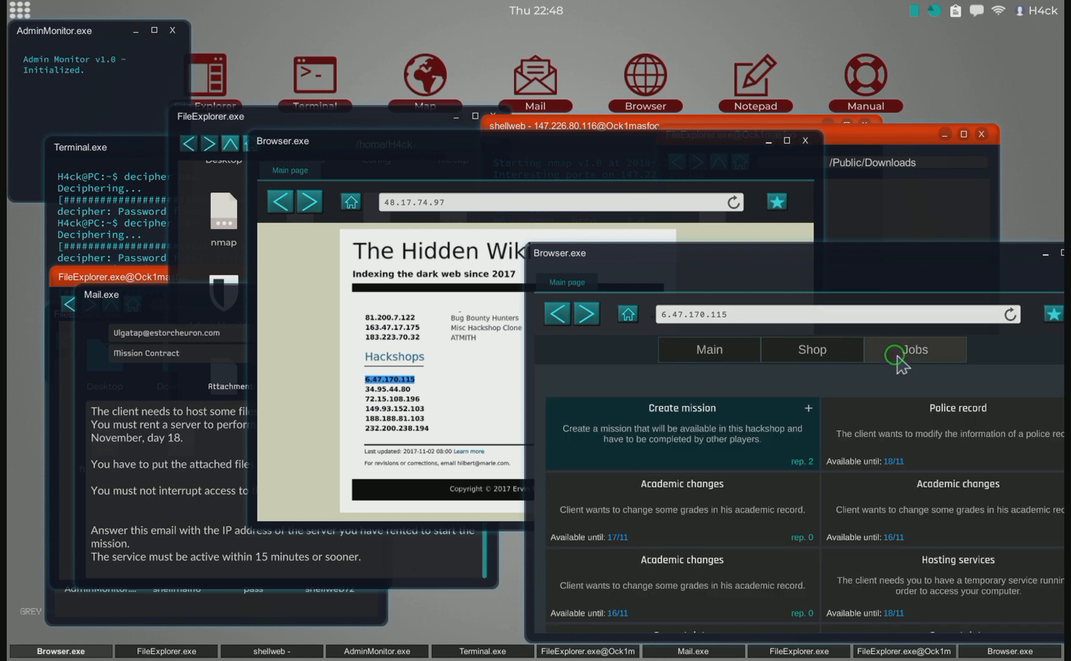
{"action": "scroll", "scroll_direction": "down", "scroll_amount": 3}
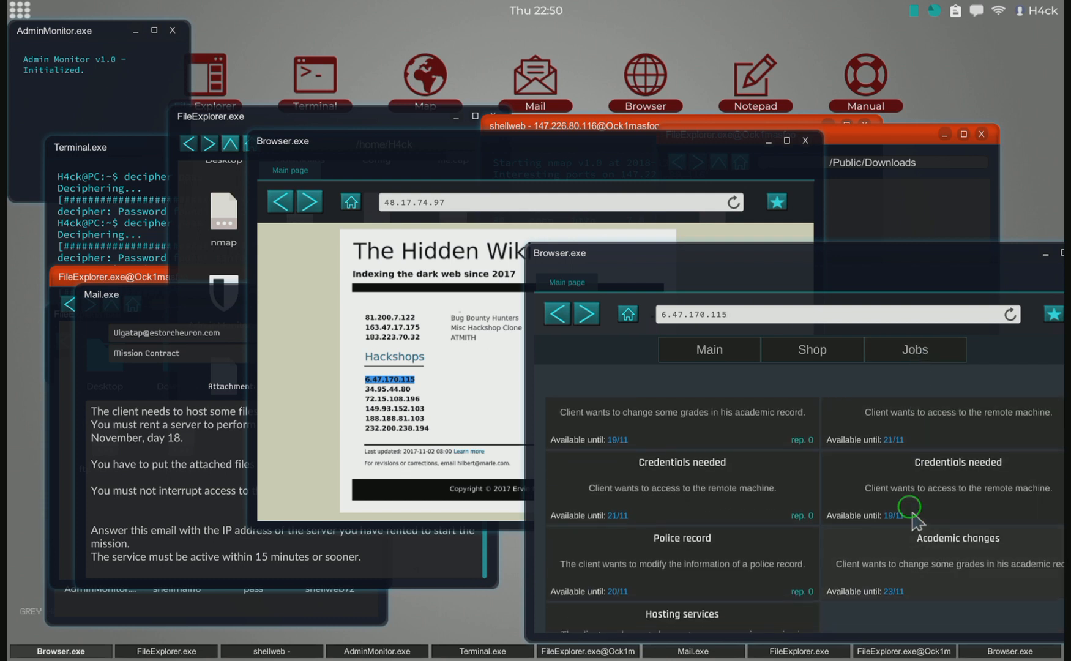
{"action": "scroll", "scroll_direction": "down", "scroll_amount": 3}
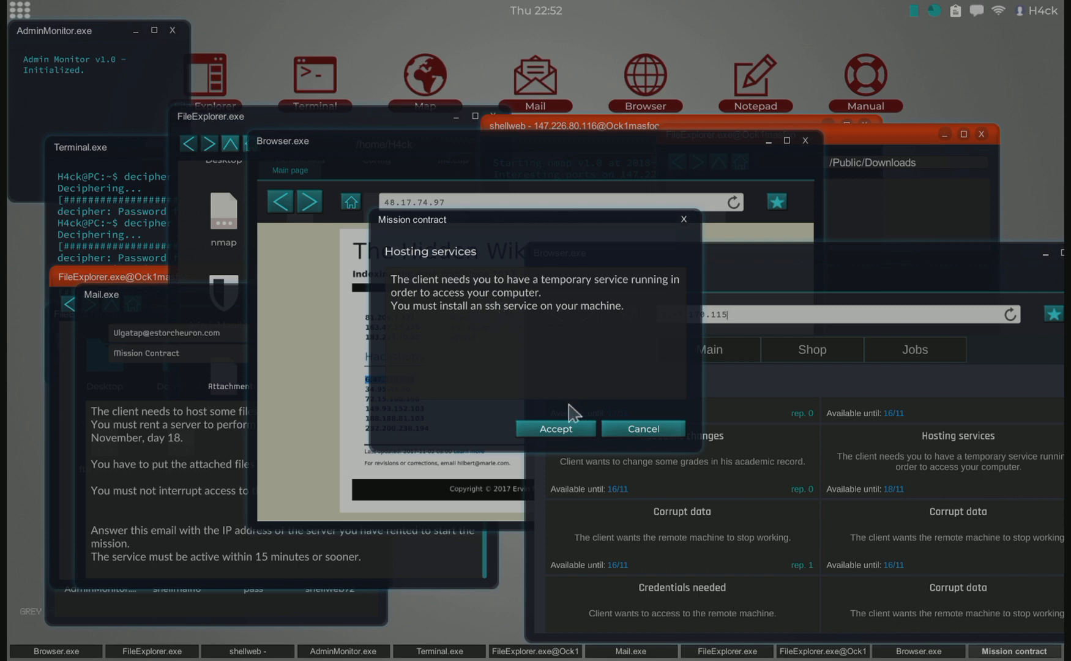
{"action": "left_click", "coordinate": [554, 428]}
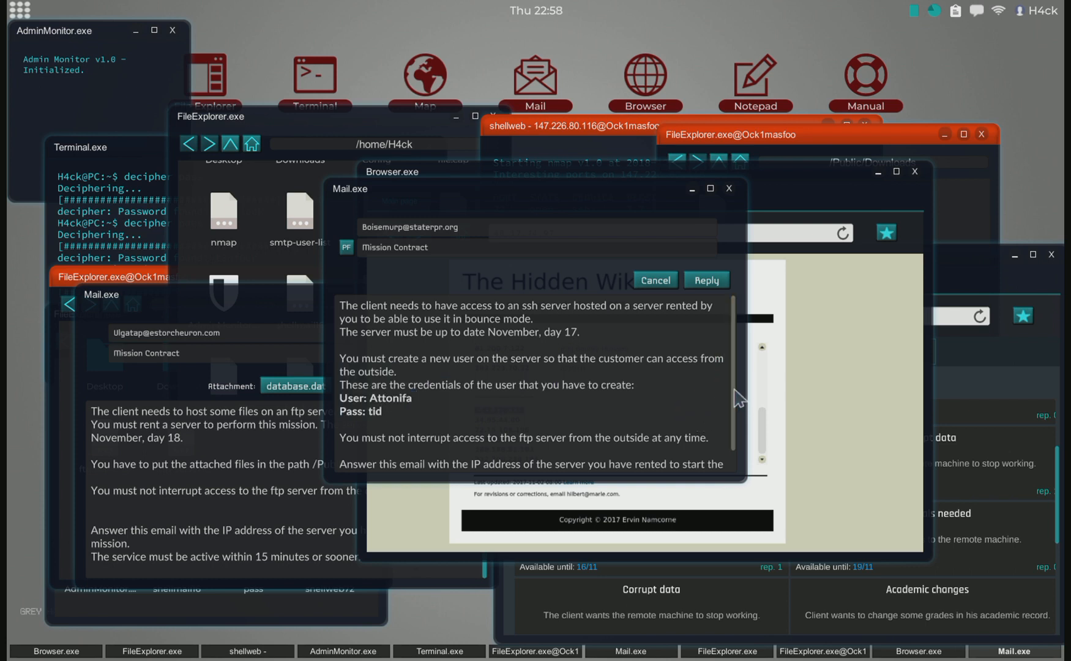
Scroll through the second contract mail noting the required SSH user and password, then focus the shellweb terminal.
{"action": "scroll", "scroll_direction": "down", "scroll_amount": 3}
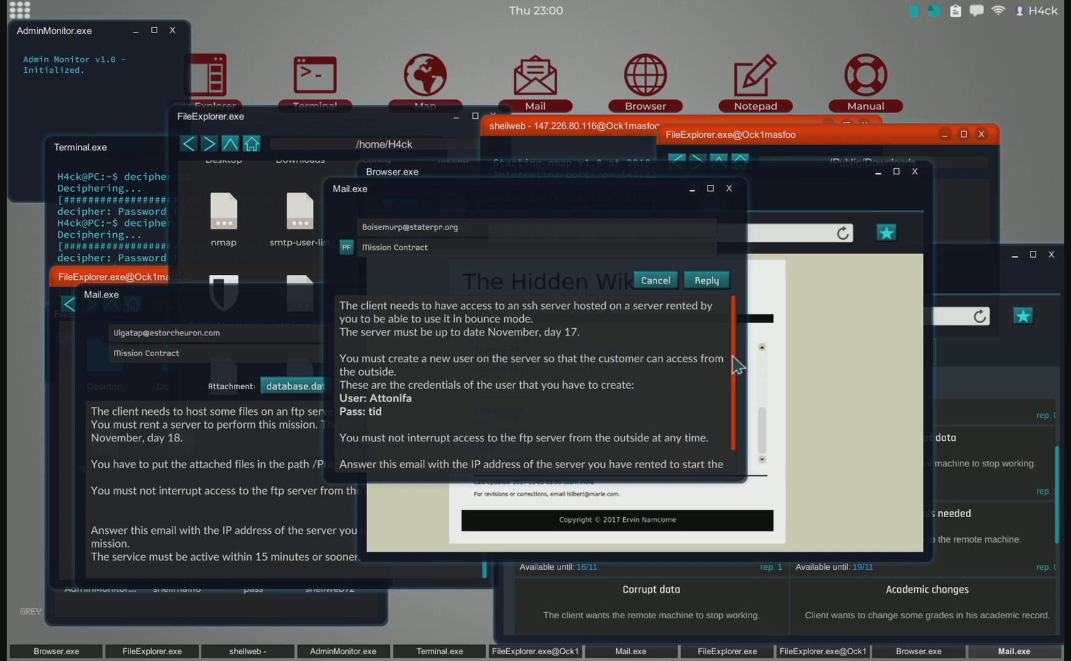
{"action": "mouse_move", "coordinate": [718, 379]}
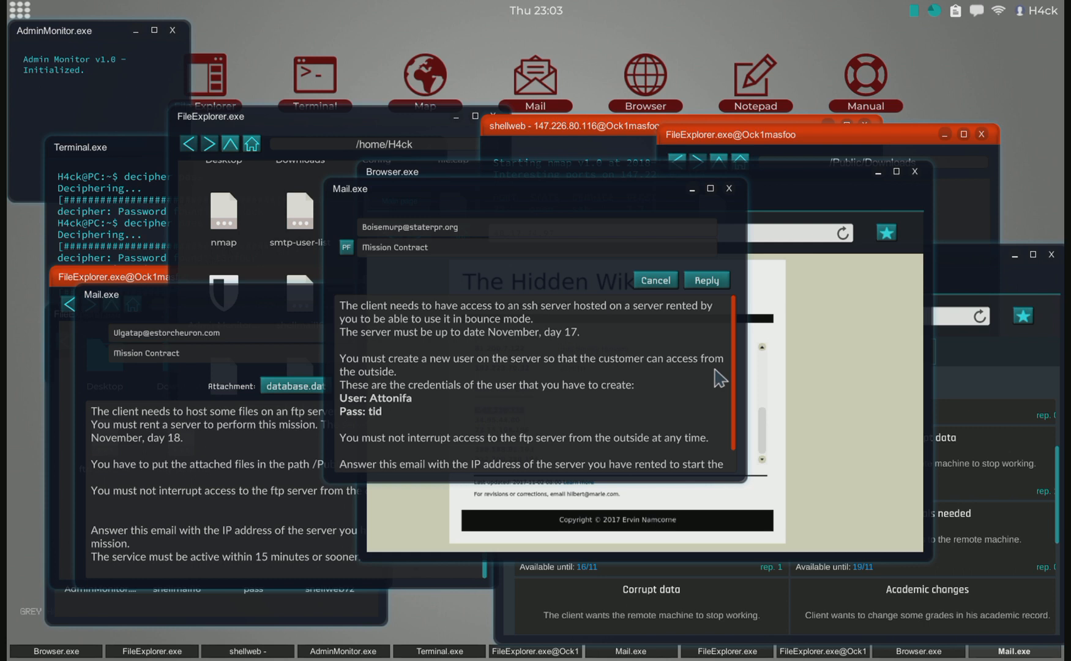
{"action": "mouse_move", "coordinate": [705, 400]}
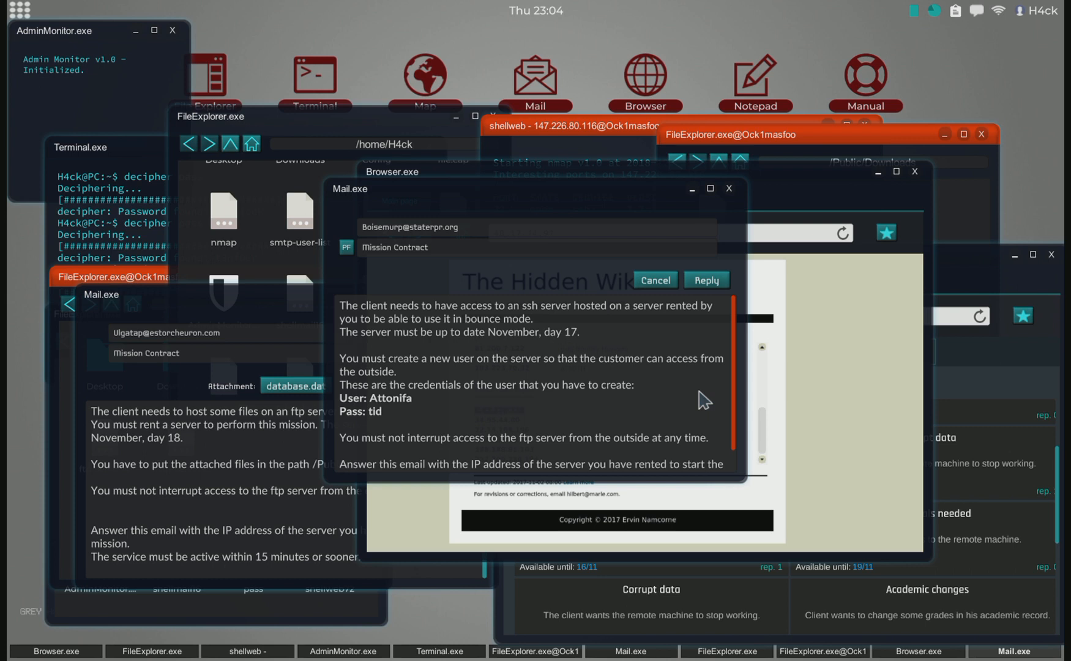
{"action": "scroll", "scroll_direction": "down", "scroll_amount": 3}
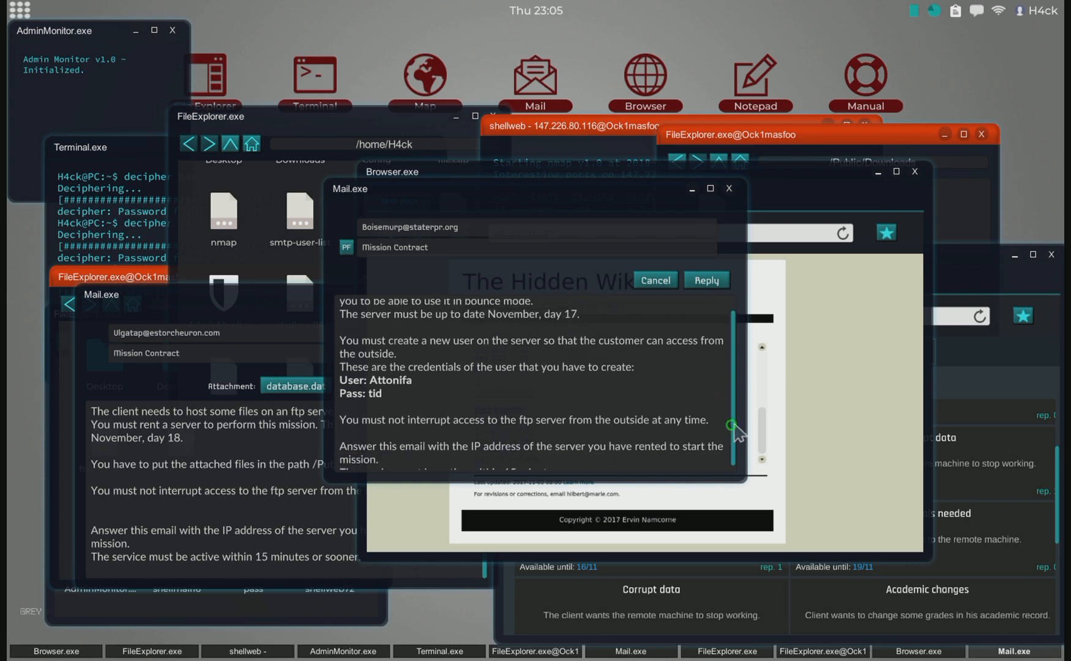
{"action": "scroll", "scroll_direction": "down", "scroll_amount": 3}
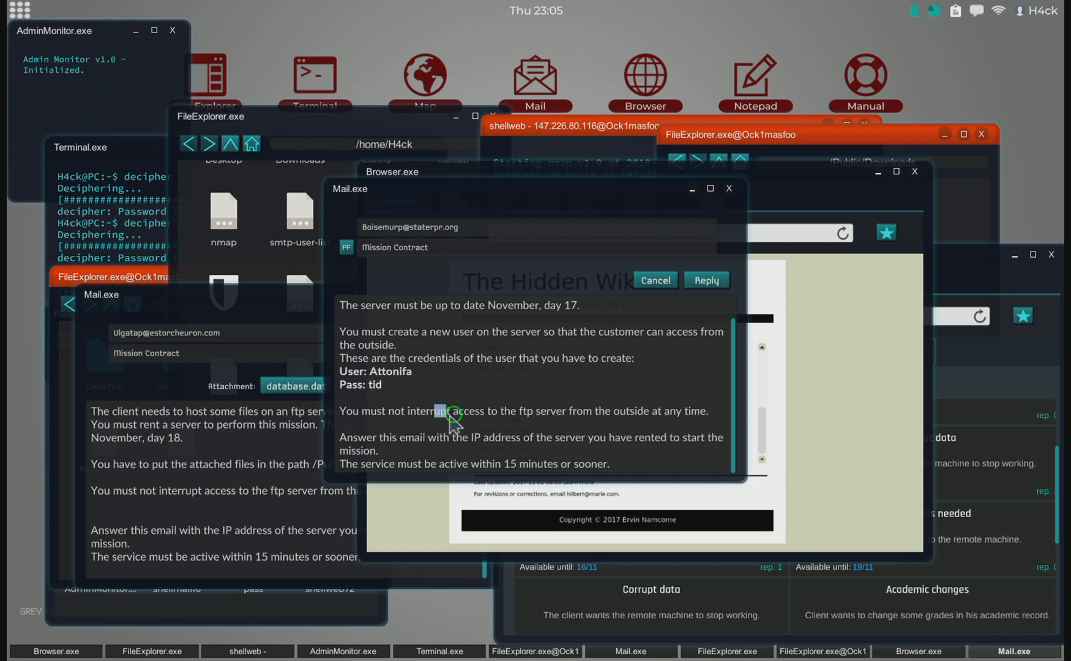
{"action": "mouse_move", "coordinate": [523, 422]}
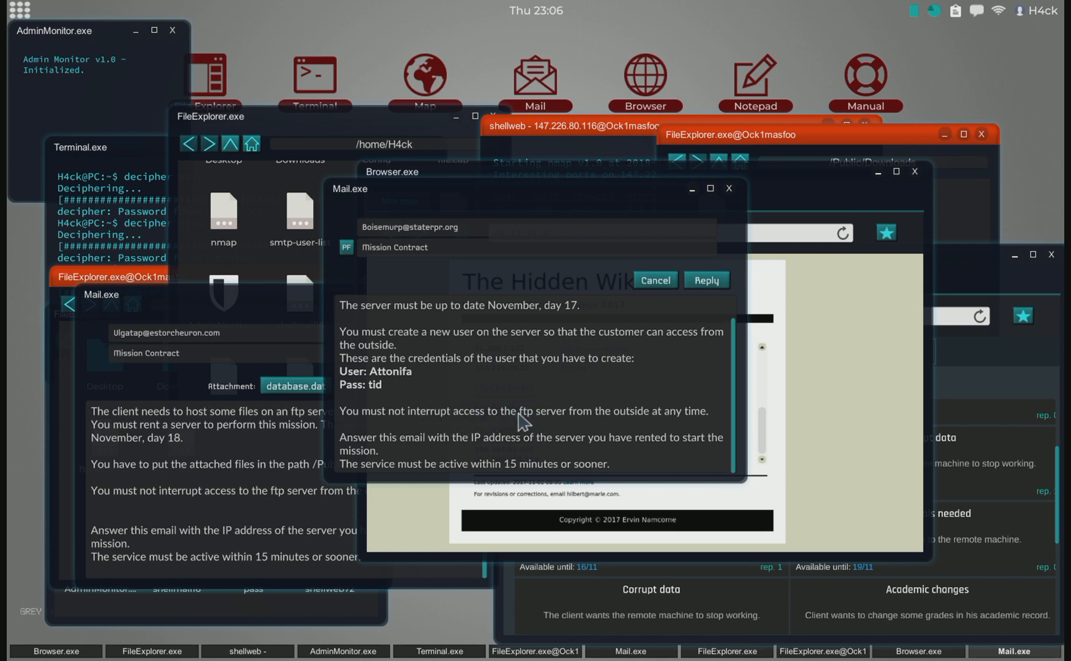
{"action": "left_click", "coordinate": [521, 414]}
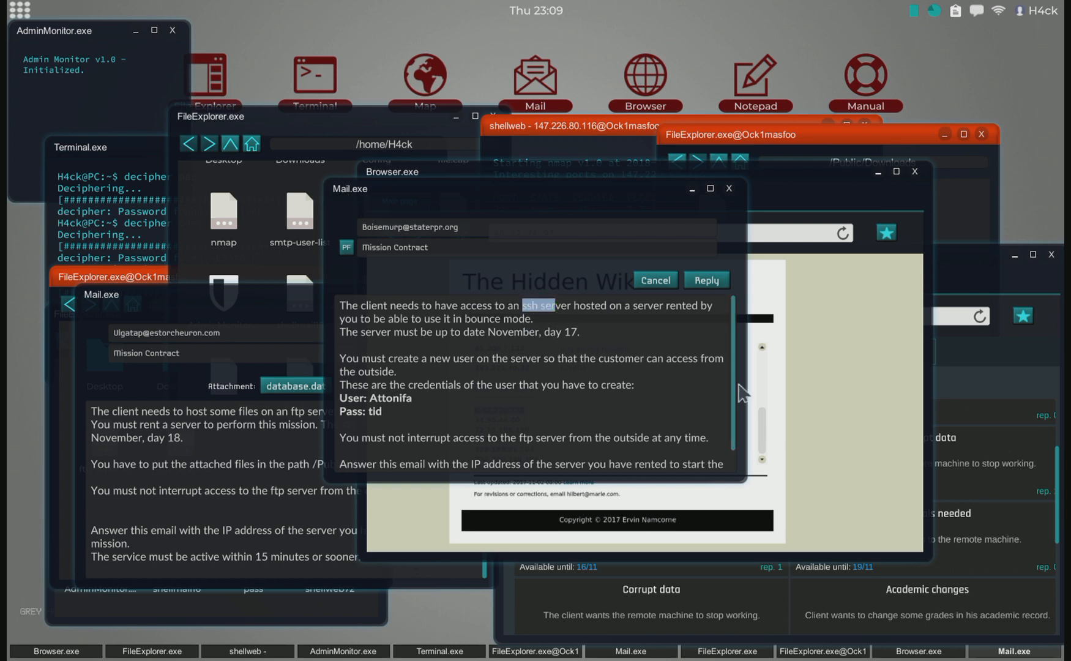
{"action": "scroll", "scroll_direction": "down", "scroll_amount": 3}
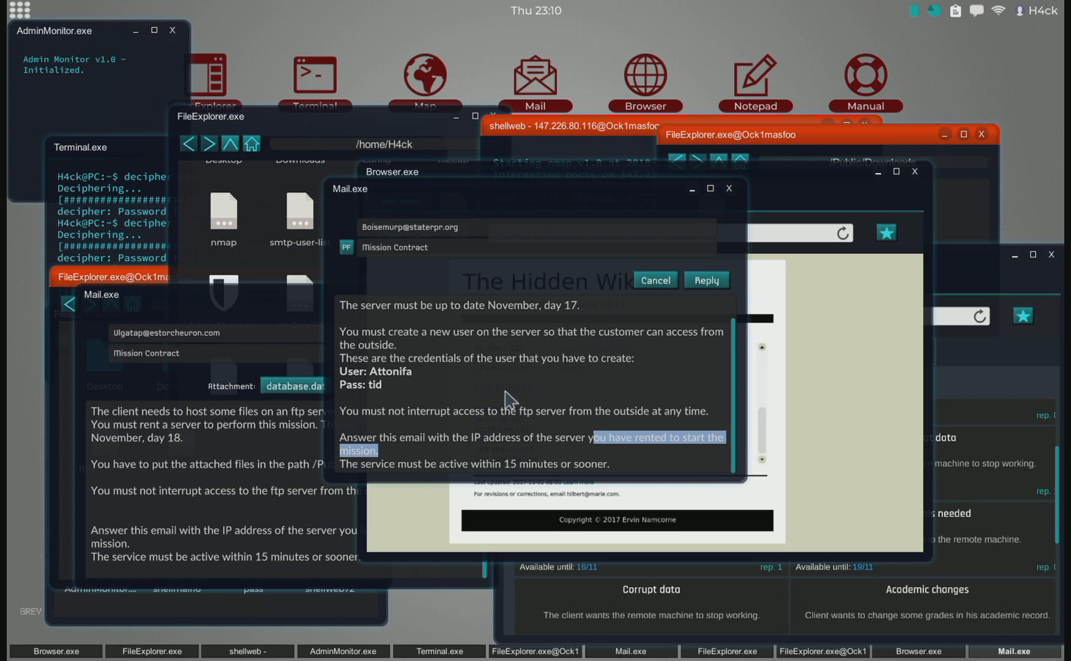
{"action": "mouse_move", "coordinate": [542, 446]}
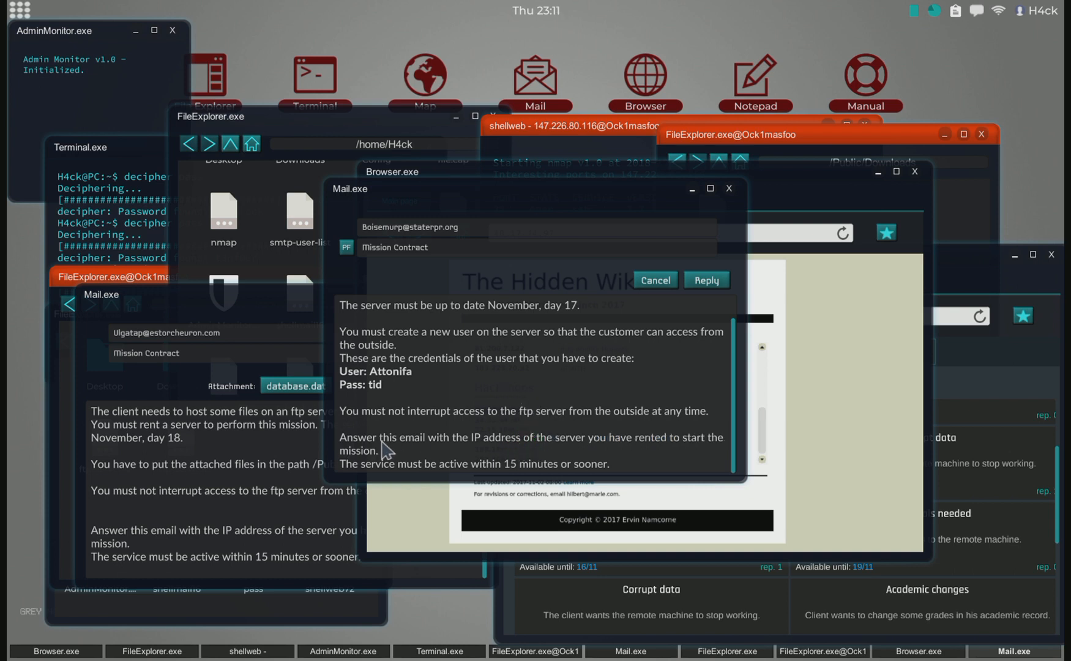
{"action": "mouse_move", "coordinate": [475, 441]}
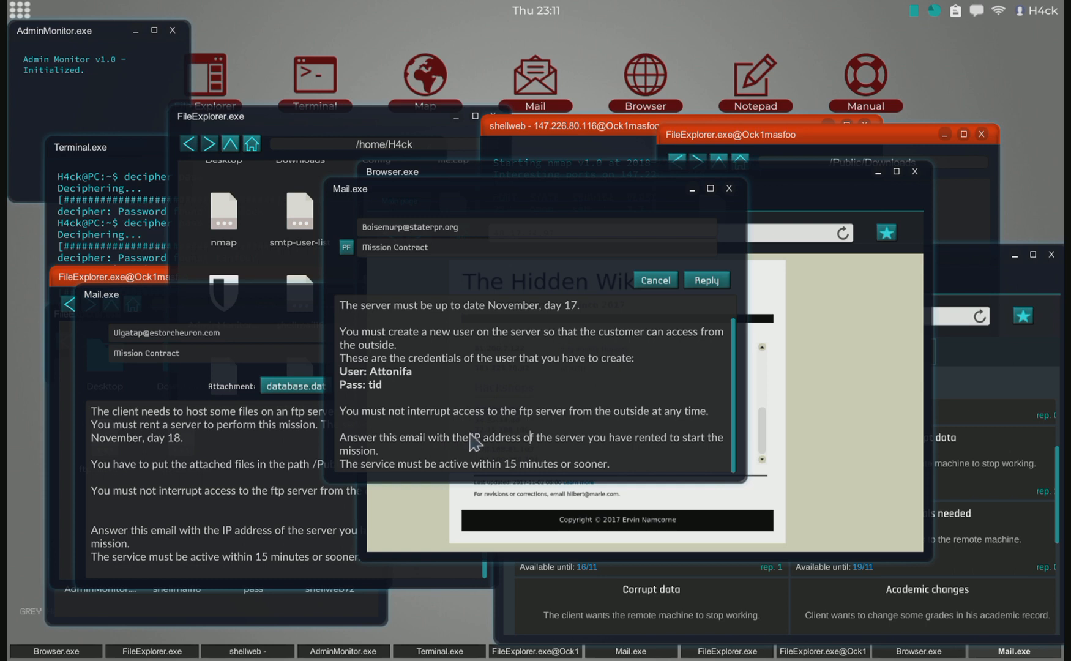
{"action": "mouse_move", "coordinate": [519, 198]}
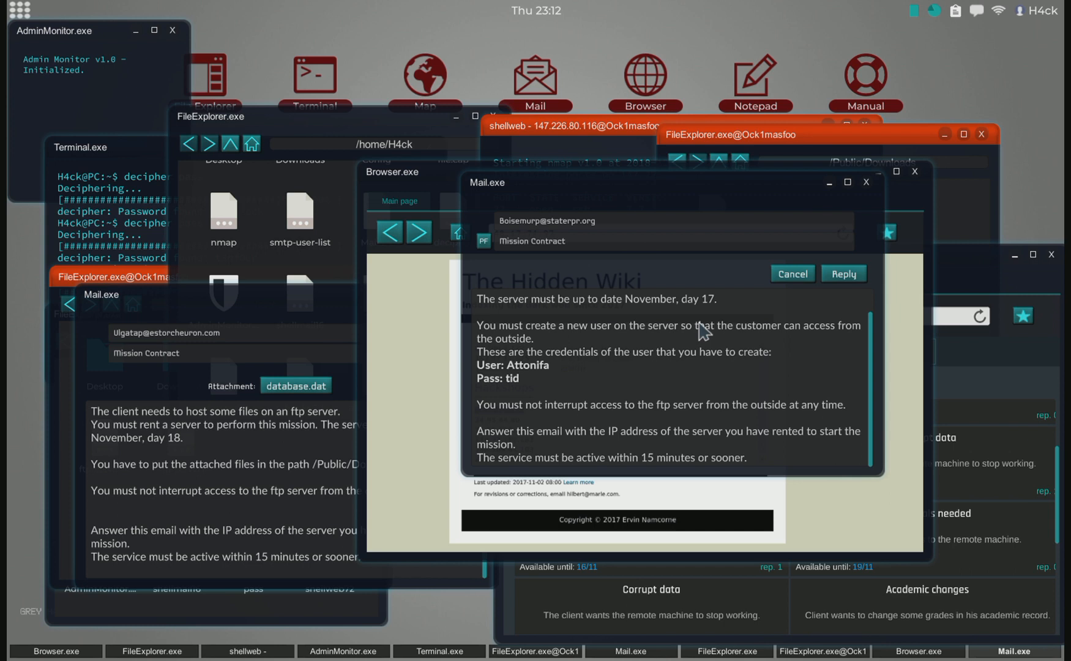
{"action": "mouse_move", "coordinate": [591, 168]}
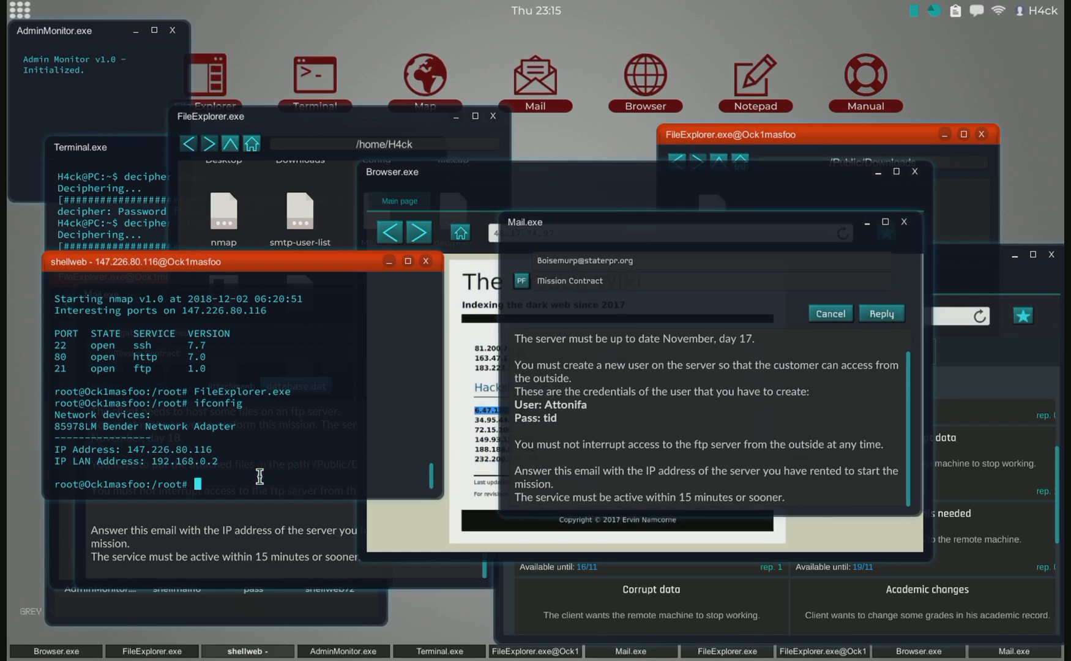
Run 'useradd Attonifa' on the rented server and enter its password, getting 'User created OK.'.
{"action": "type", "text": "user"}
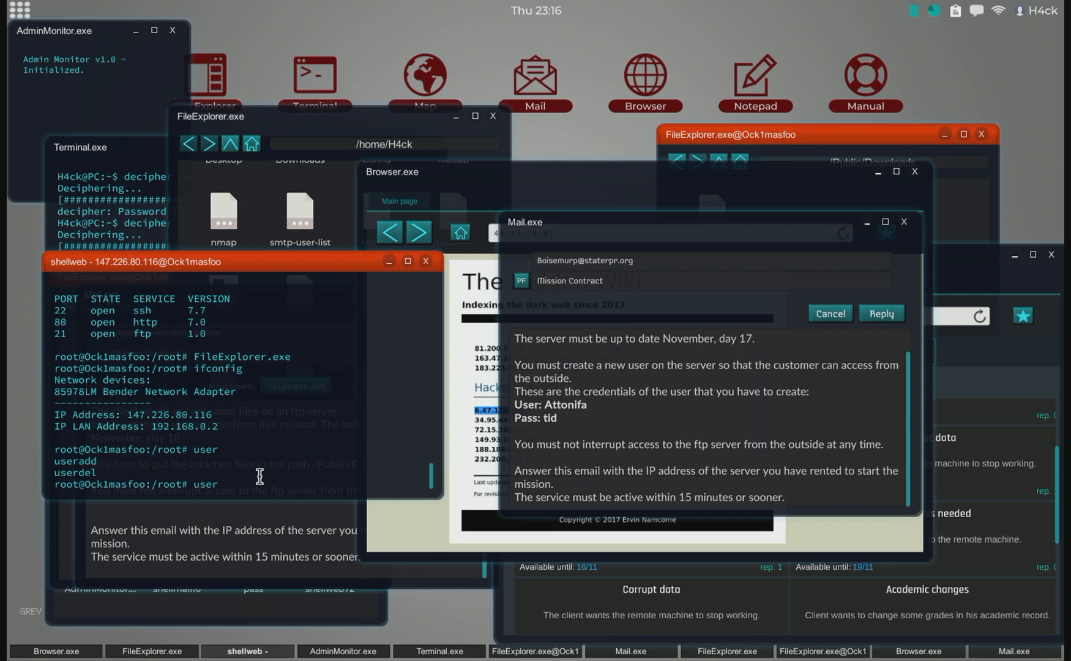
{"action": "type", "text": "add"}
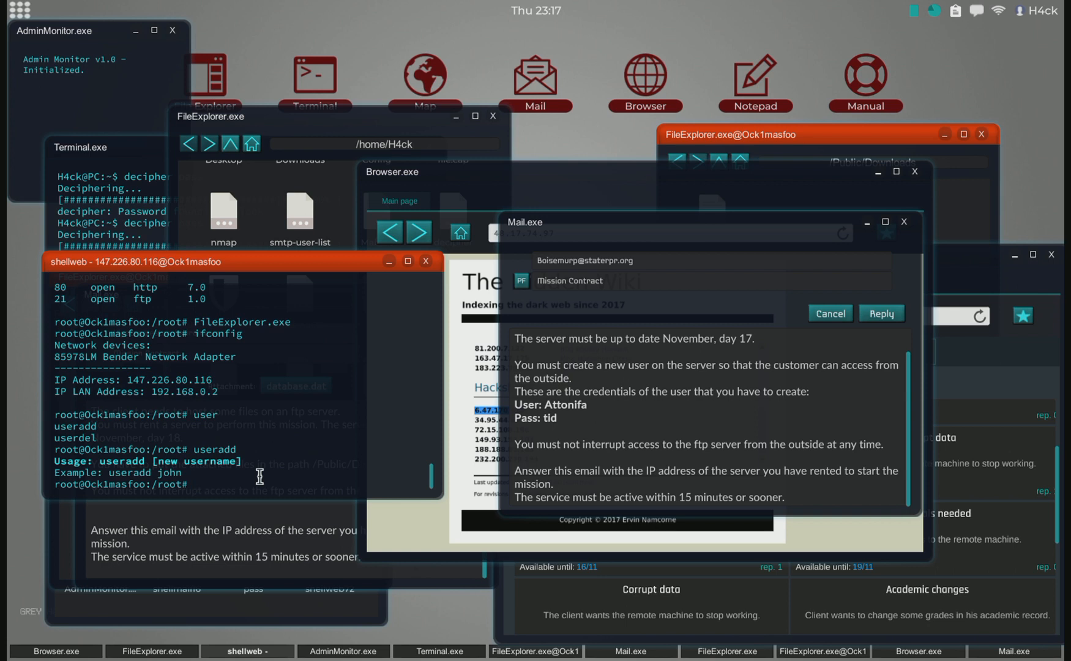
{"action": "type", "text": "useradd"}
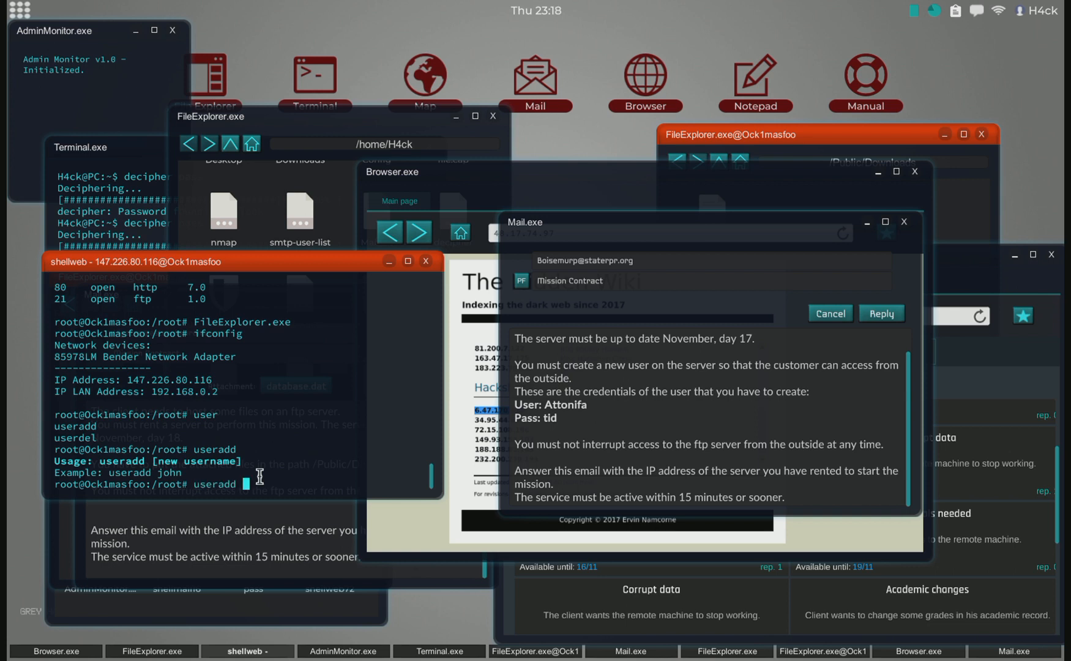
{"action": "type", "text": "A"}
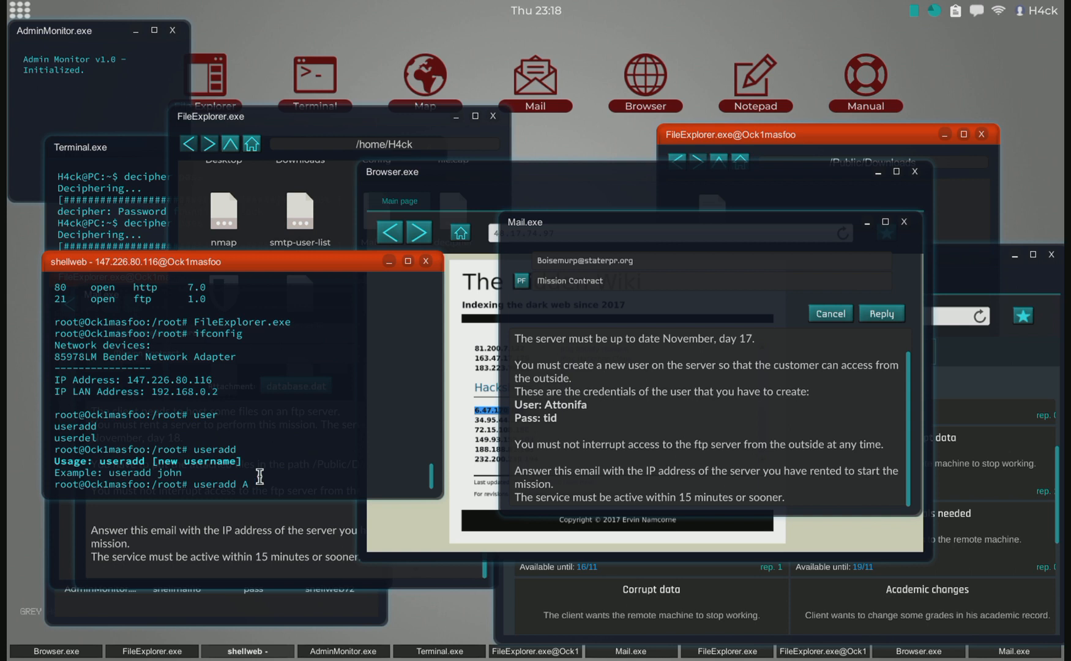
{"action": "type", "text": "tto"}
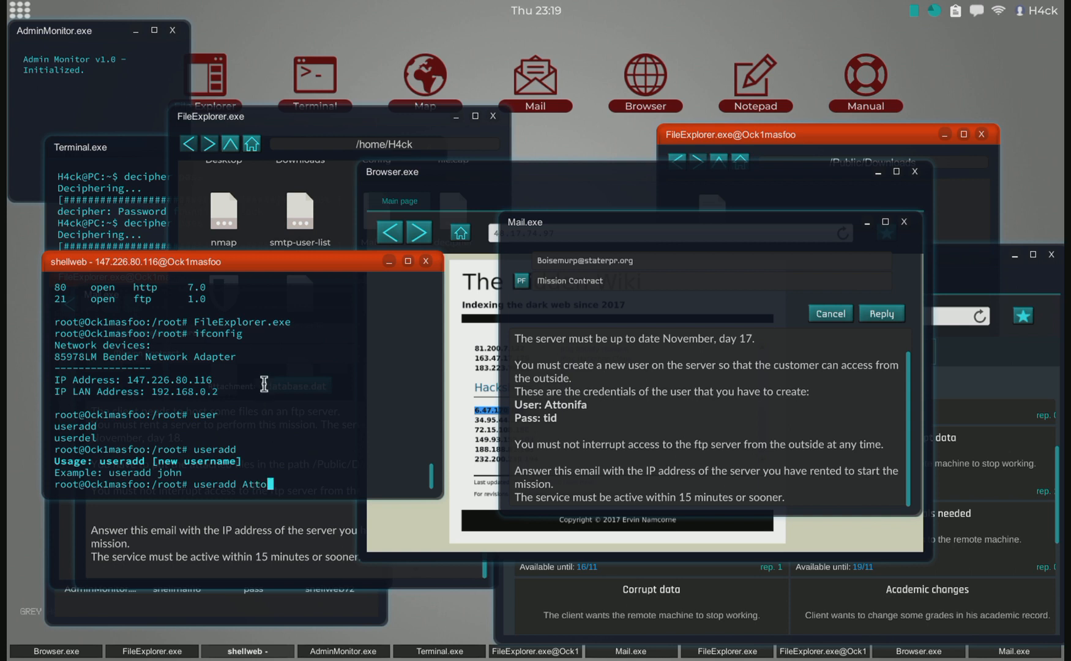
{"action": "type", "text": "ni"}
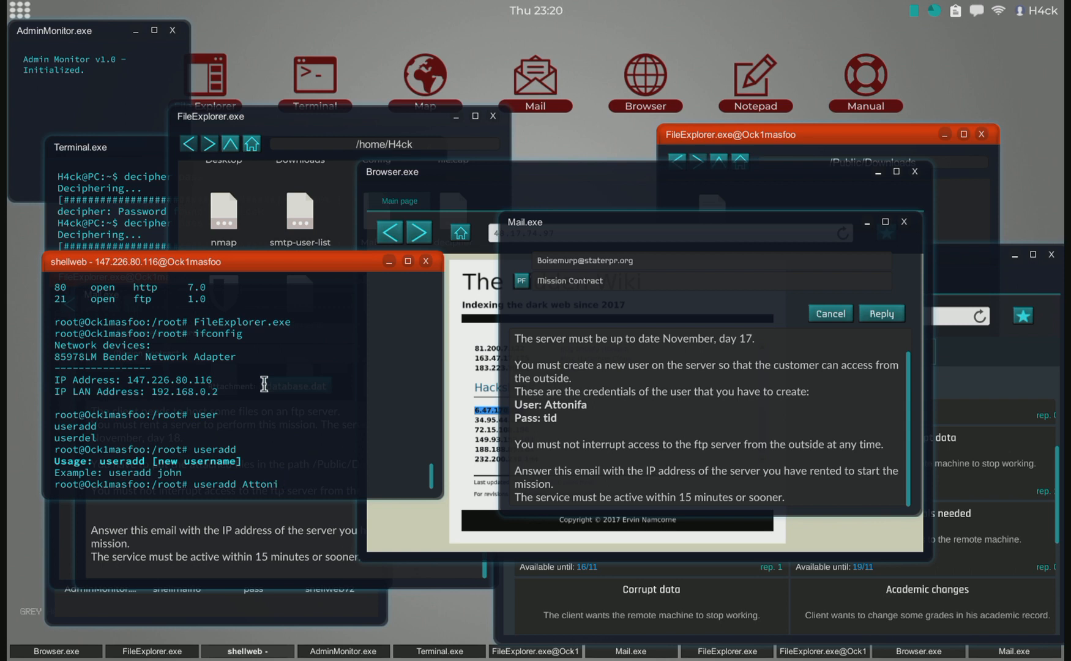
{"action": "type", "text": "fa"}
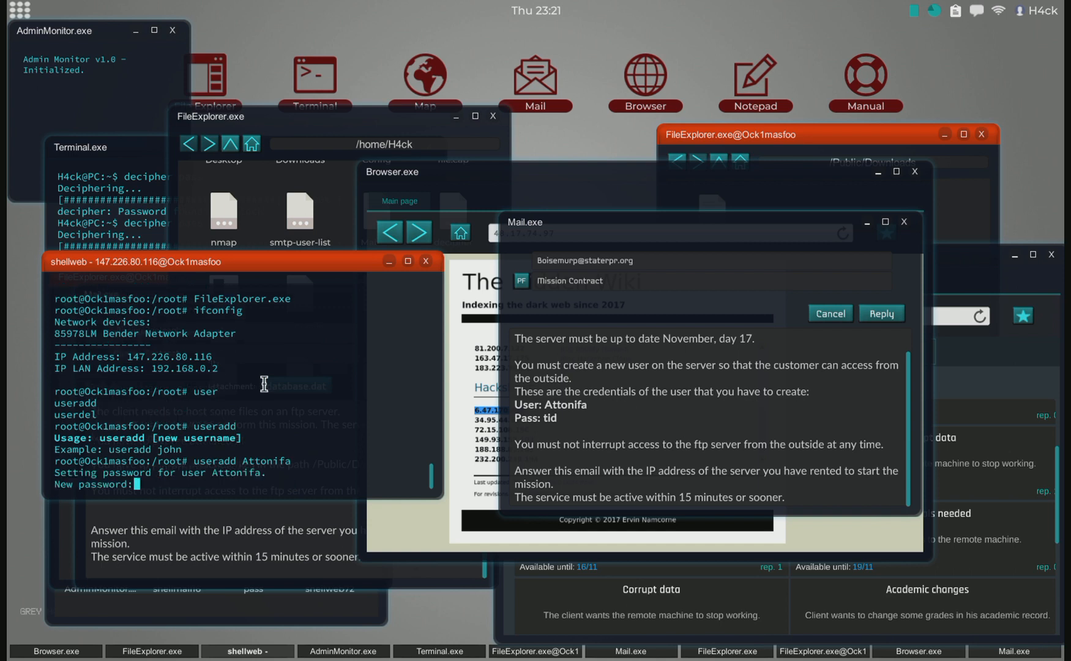
{"action": "type", "text": "***"}
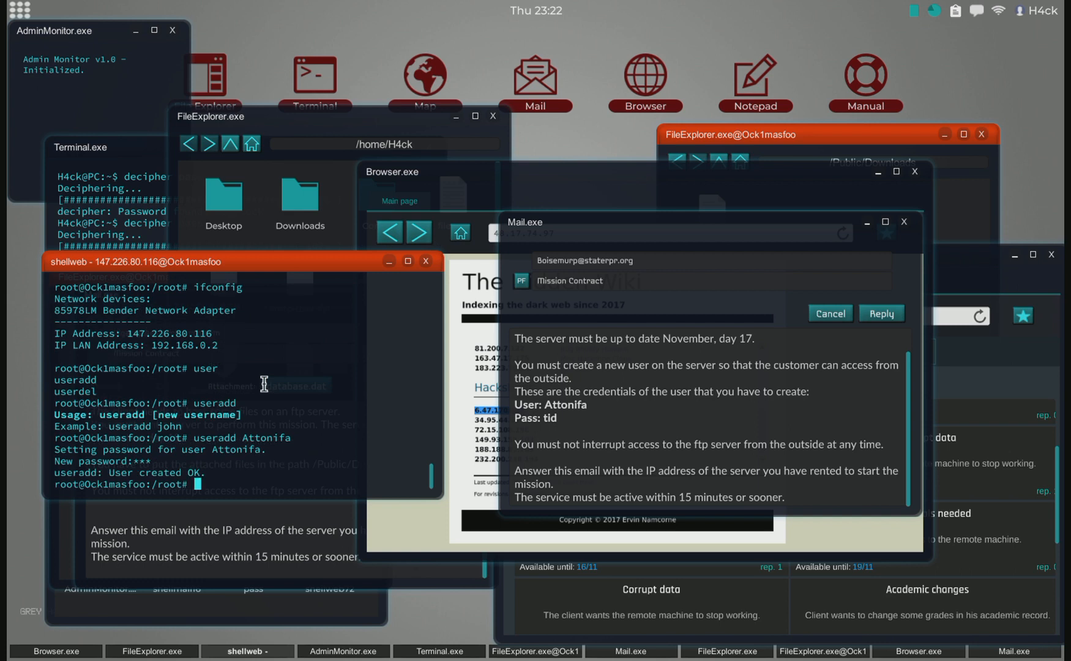
{"action": "mouse_move", "coordinate": [278, 271]}
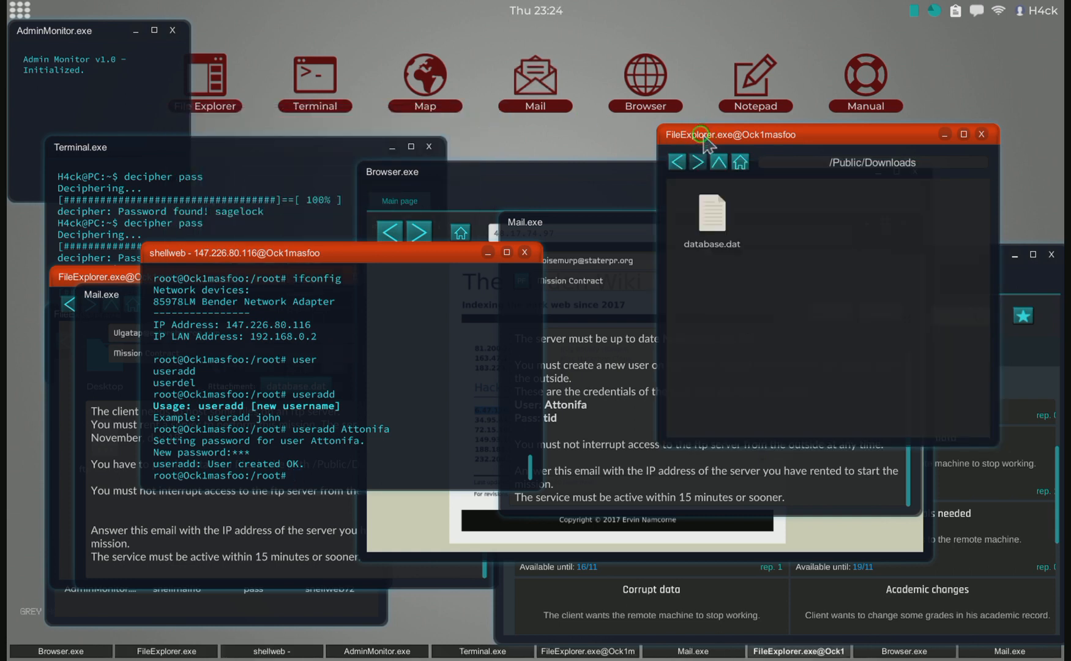
Go up to / in the remote FileExplorer, view /etc/passwd and confirm the Attonifa entry.
{"action": "left_click", "coordinate": [717, 161]}
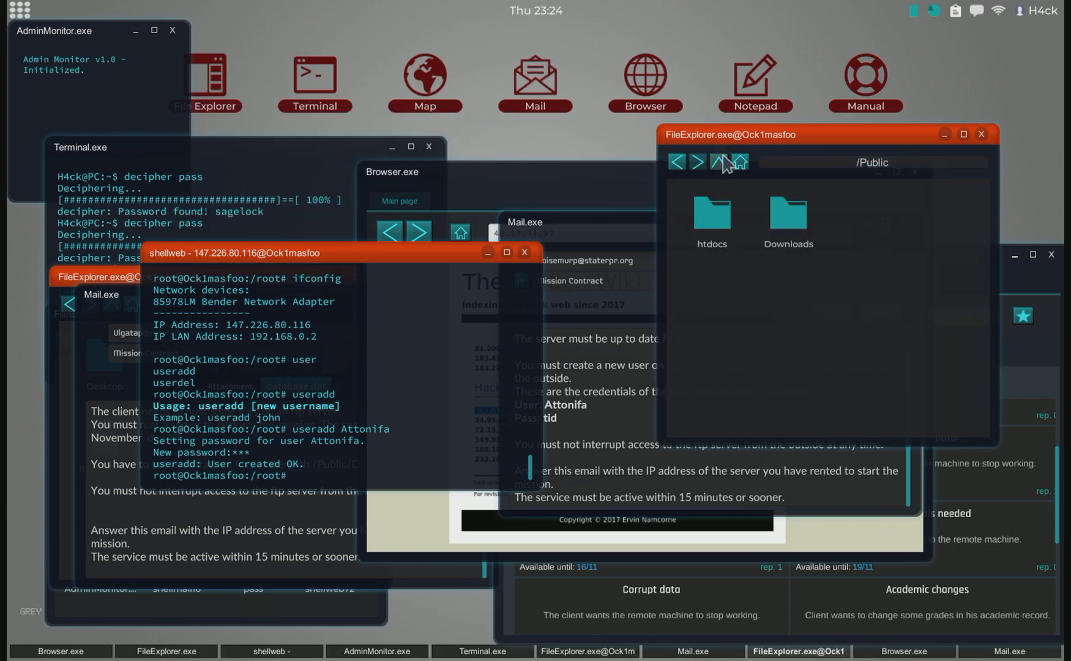
{"action": "left_click", "coordinate": [718, 162]}
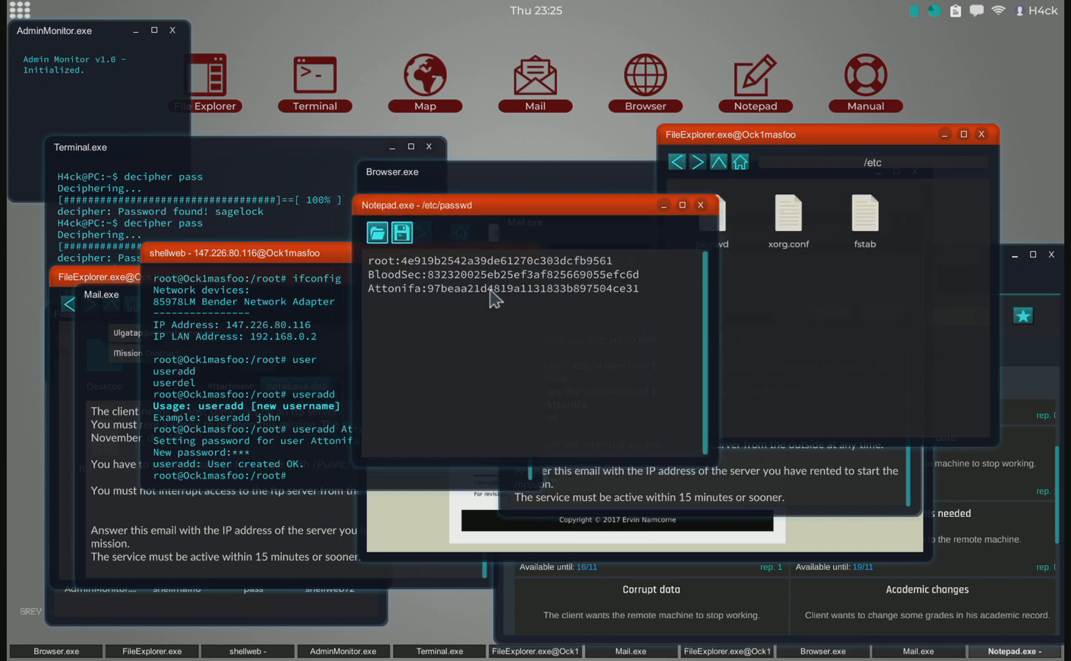
{"action": "left_click_drag", "start_coordinate": [367, 288], "coordinate": [498, 288]}
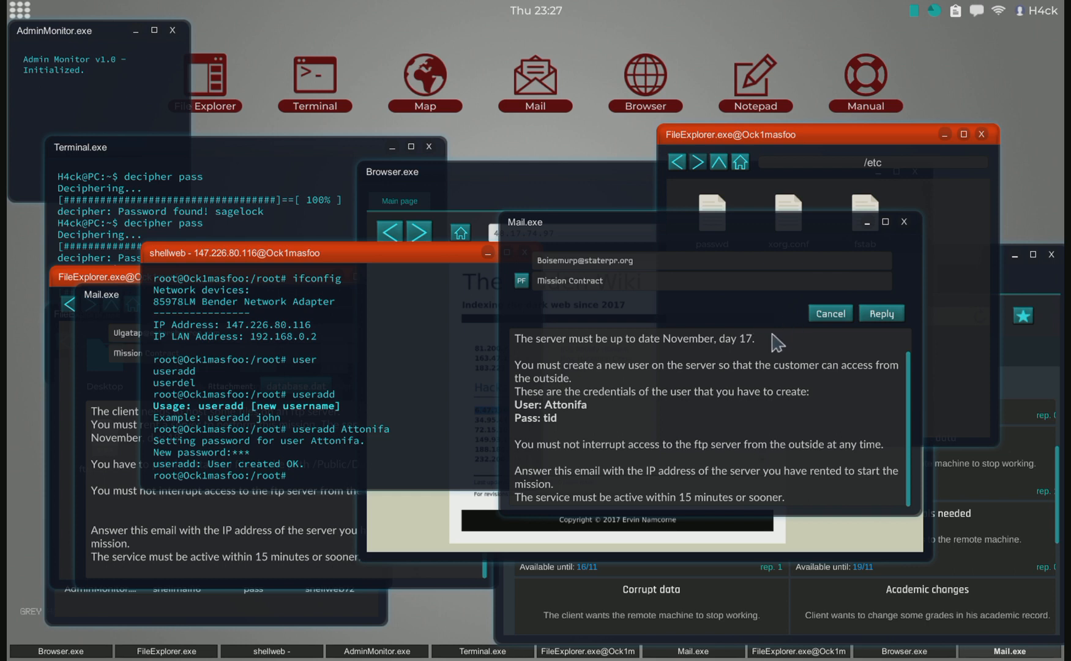
Reply to the contract mail with an empty message, which is rejected, and dismiss the error.
{"action": "left_click", "coordinate": [957, 11]}
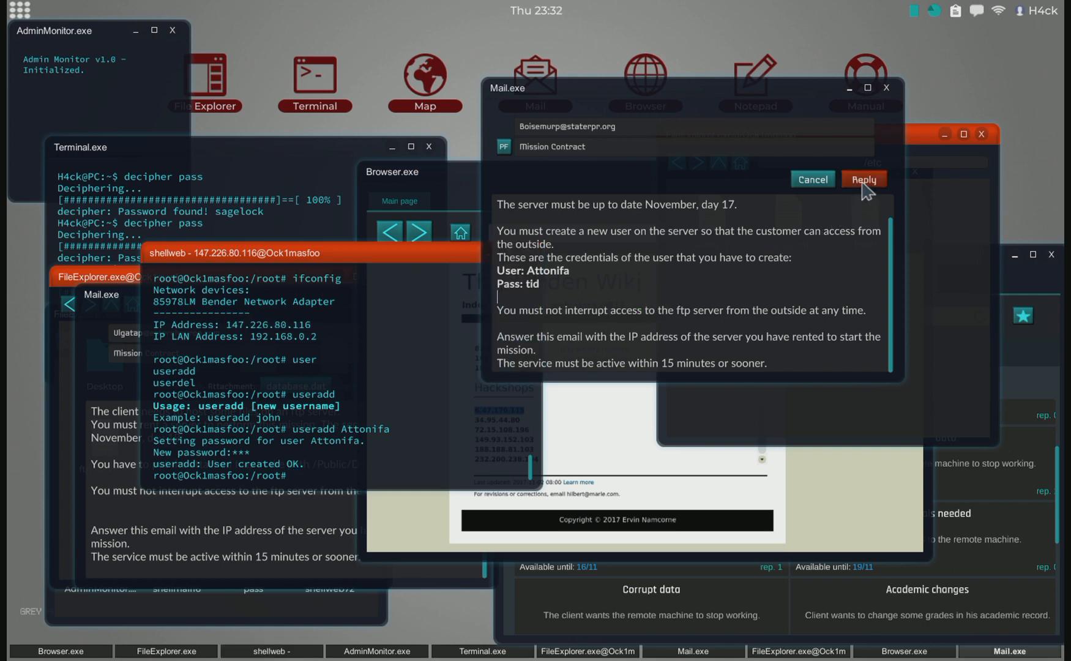
{"action": "left_click", "coordinate": [862, 179]}
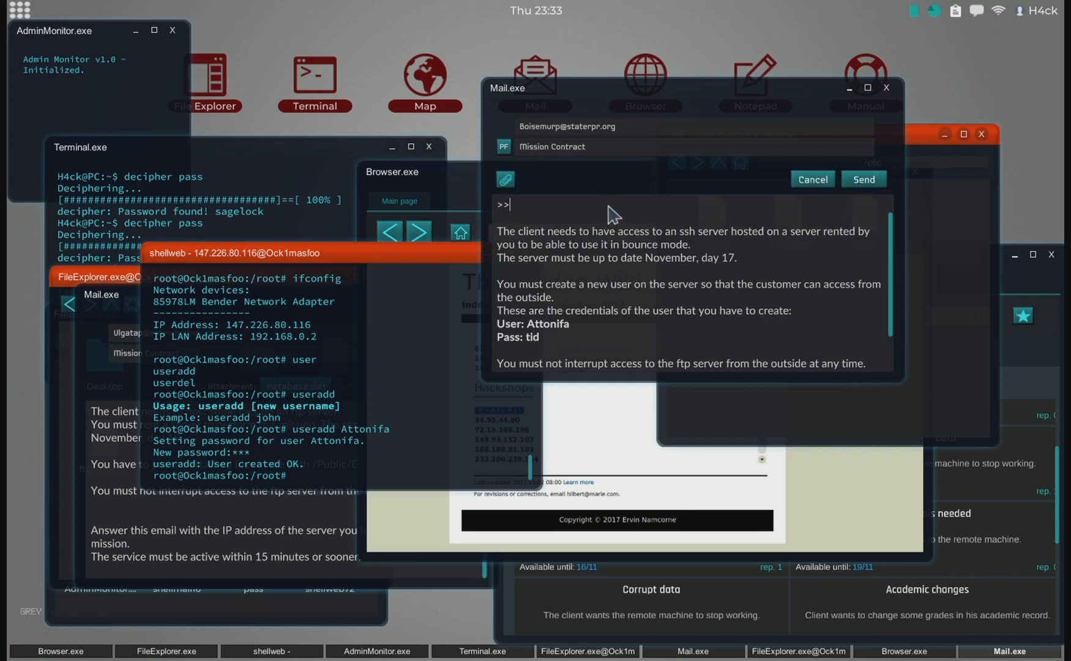
{"action": "left_click", "coordinate": [862, 179]}
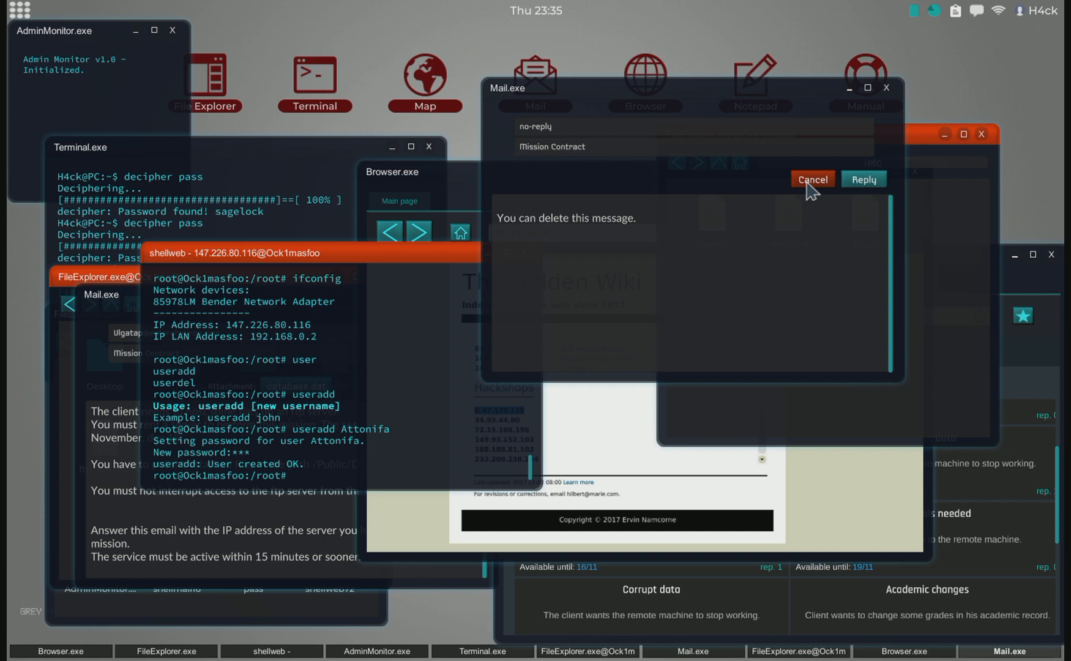
{"action": "left_click", "coordinate": [812, 179]}
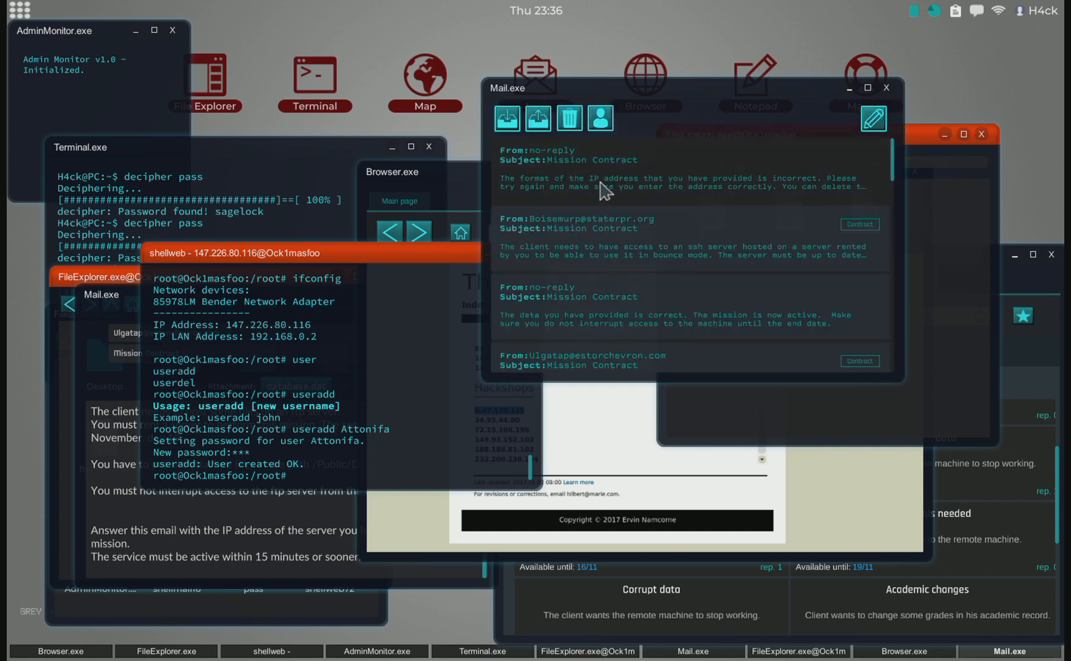
Reopen the hosting contract and send a reply containing the server address 147.226.80.116.
{"action": "left_click", "coordinate": [568, 118]}
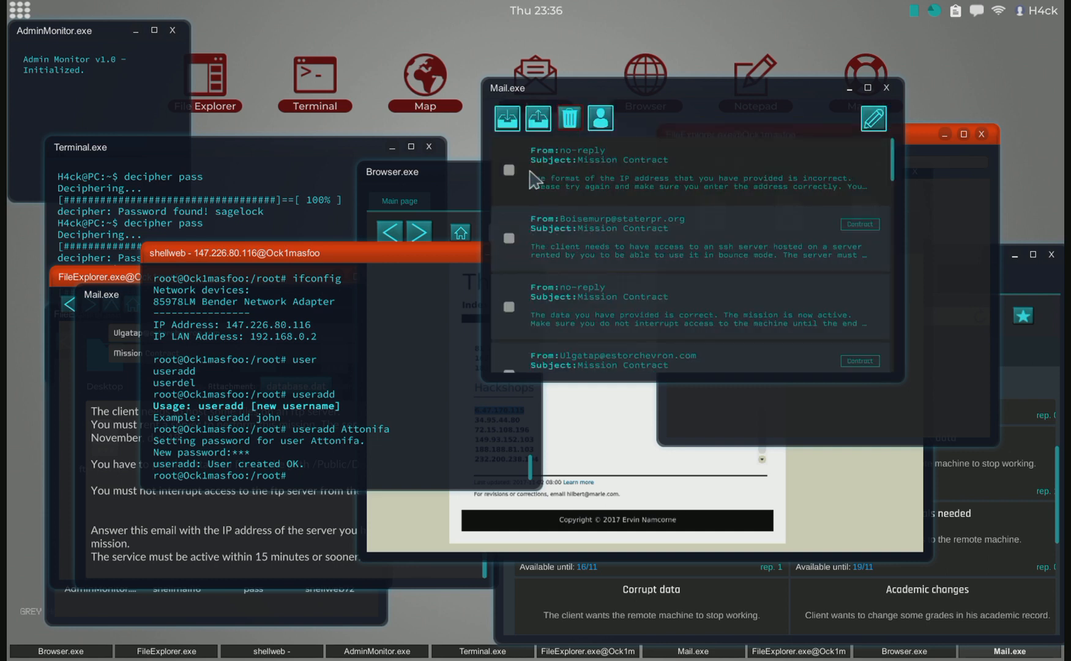
{"action": "left_click", "coordinate": [872, 118]}
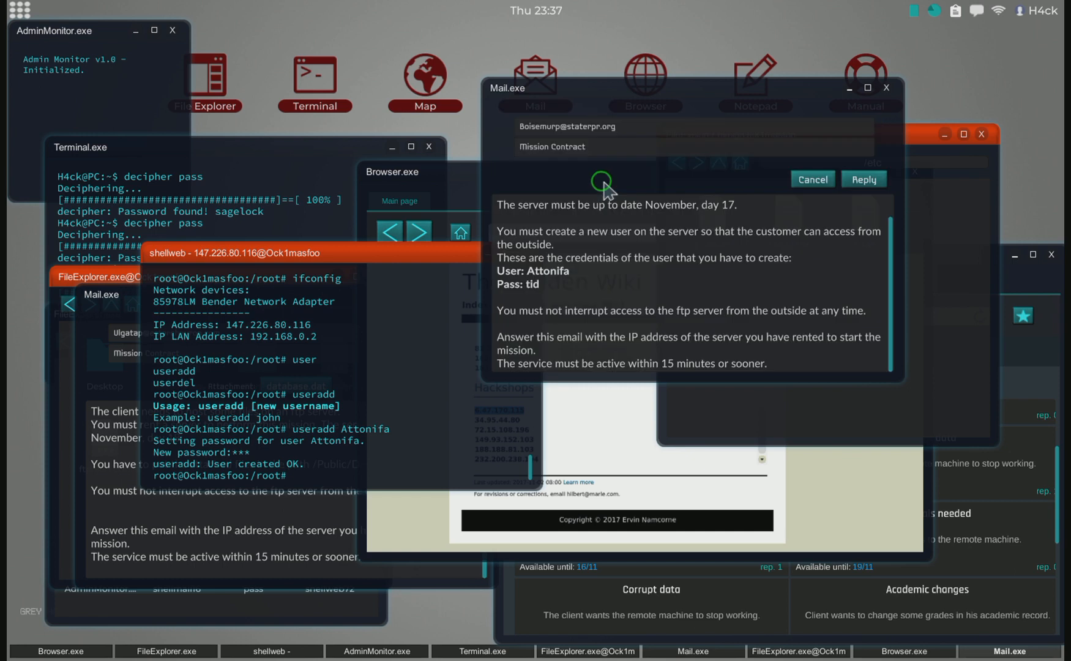
{"action": "left_click", "coordinate": [863, 178]}
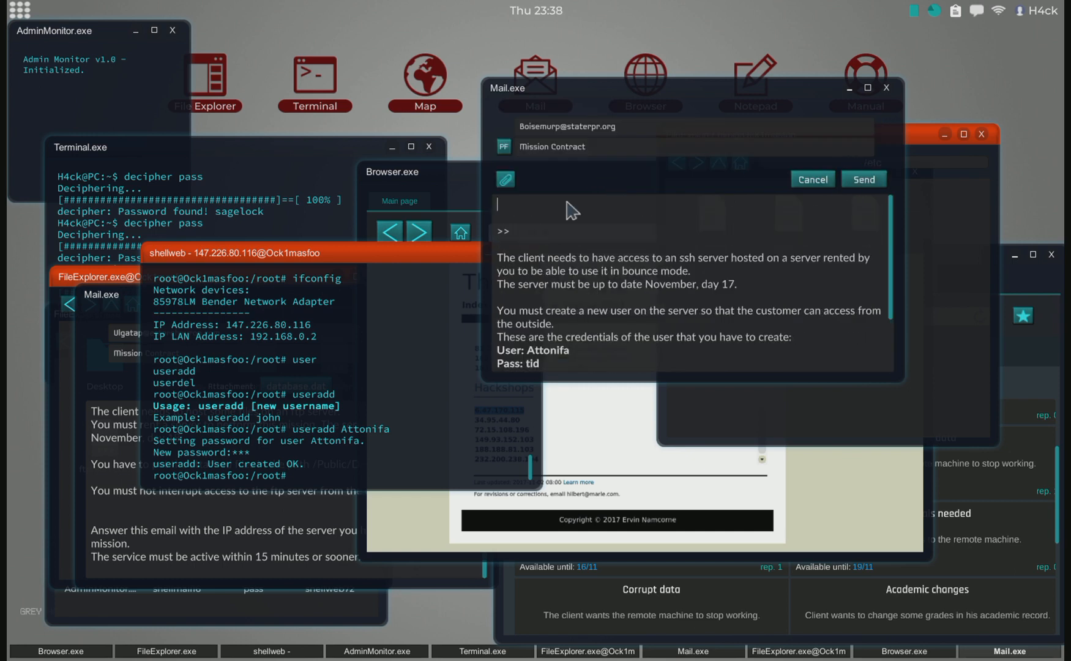
{"action": "type", "text": "147.226.80.116"}
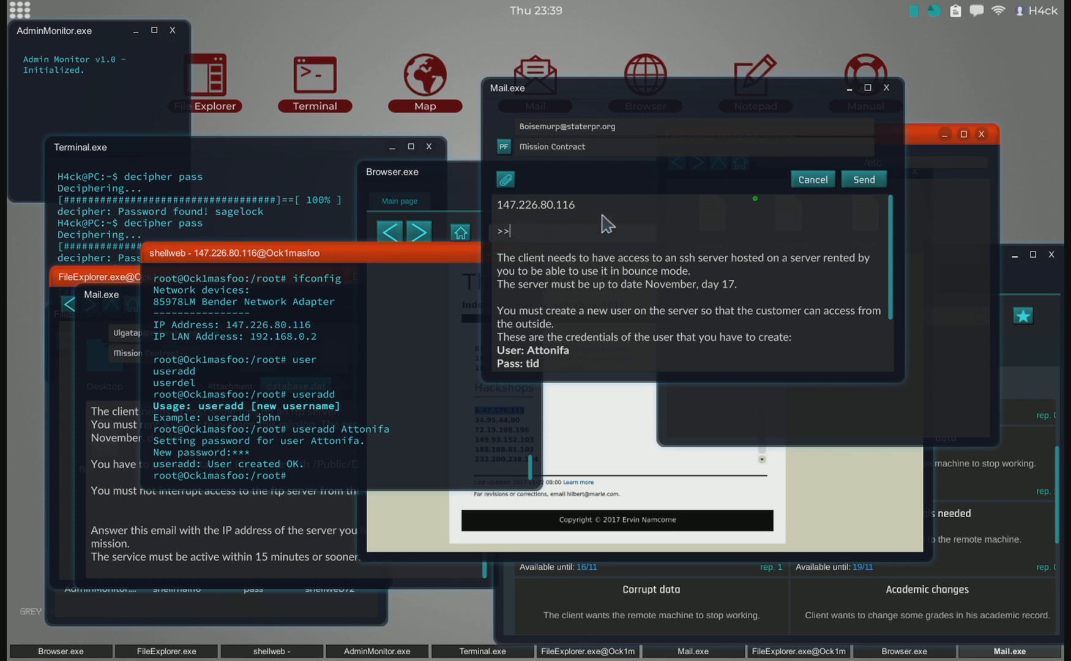
{"action": "left_click", "coordinate": [863, 178]}
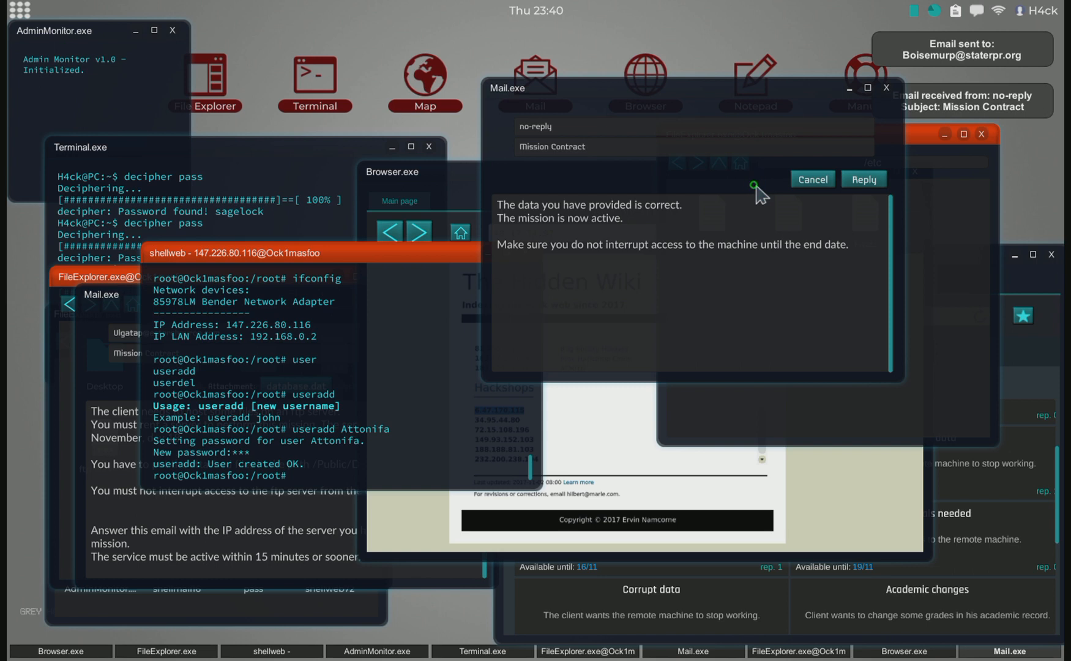
{"action": "mouse_move", "coordinate": [588, 235]}
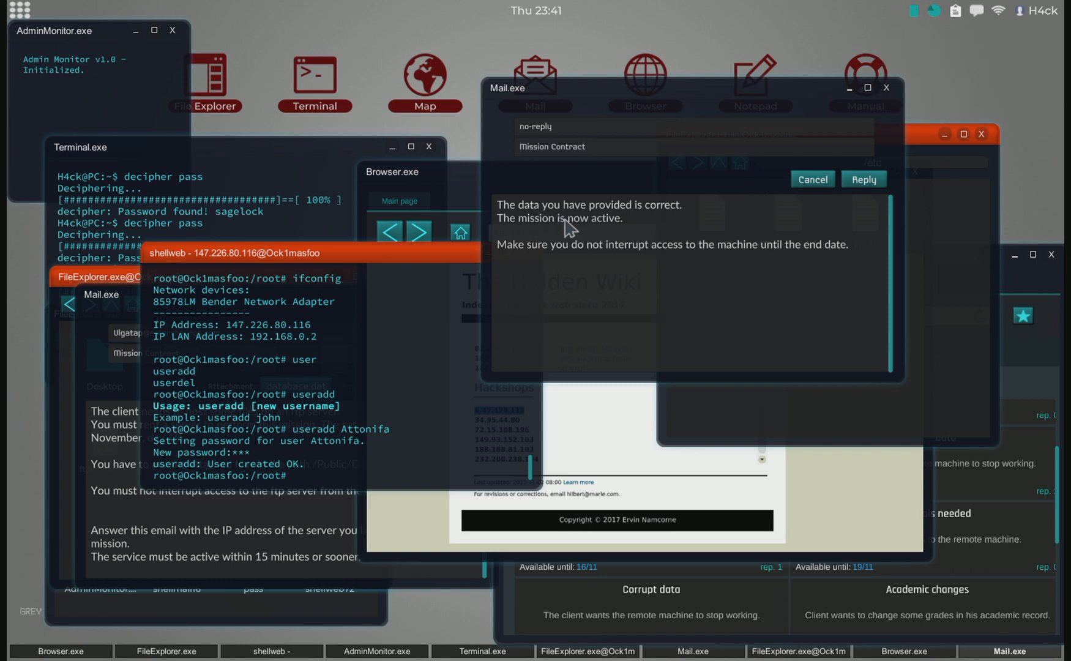
{"action": "mouse_move", "coordinate": [569, 256]}
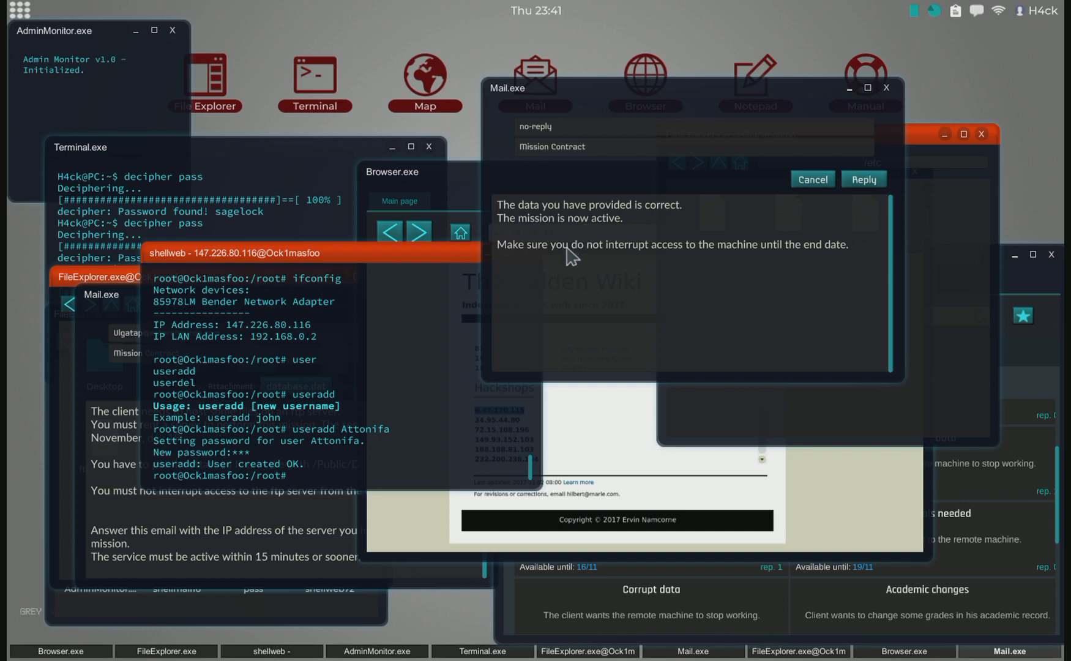
Acknowledge the mission-active confirmation, check the saved notes list and bring the hackshop browser forward.
{"action": "left_click", "coordinate": [847, 277]}
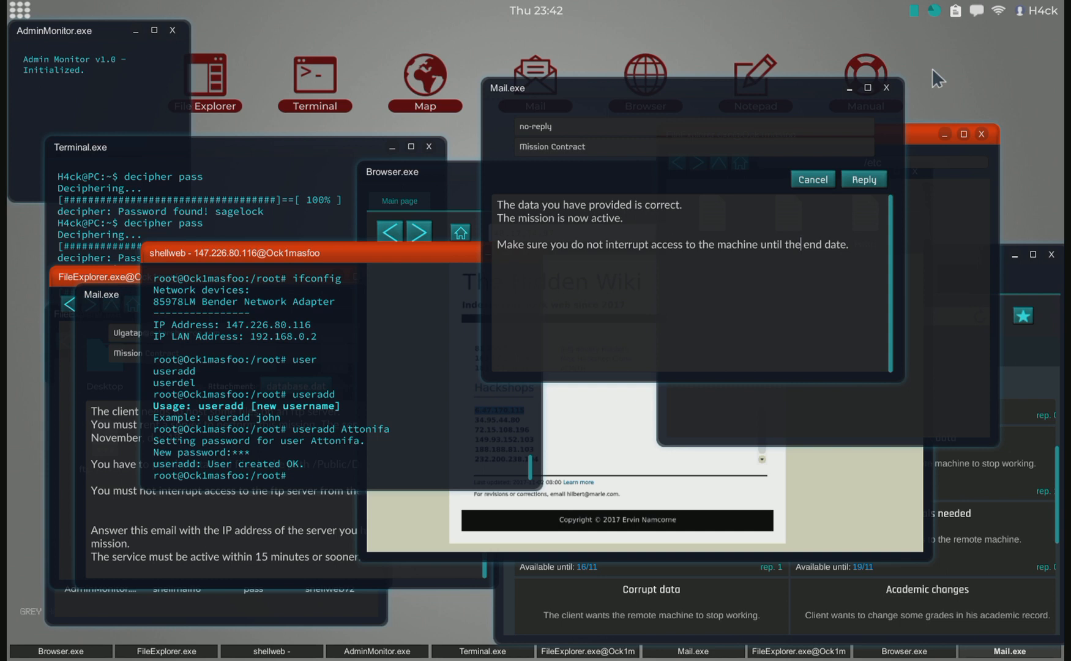
{"action": "left_click", "coordinate": [954, 11]}
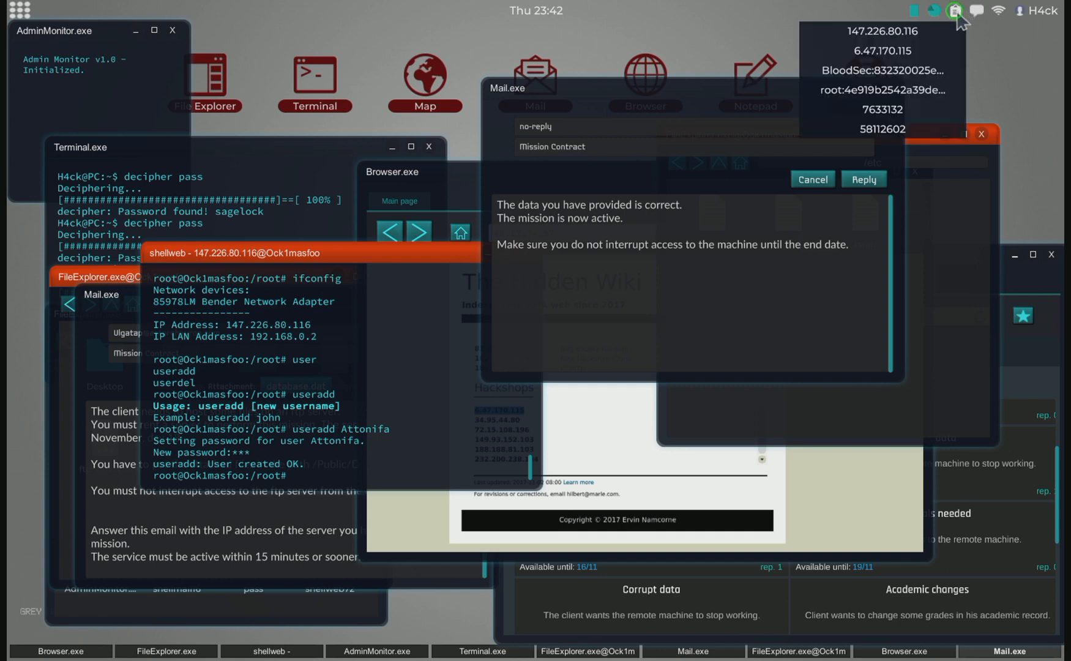
{"action": "left_click", "coordinate": [882, 32]}
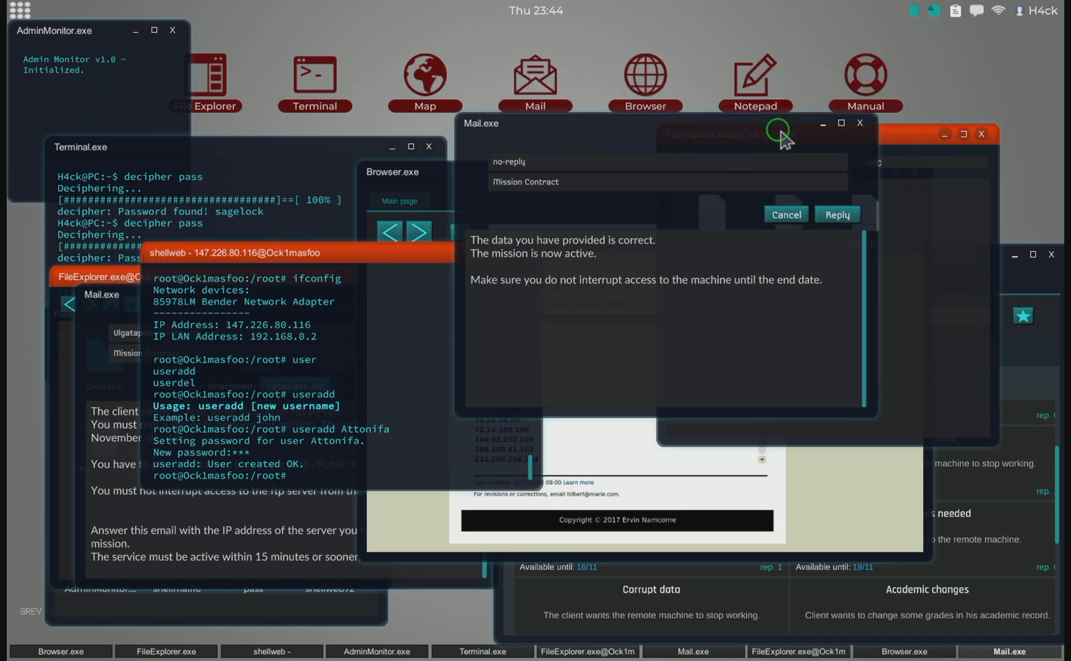
{"action": "left_click", "coordinate": [782, 134]}
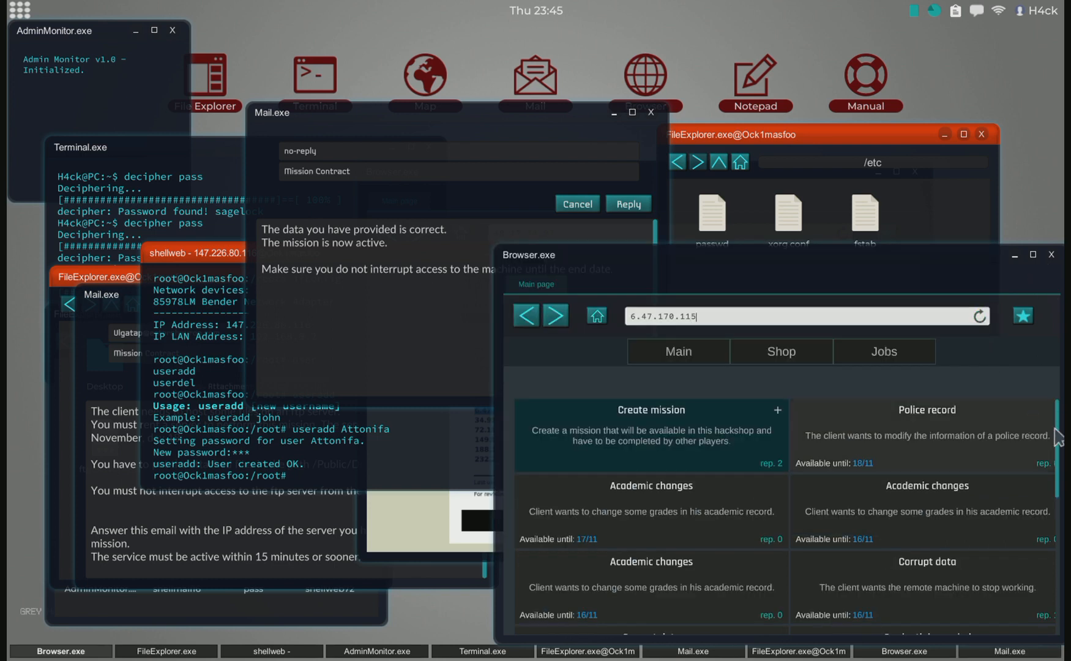
Scroll the Jobs page to the third Hosting services listing and view its Mission contract details.
{"action": "scroll", "scroll_direction": "down", "scroll_amount": 3}
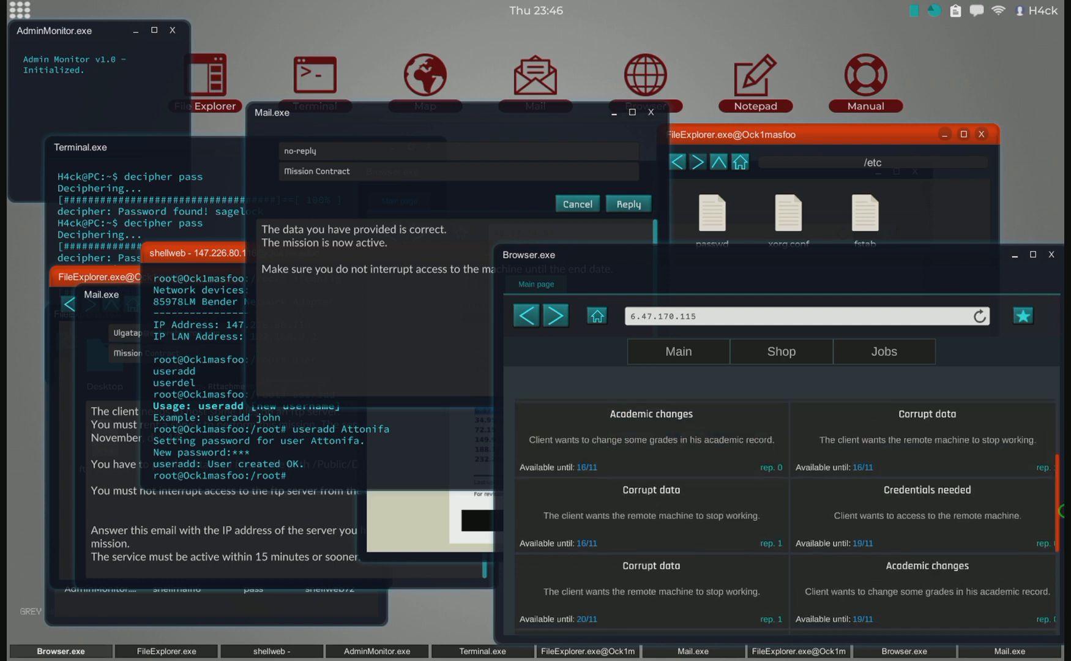
{"action": "scroll", "scroll_direction": "down", "scroll_amount": 3}
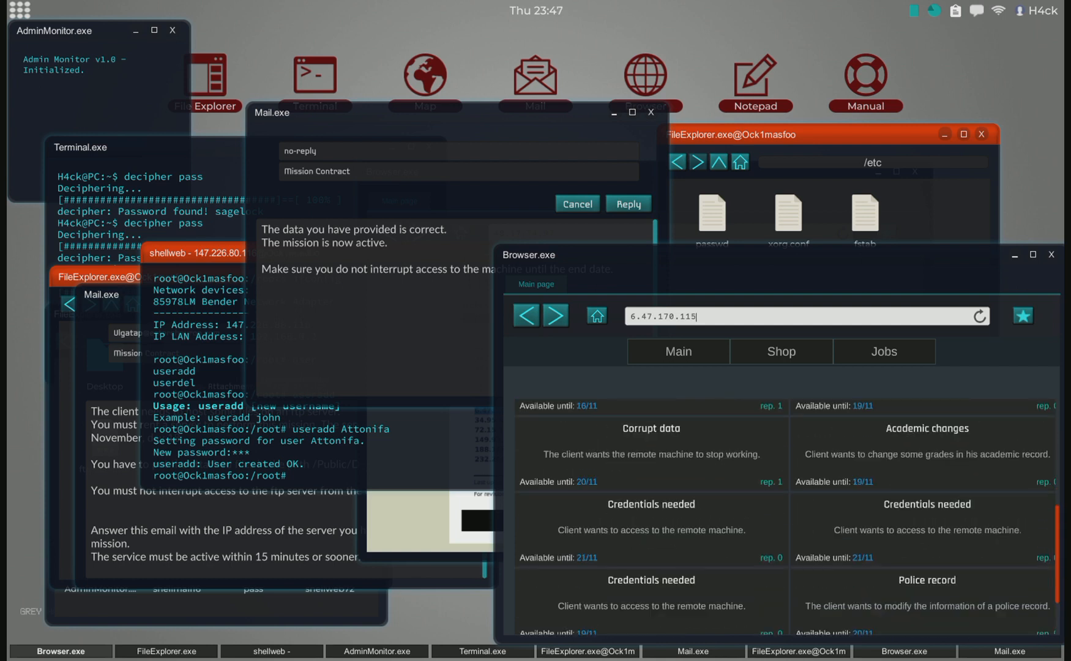
{"action": "scroll", "scroll_direction": "down", "scroll_amount": 3}
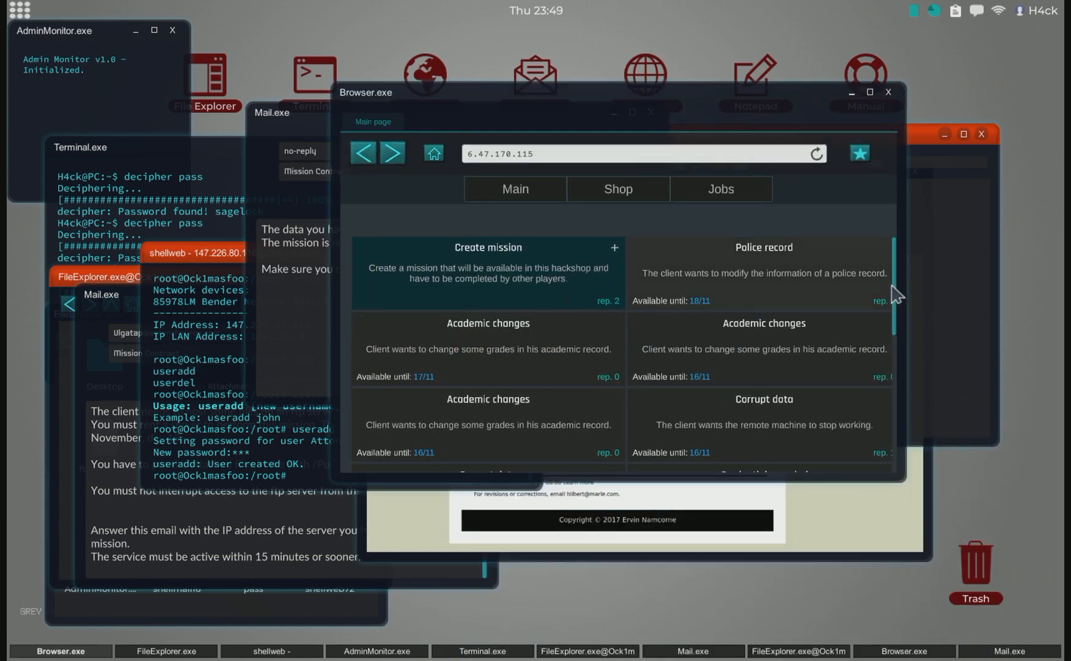
{"action": "scroll", "scroll_direction": "down", "scroll_amount": 3}
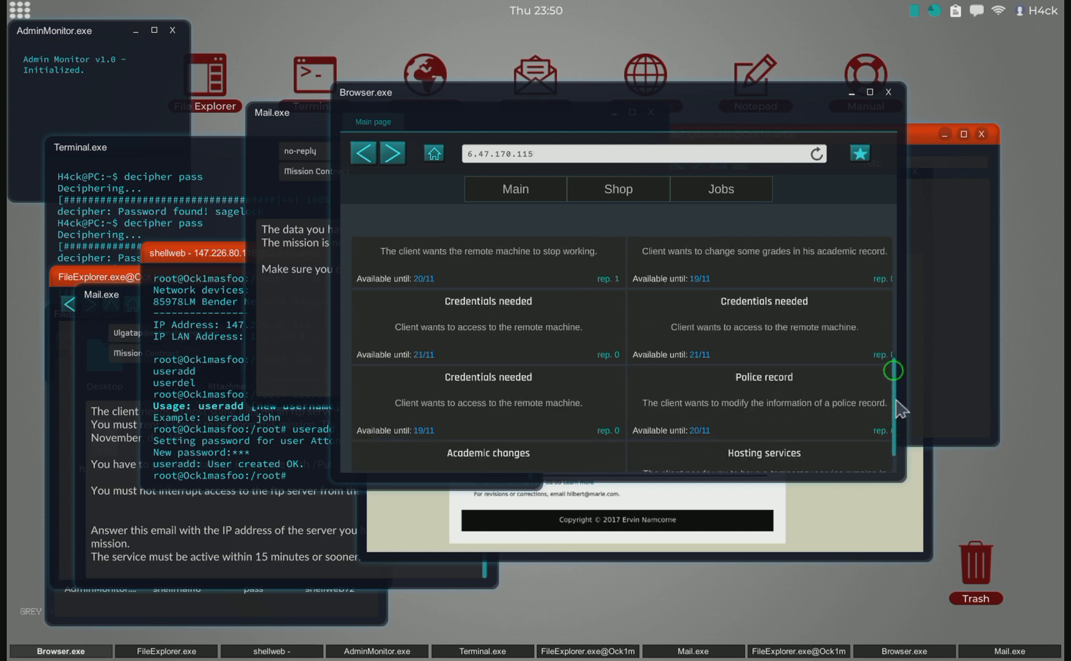
{"action": "scroll", "scroll_direction": "down", "scroll_amount": 3}
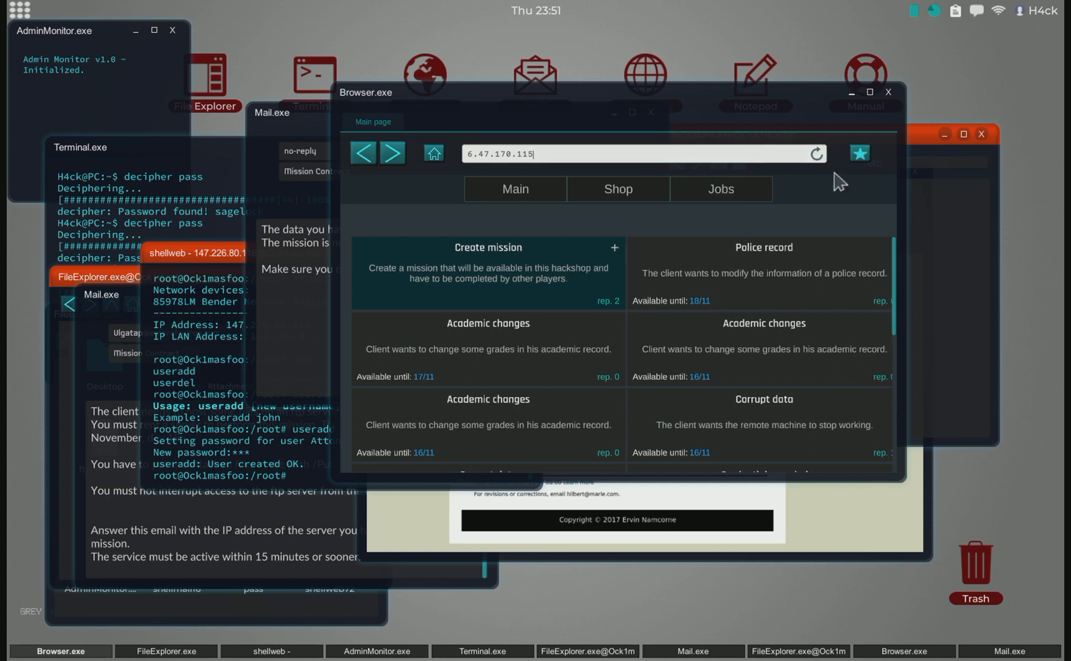
{"action": "scroll", "scroll_direction": "down", "scroll_amount": 3}
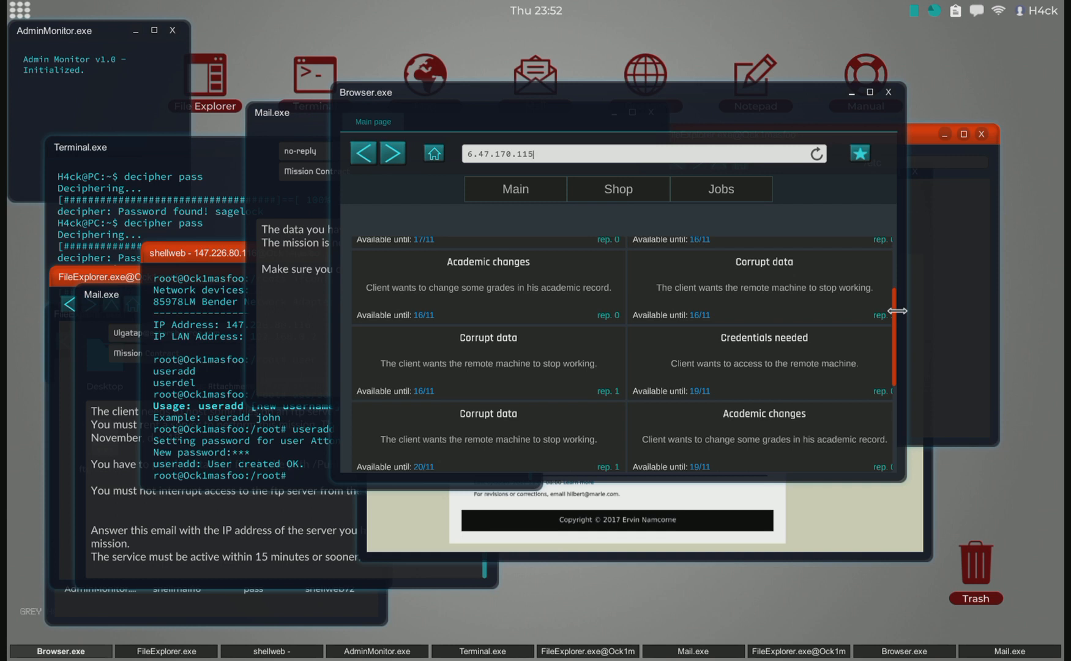
{"action": "scroll", "scroll_direction": "down", "scroll_amount": 3}
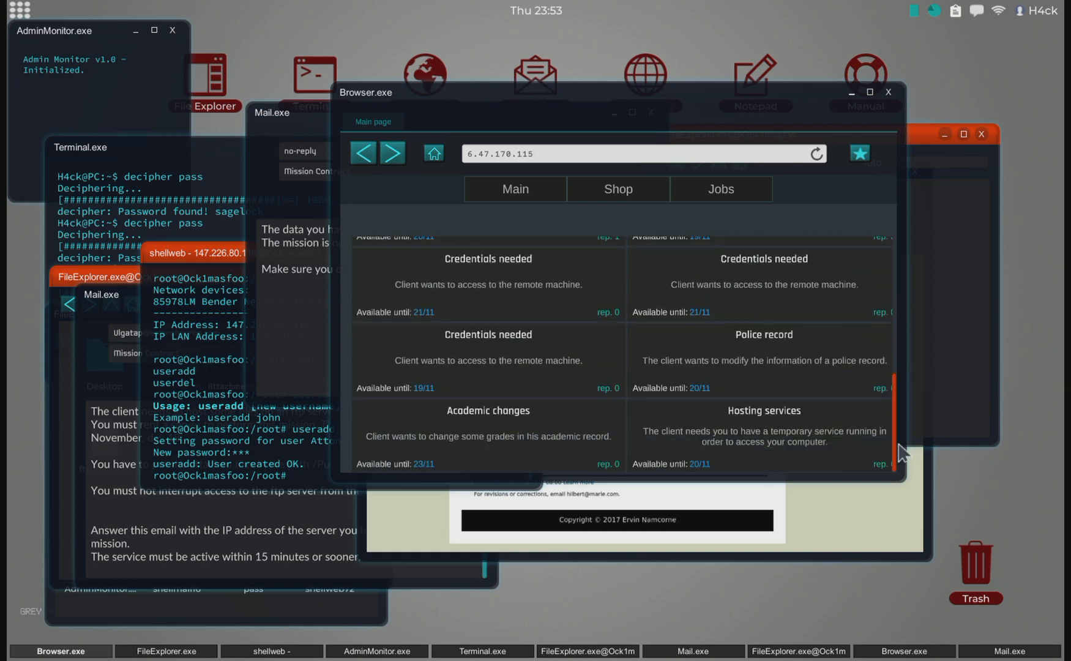
{"action": "left_click", "coordinate": [643, 153]}
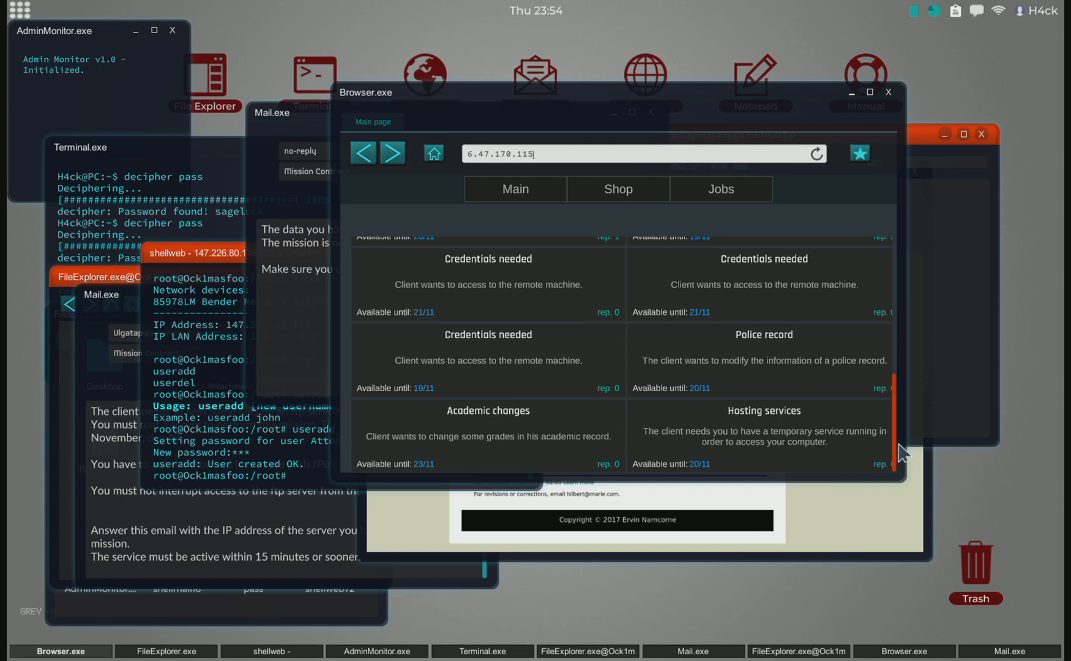
{"action": "mouse_move", "coordinate": [752, 423]}
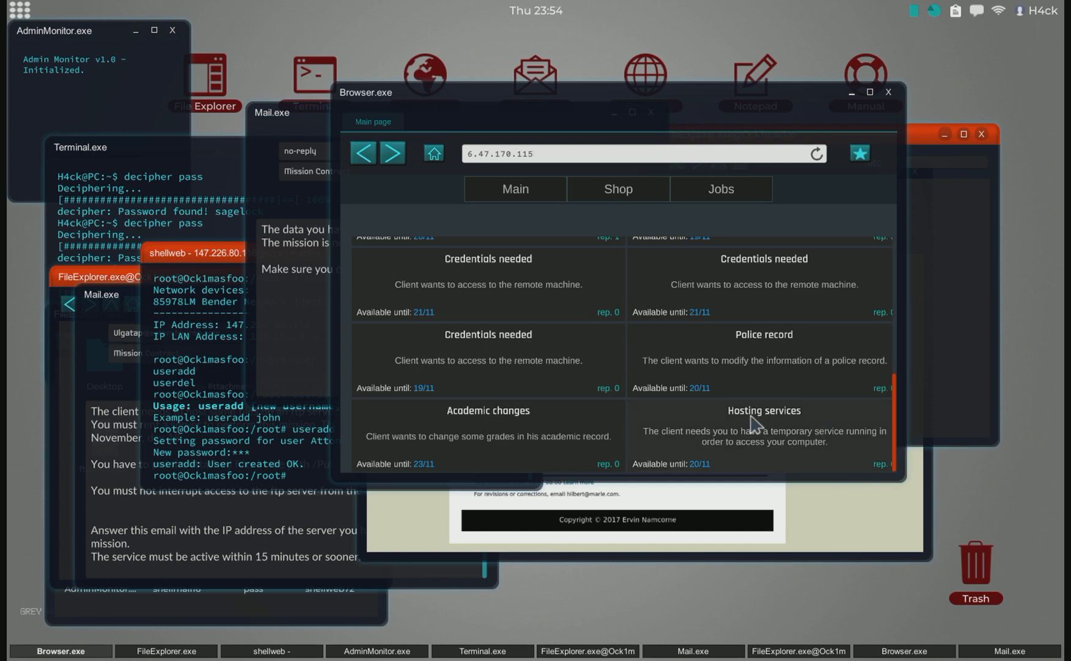
{"action": "left_click", "coordinate": [763, 426]}
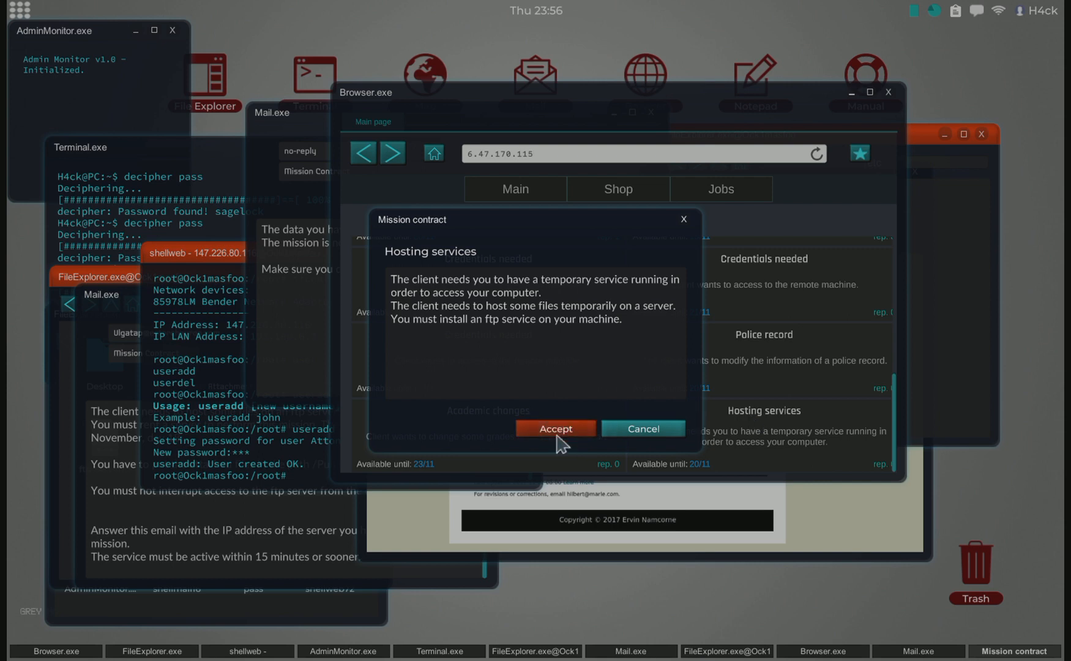
Accept the Hosting services contract and begin saving the mail's database.dat attachment.
{"action": "left_click", "coordinate": [555, 428]}
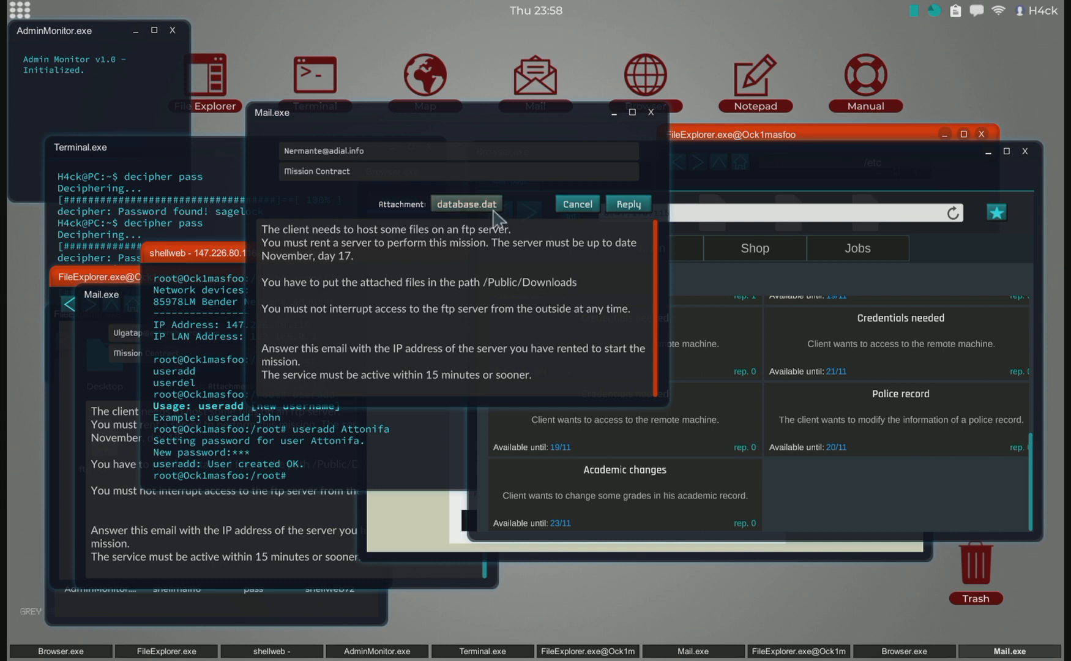
{"action": "left_click", "coordinate": [465, 203]}
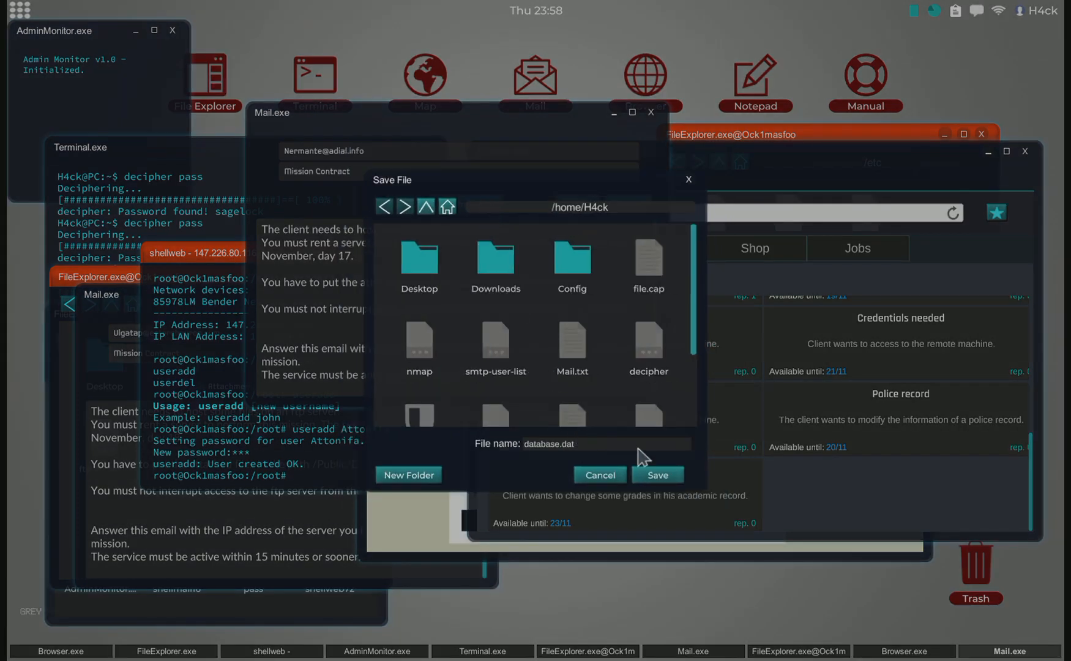
{"action": "scroll", "scroll_direction": "down", "scroll_amount": 3}
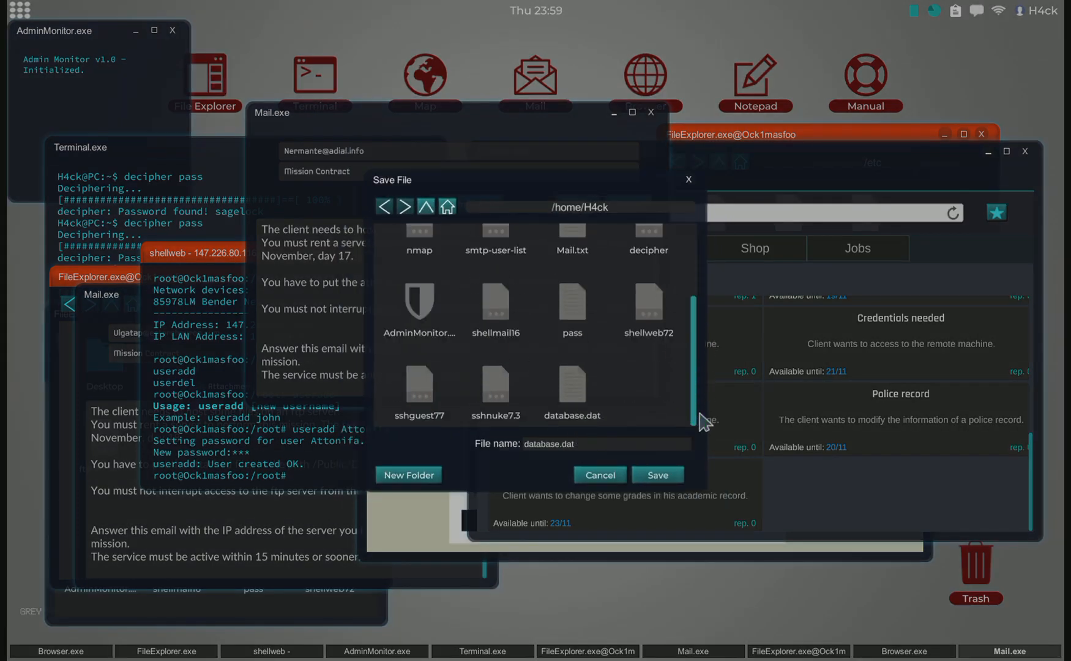
{"action": "mouse_move", "coordinate": [574, 189]}
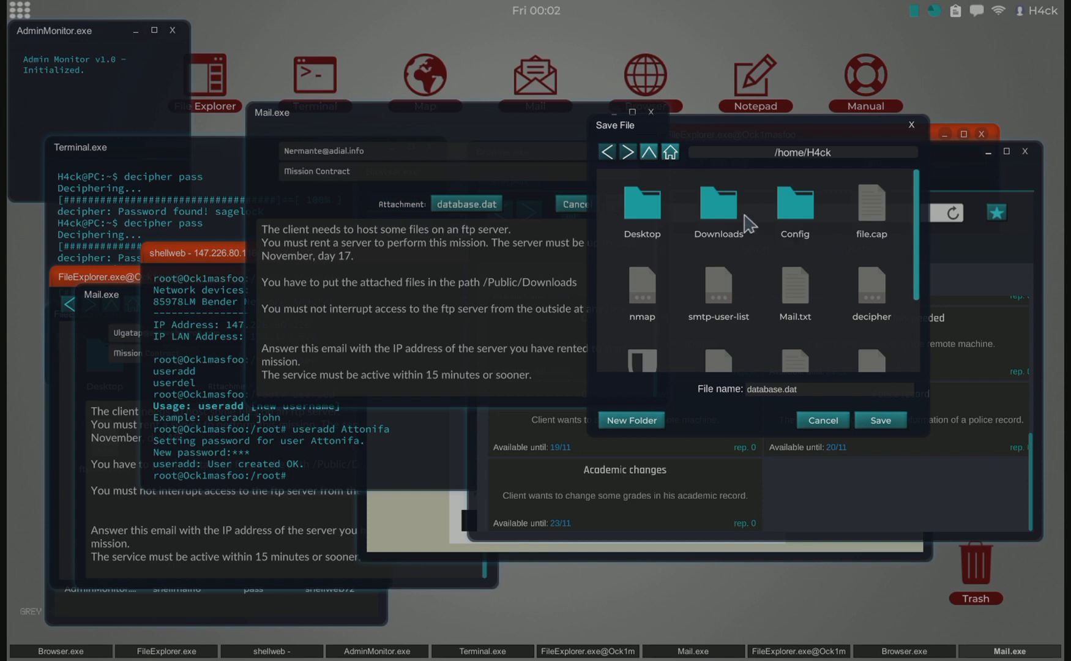
{"action": "mouse_move", "coordinate": [475, 208]}
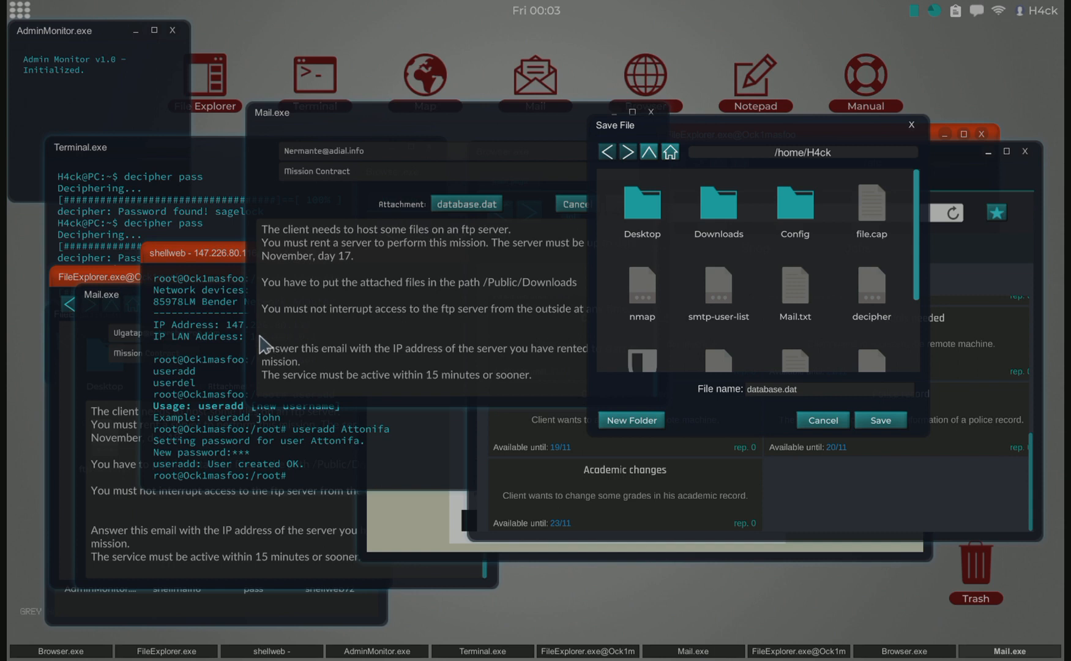
{"action": "mouse_move", "coordinate": [267, 344]}
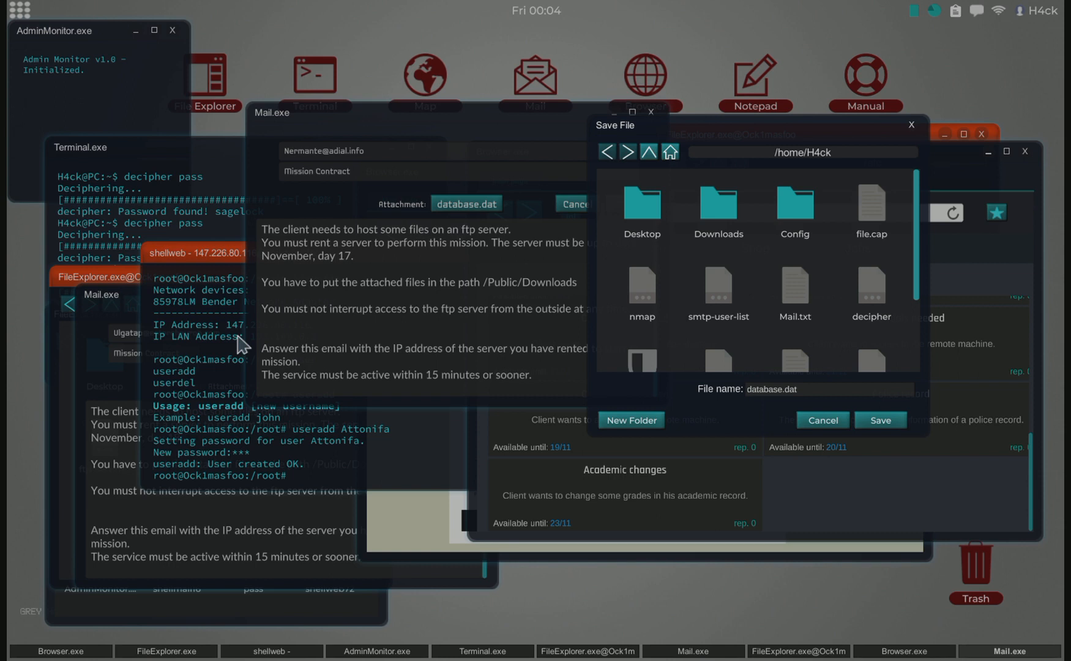
{"action": "mouse_move", "coordinate": [582, 359]}
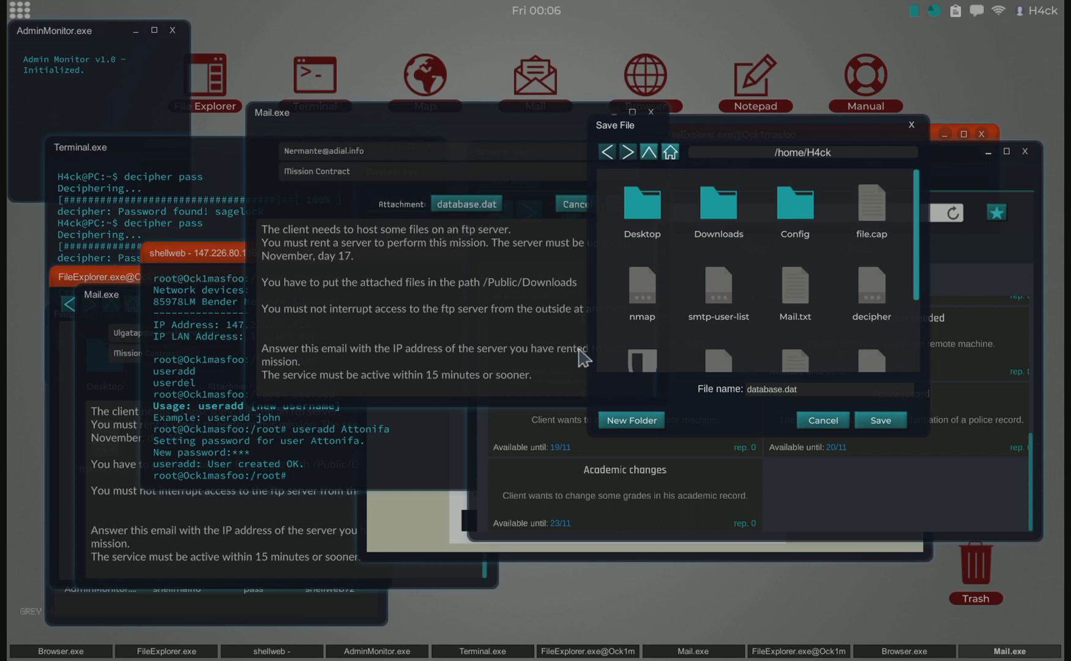
Save database.dat into /home/H4ck/Downloads and dismiss the finished download report.
{"action": "double_click", "coordinate": [717, 203]}
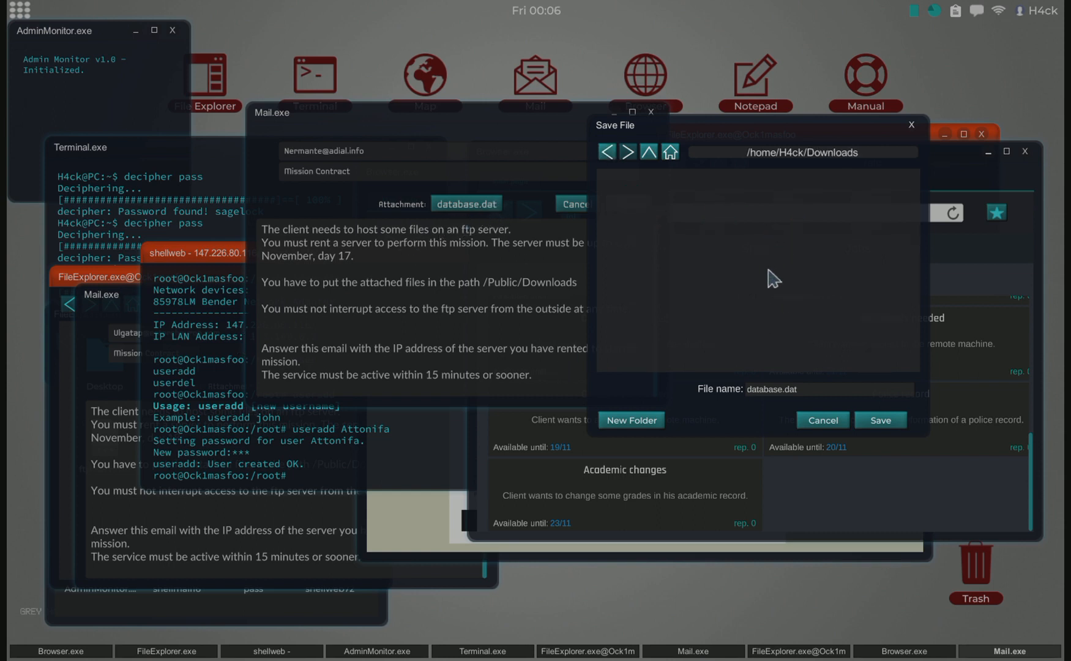
{"action": "left_click", "coordinate": [880, 420]}
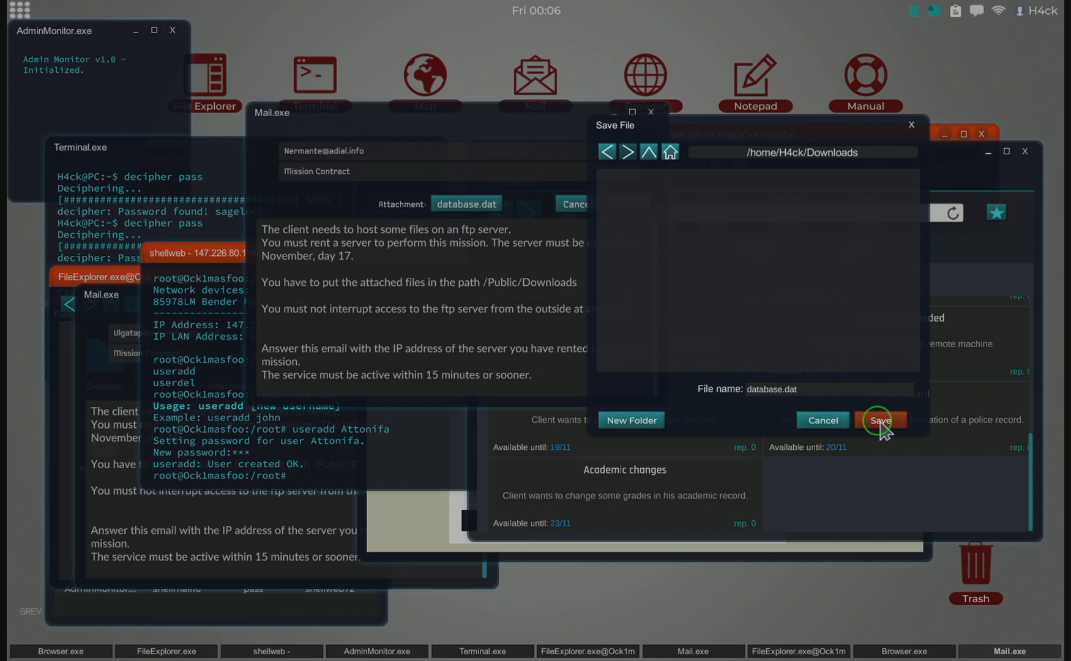
{"action": "left_click", "coordinate": [880, 420]}
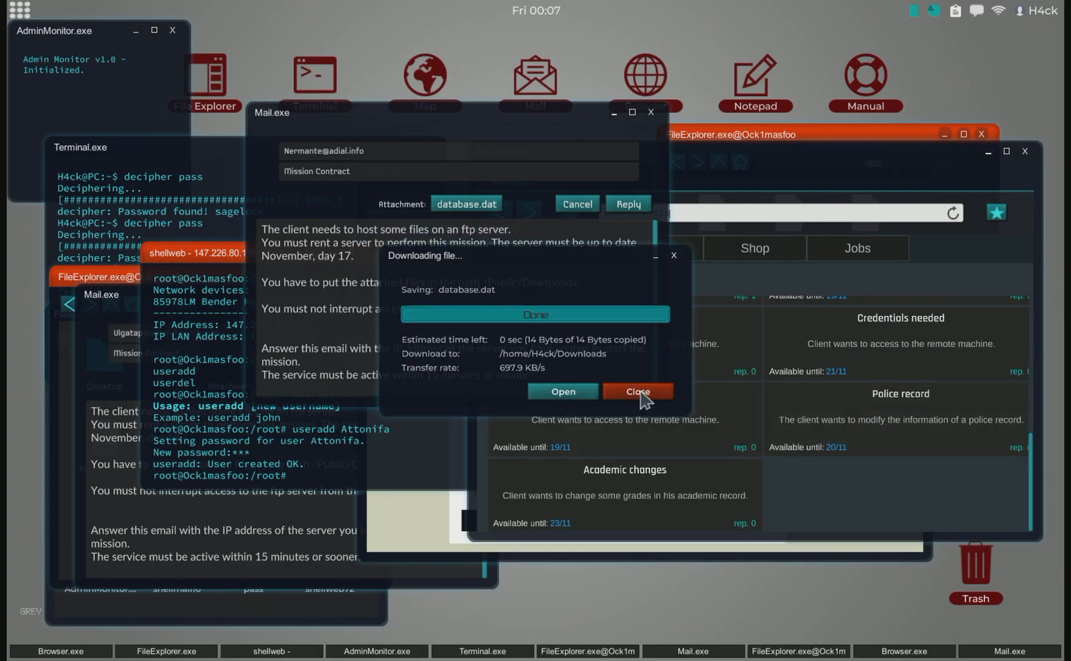
{"action": "left_click", "coordinate": [637, 391]}
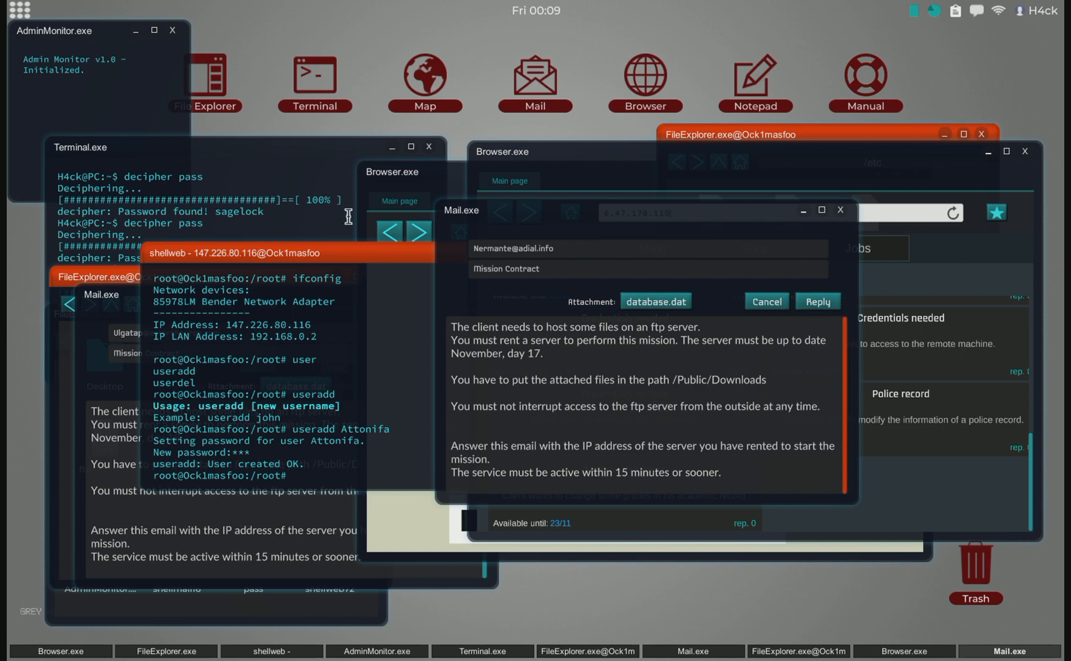
Place database.dat in the rented server's /Public/Downloads and check the server IP in its terminal.
{"action": "left_click", "coordinate": [737, 134]}
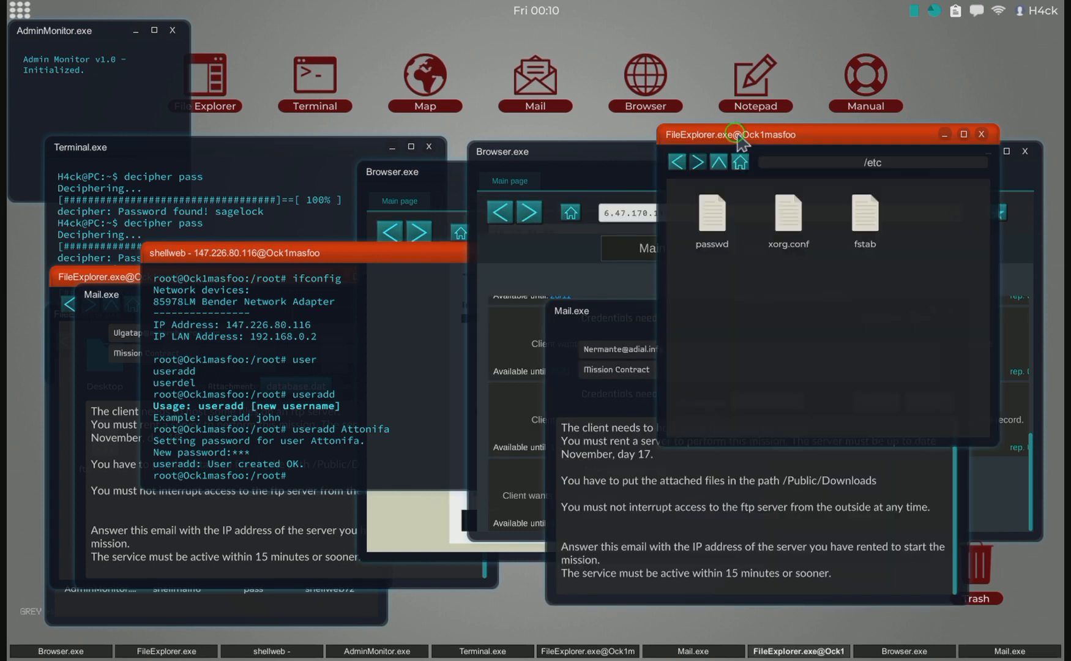
{"action": "left_click", "coordinate": [717, 161]}
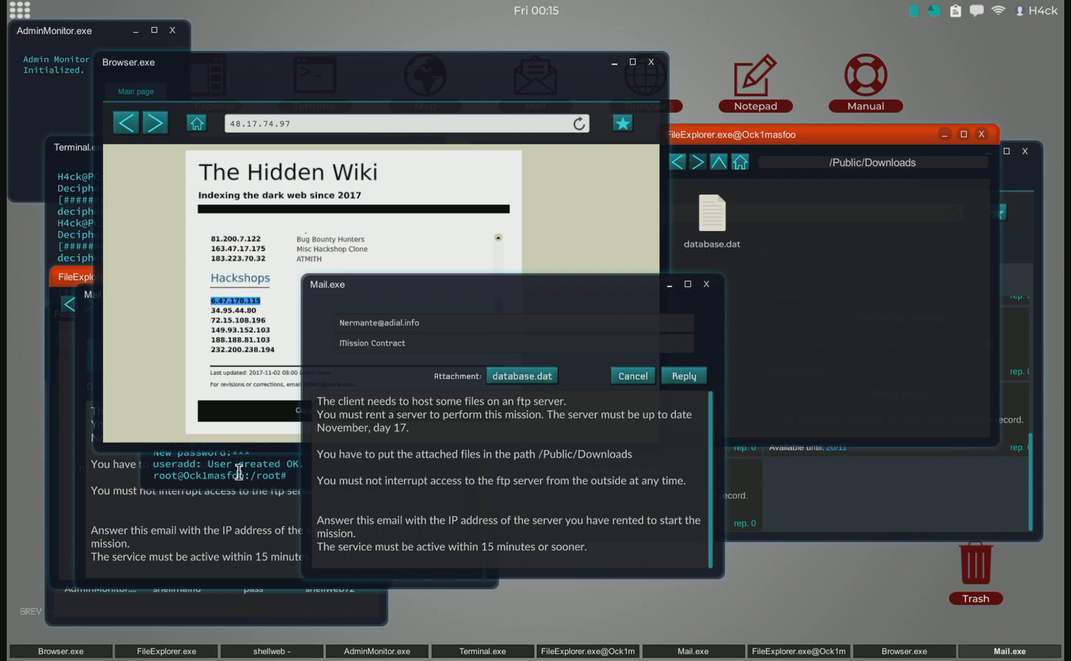
{"action": "left_click", "coordinate": [271, 652]}
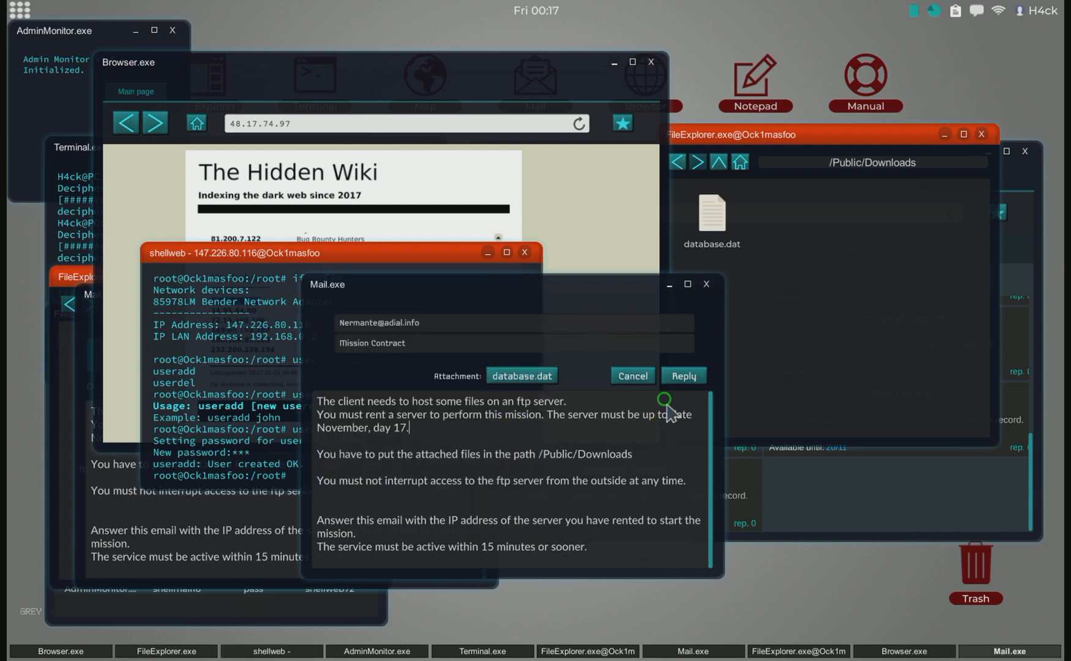
Reply to the contract mail with the server IP 147.226.80.116 to activate the mission.
{"action": "left_click", "coordinate": [683, 376]}
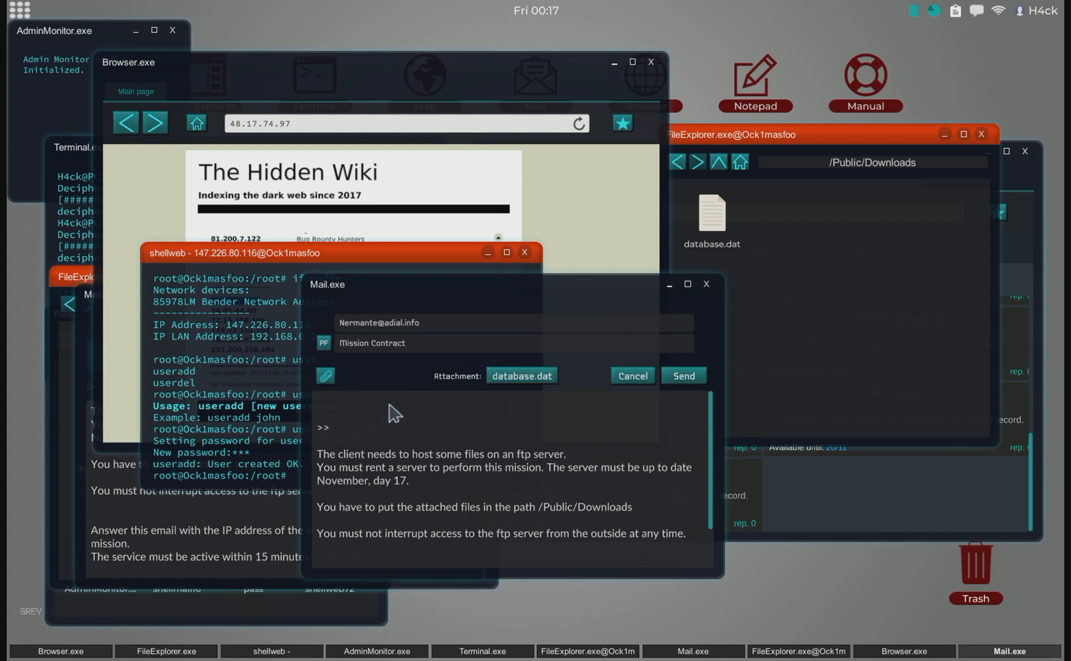
{"action": "type", "text": "147.226.80.116"}
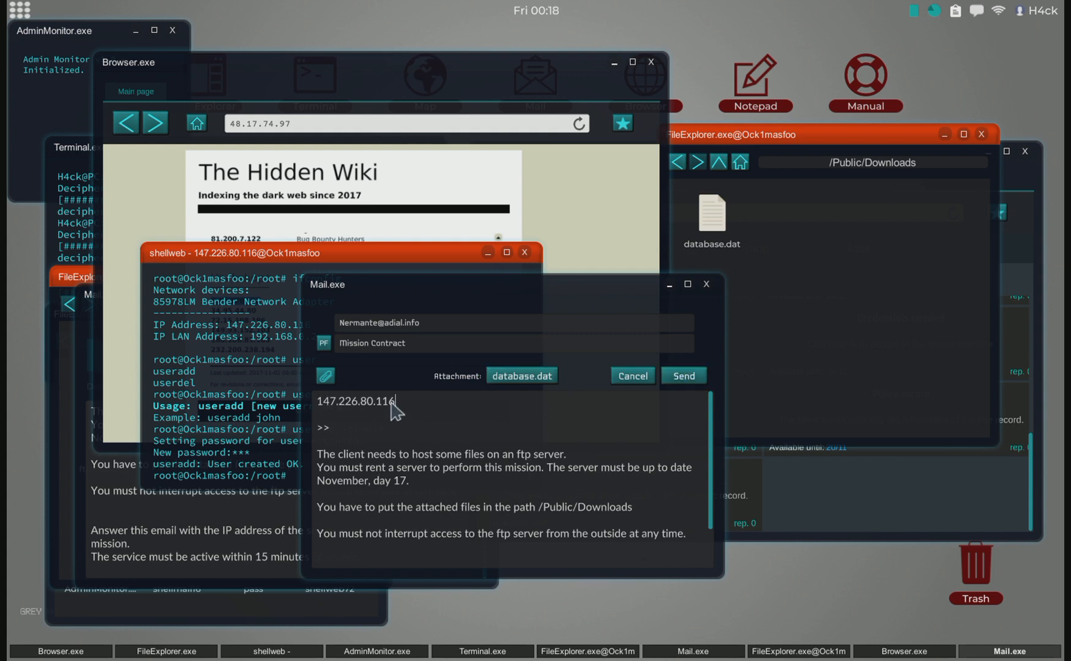
{"action": "left_click", "coordinate": [683, 376]}
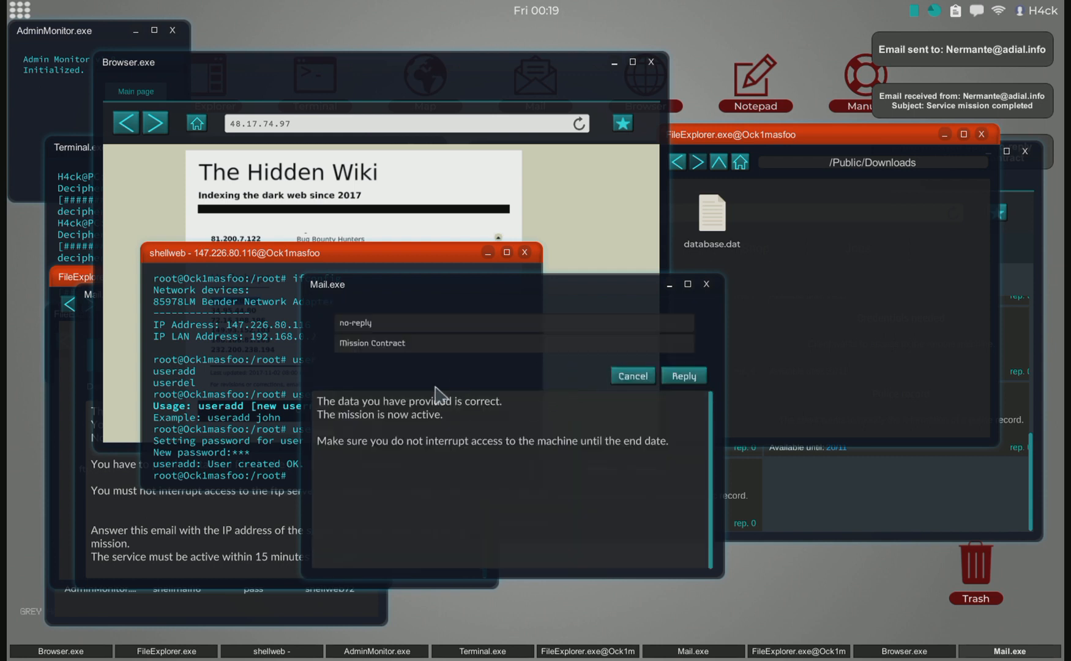
{"action": "mouse_move", "coordinate": [458, 432]}
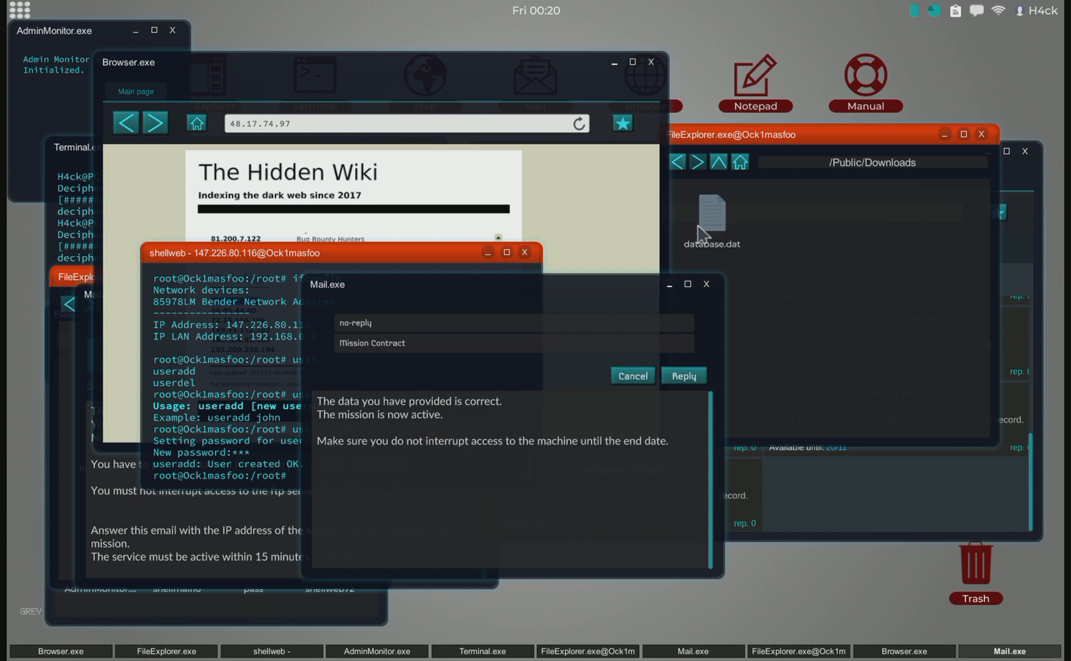
{"action": "mouse_move", "coordinate": [786, 367]}
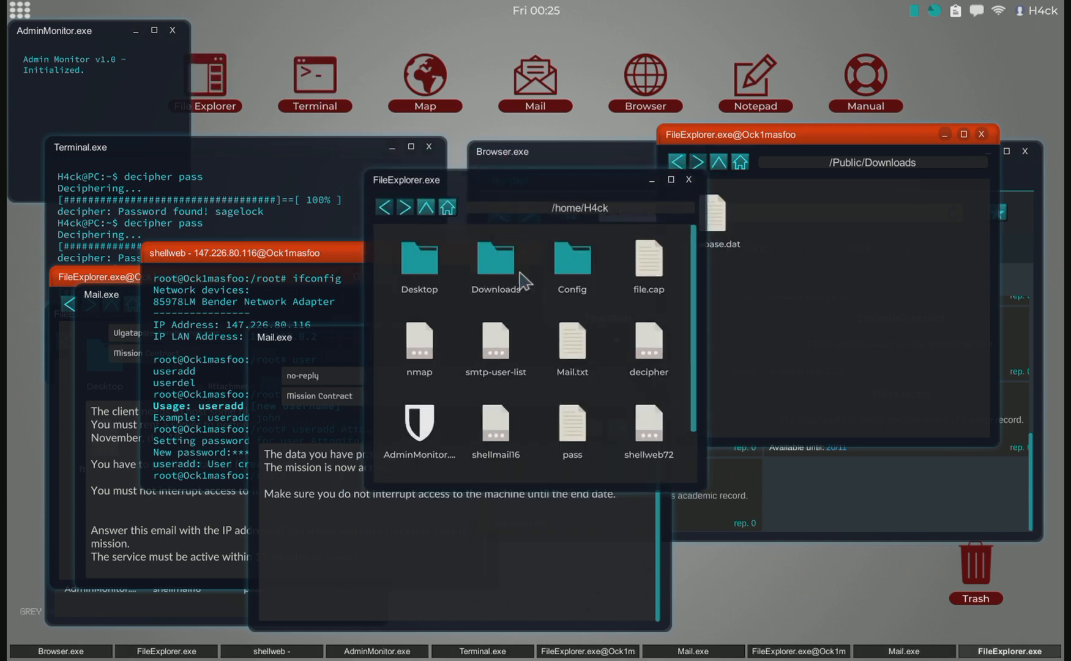
Copy database2.dat from local Downloads into the server's /Public/Downloads and close FileExplorer.
{"action": "right_click", "coordinate": [420, 263]}
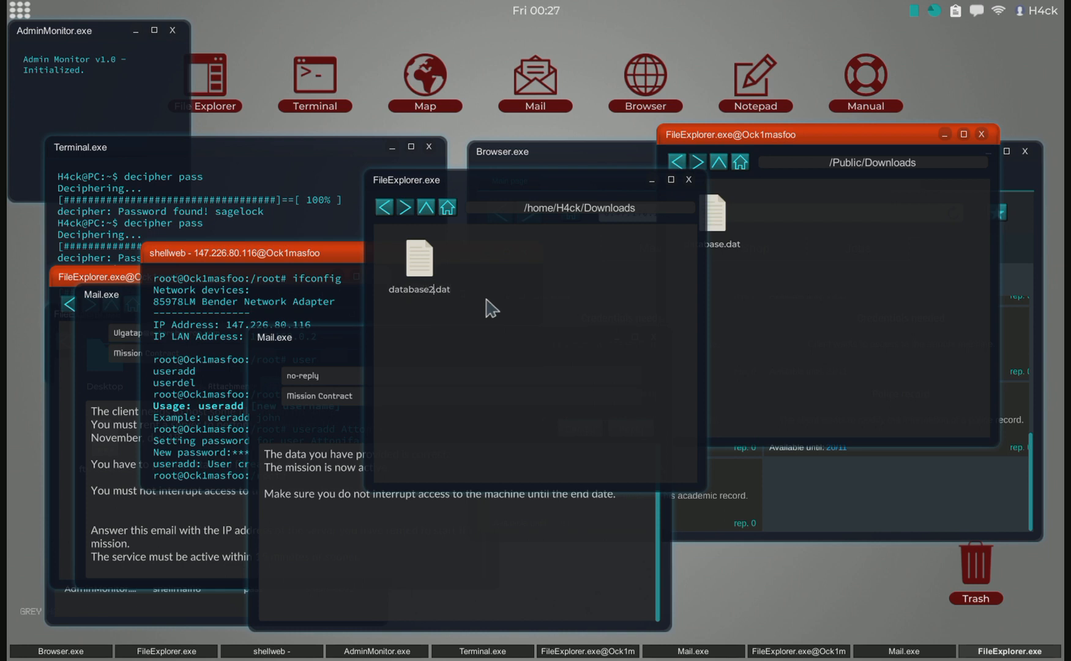
{"action": "left_click", "coordinate": [420, 263]}
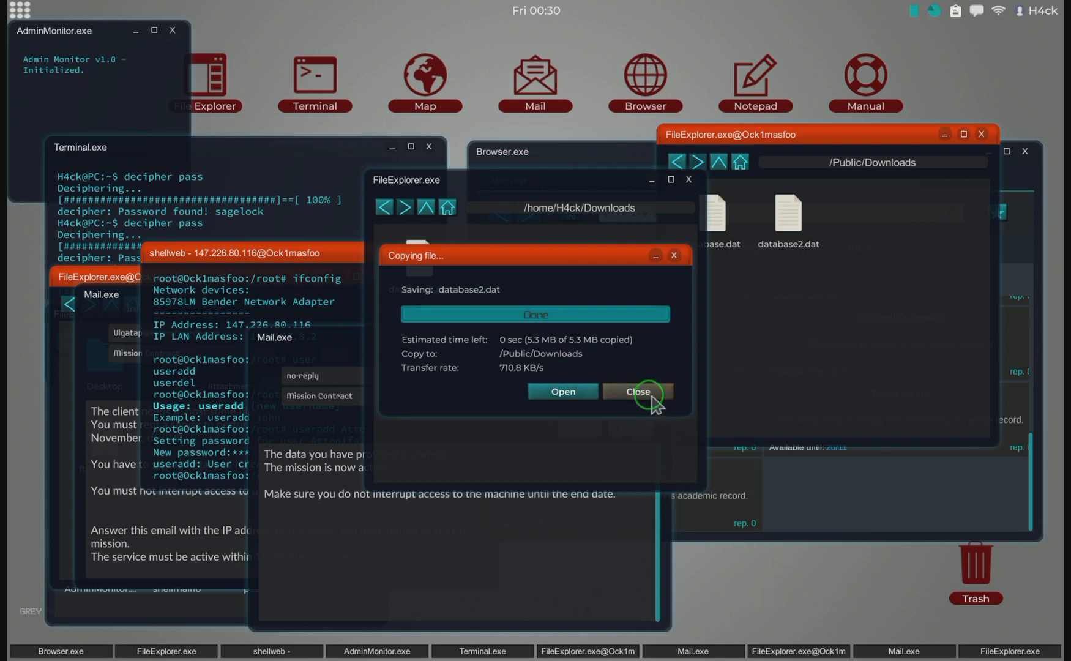
{"action": "left_click", "coordinate": [636, 392]}
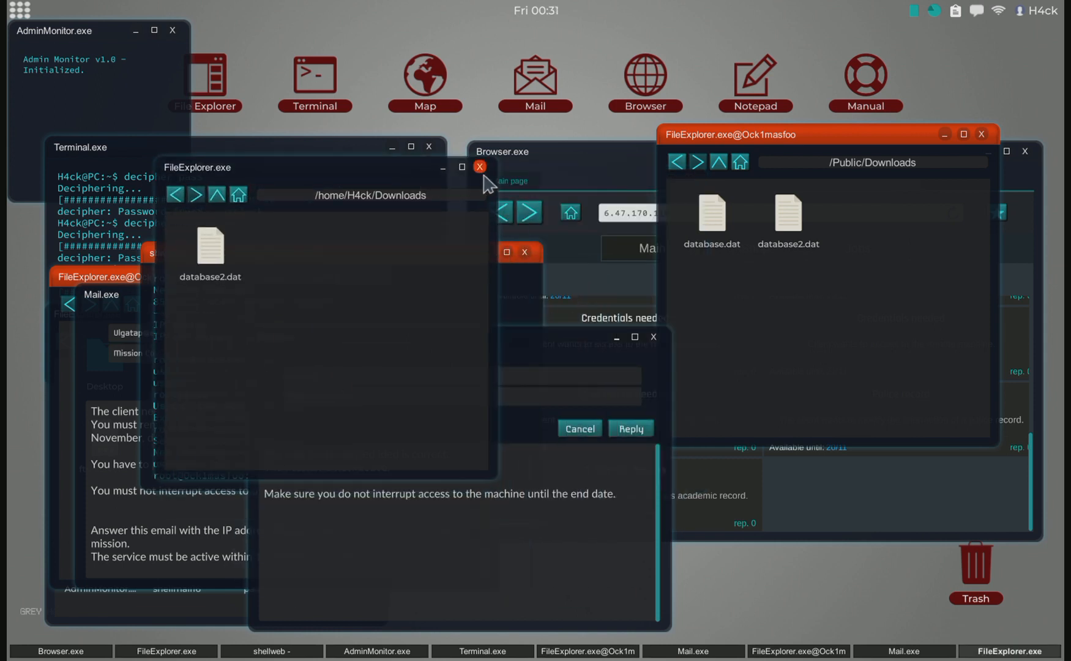
{"action": "left_click", "coordinate": [480, 166]}
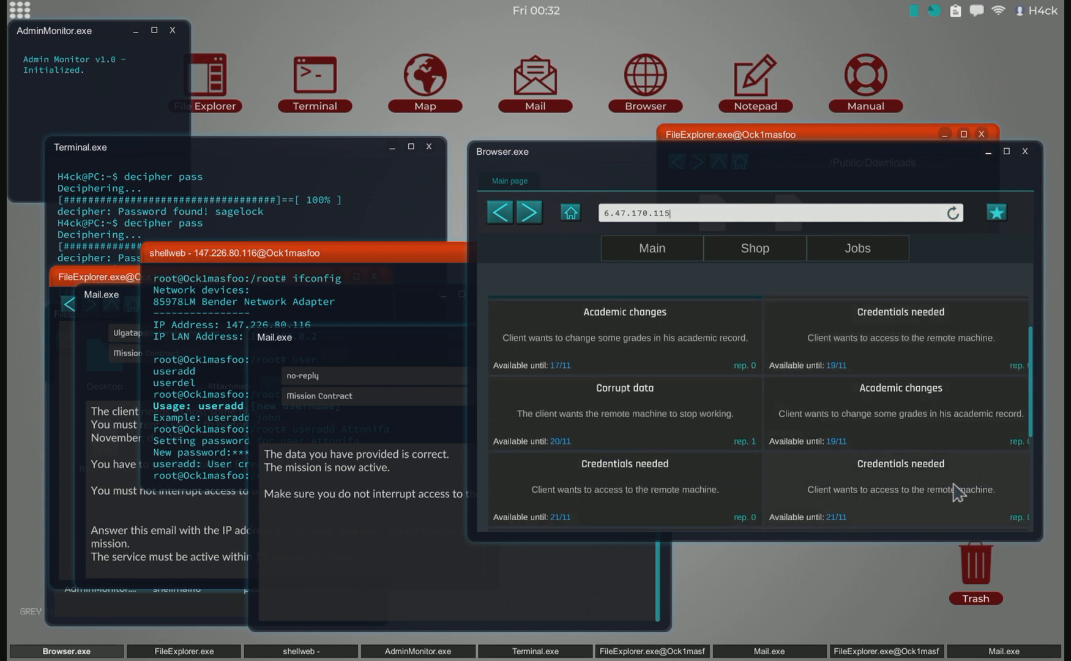
{"action": "scroll", "scroll_direction": "down", "scroll_amount": 3}
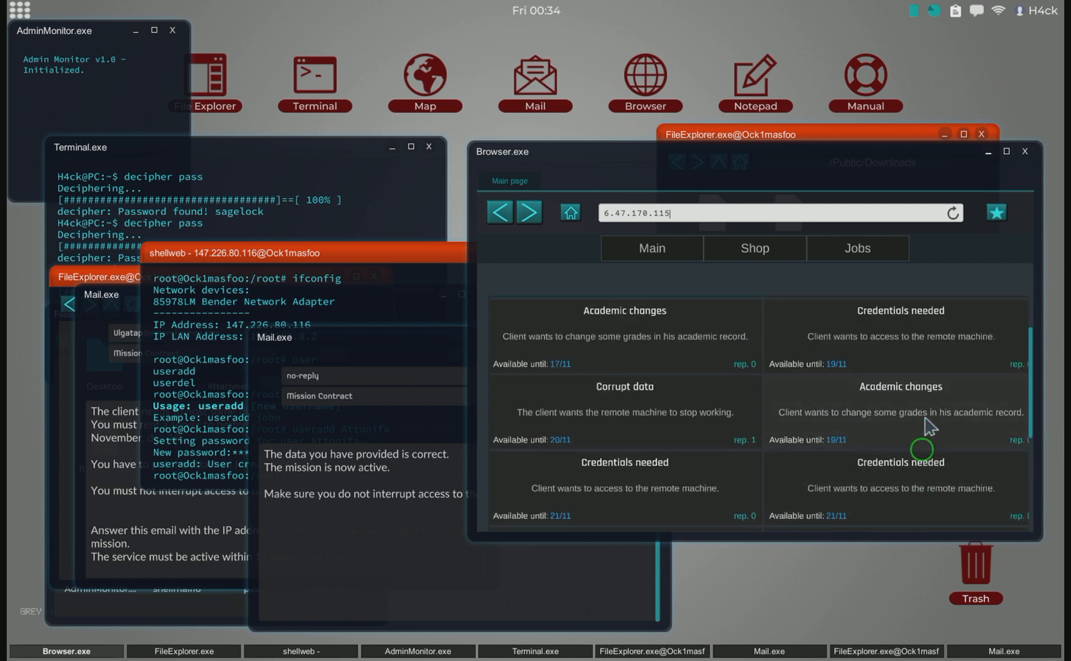
{"action": "scroll", "scroll_direction": "down", "scroll_amount": 3}
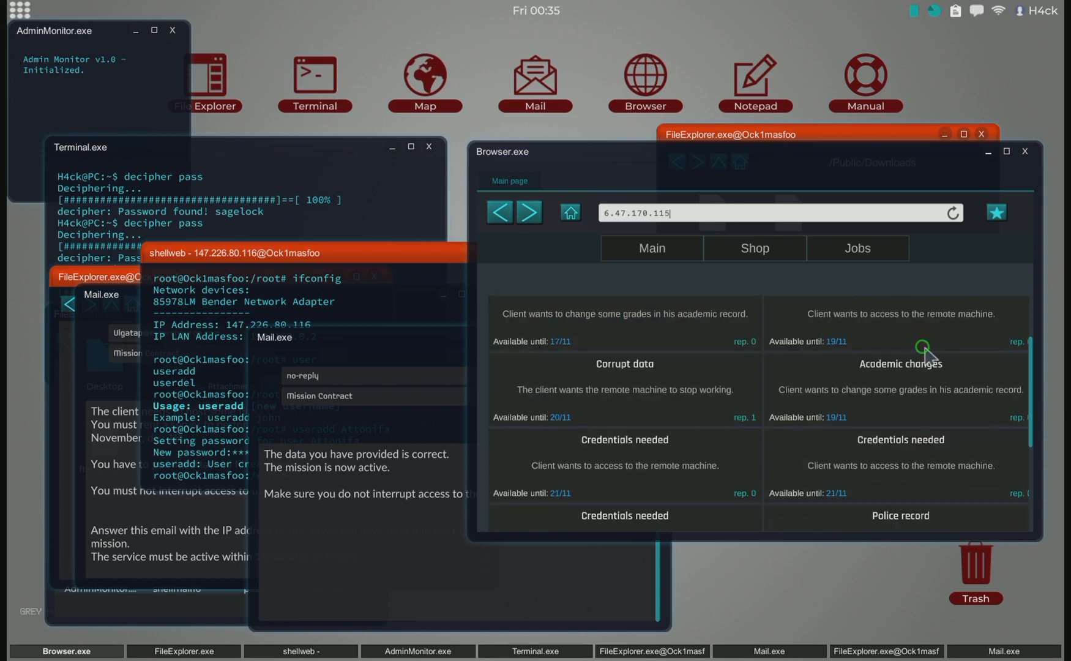
{"action": "scroll", "scroll_direction": "down", "scroll_amount": 3}
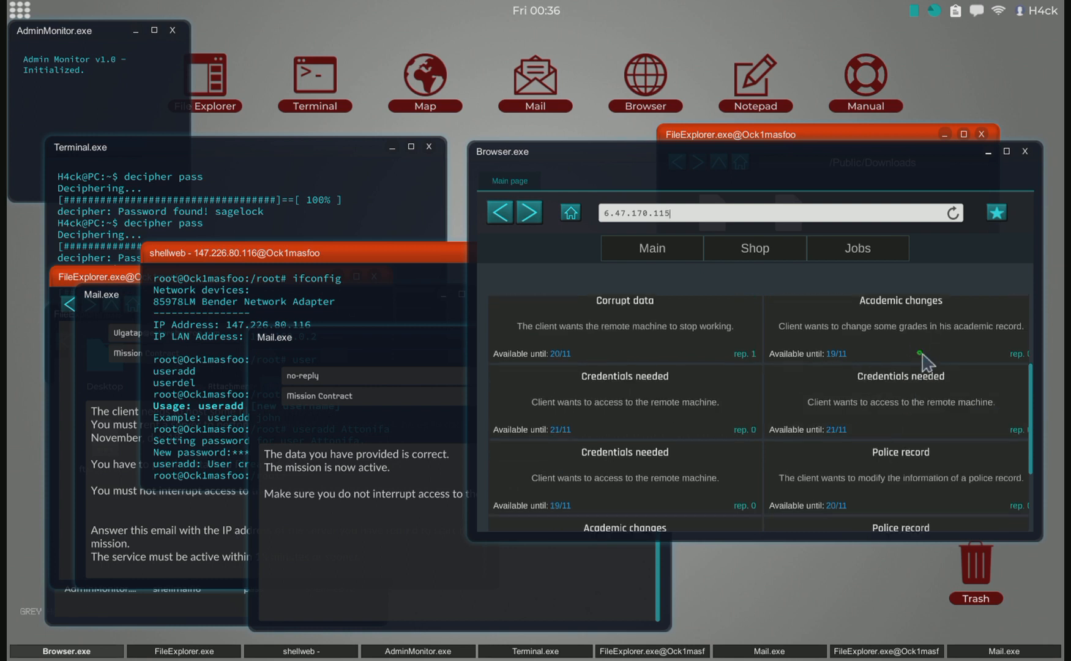
{"action": "scroll", "scroll_direction": "down", "scroll_amount": 3}
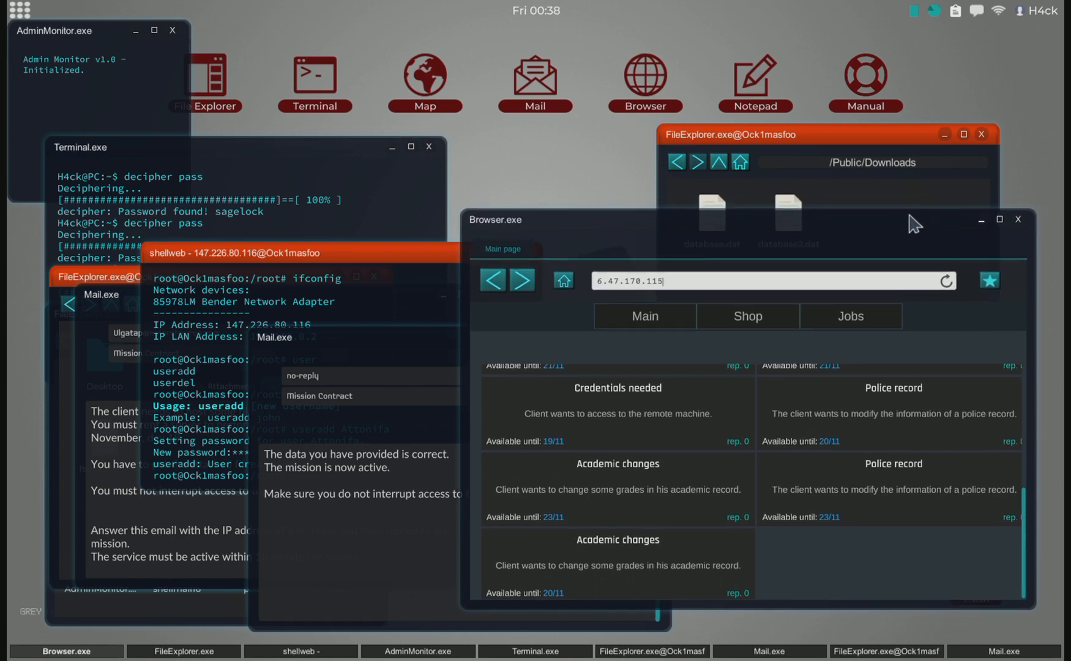
{"action": "mouse_move", "coordinate": [306, 434]}
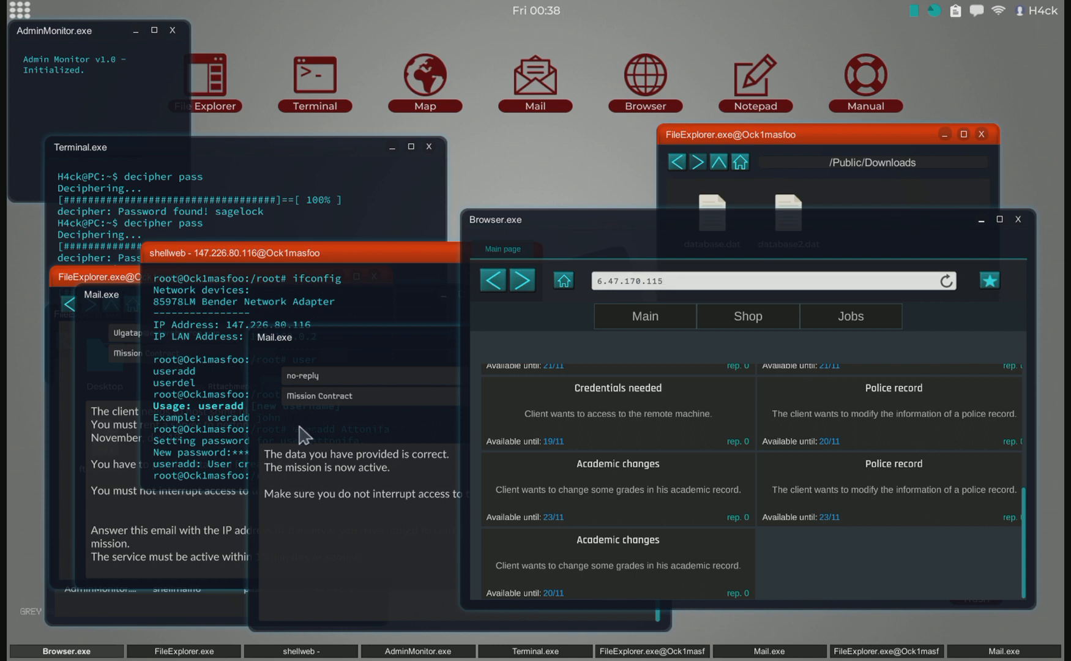